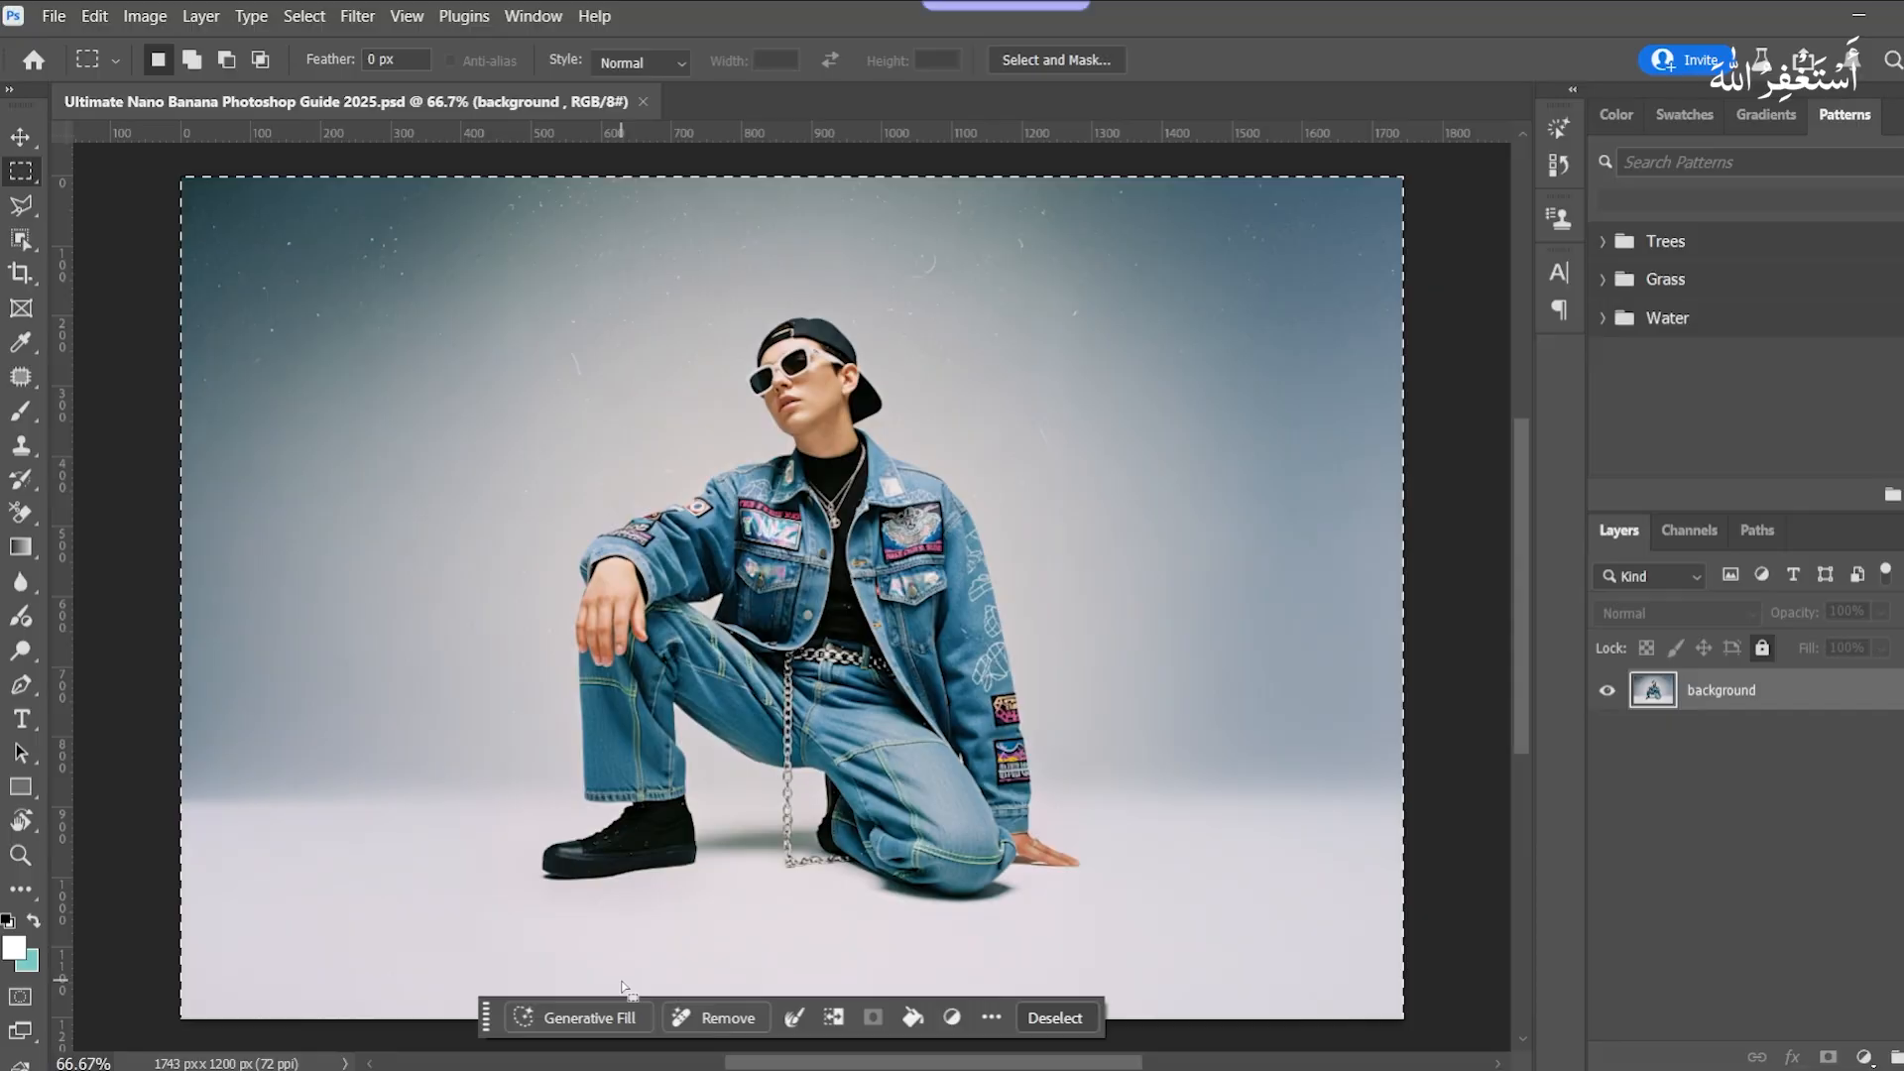
Step: With the whole image selected, prompt Nano Banana to 'change its backdrop to mountains backdrop'
left_click(588, 1018)
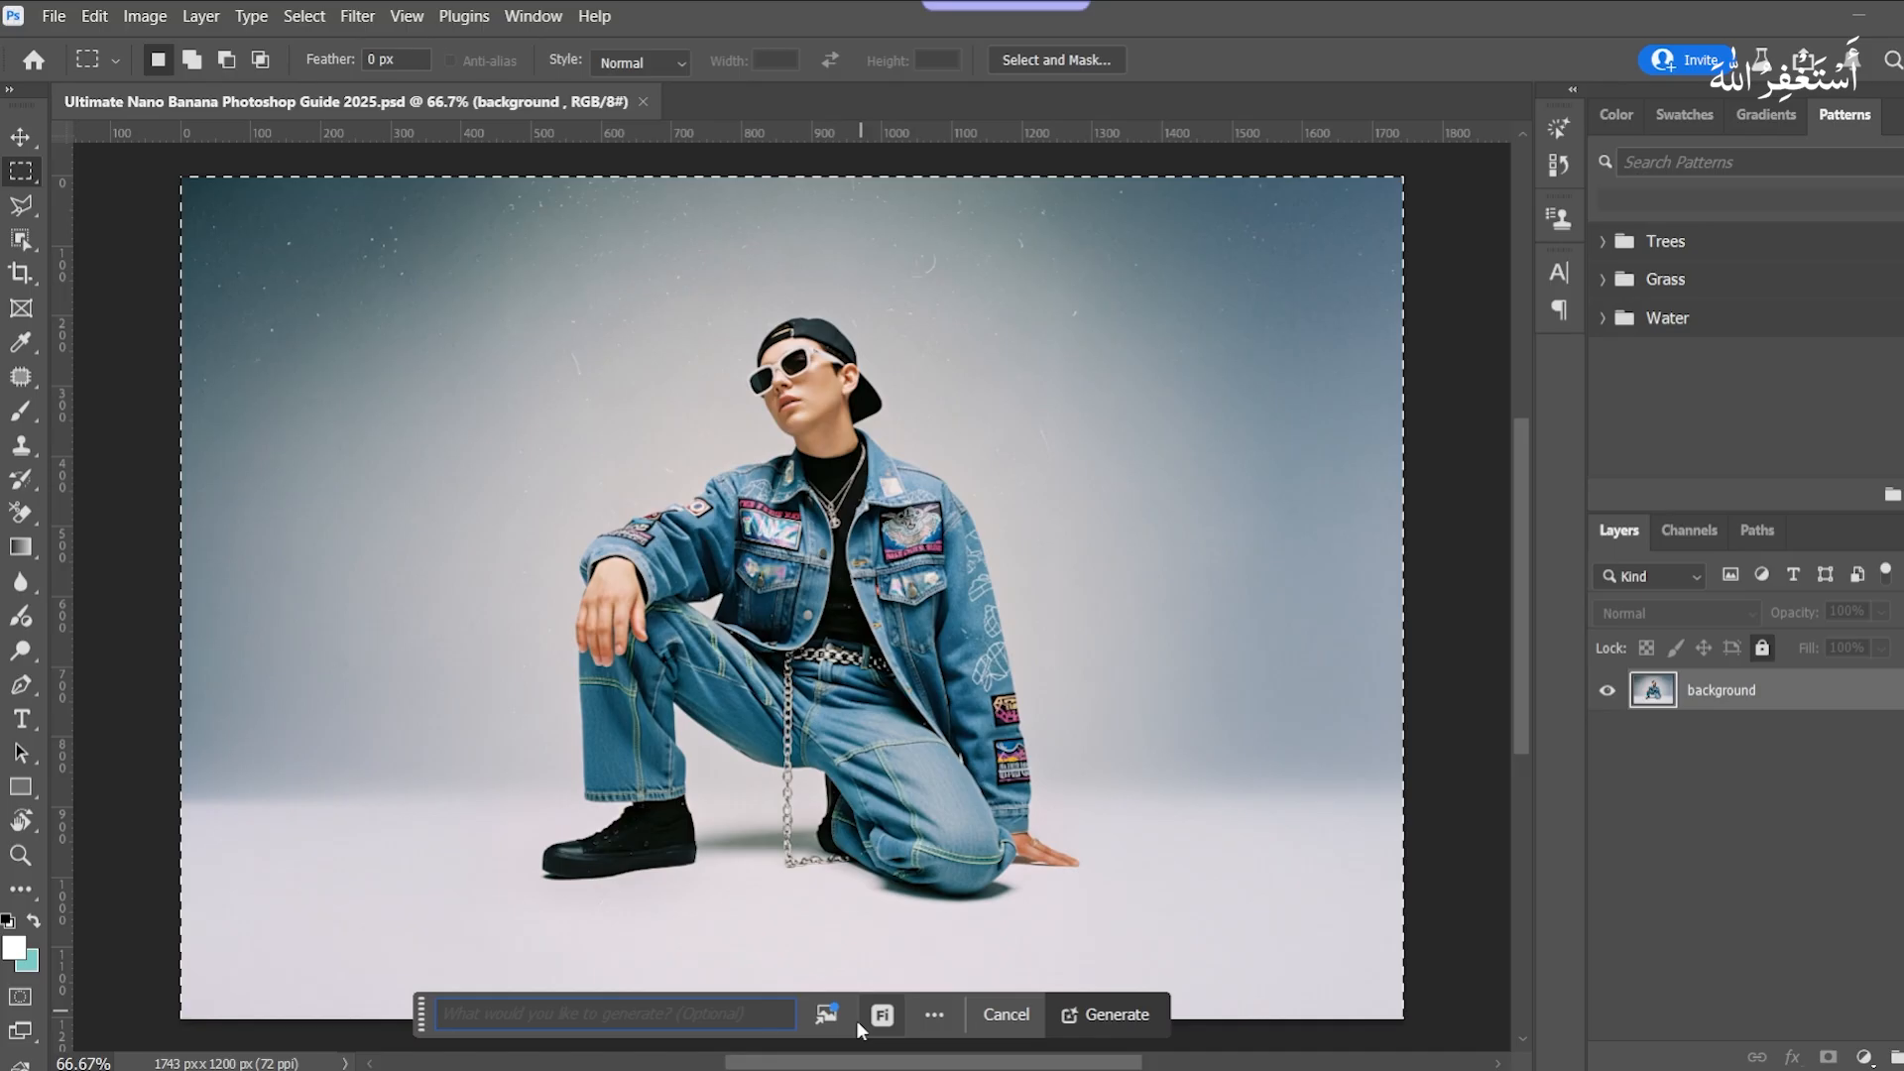
left_click(881, 1014)
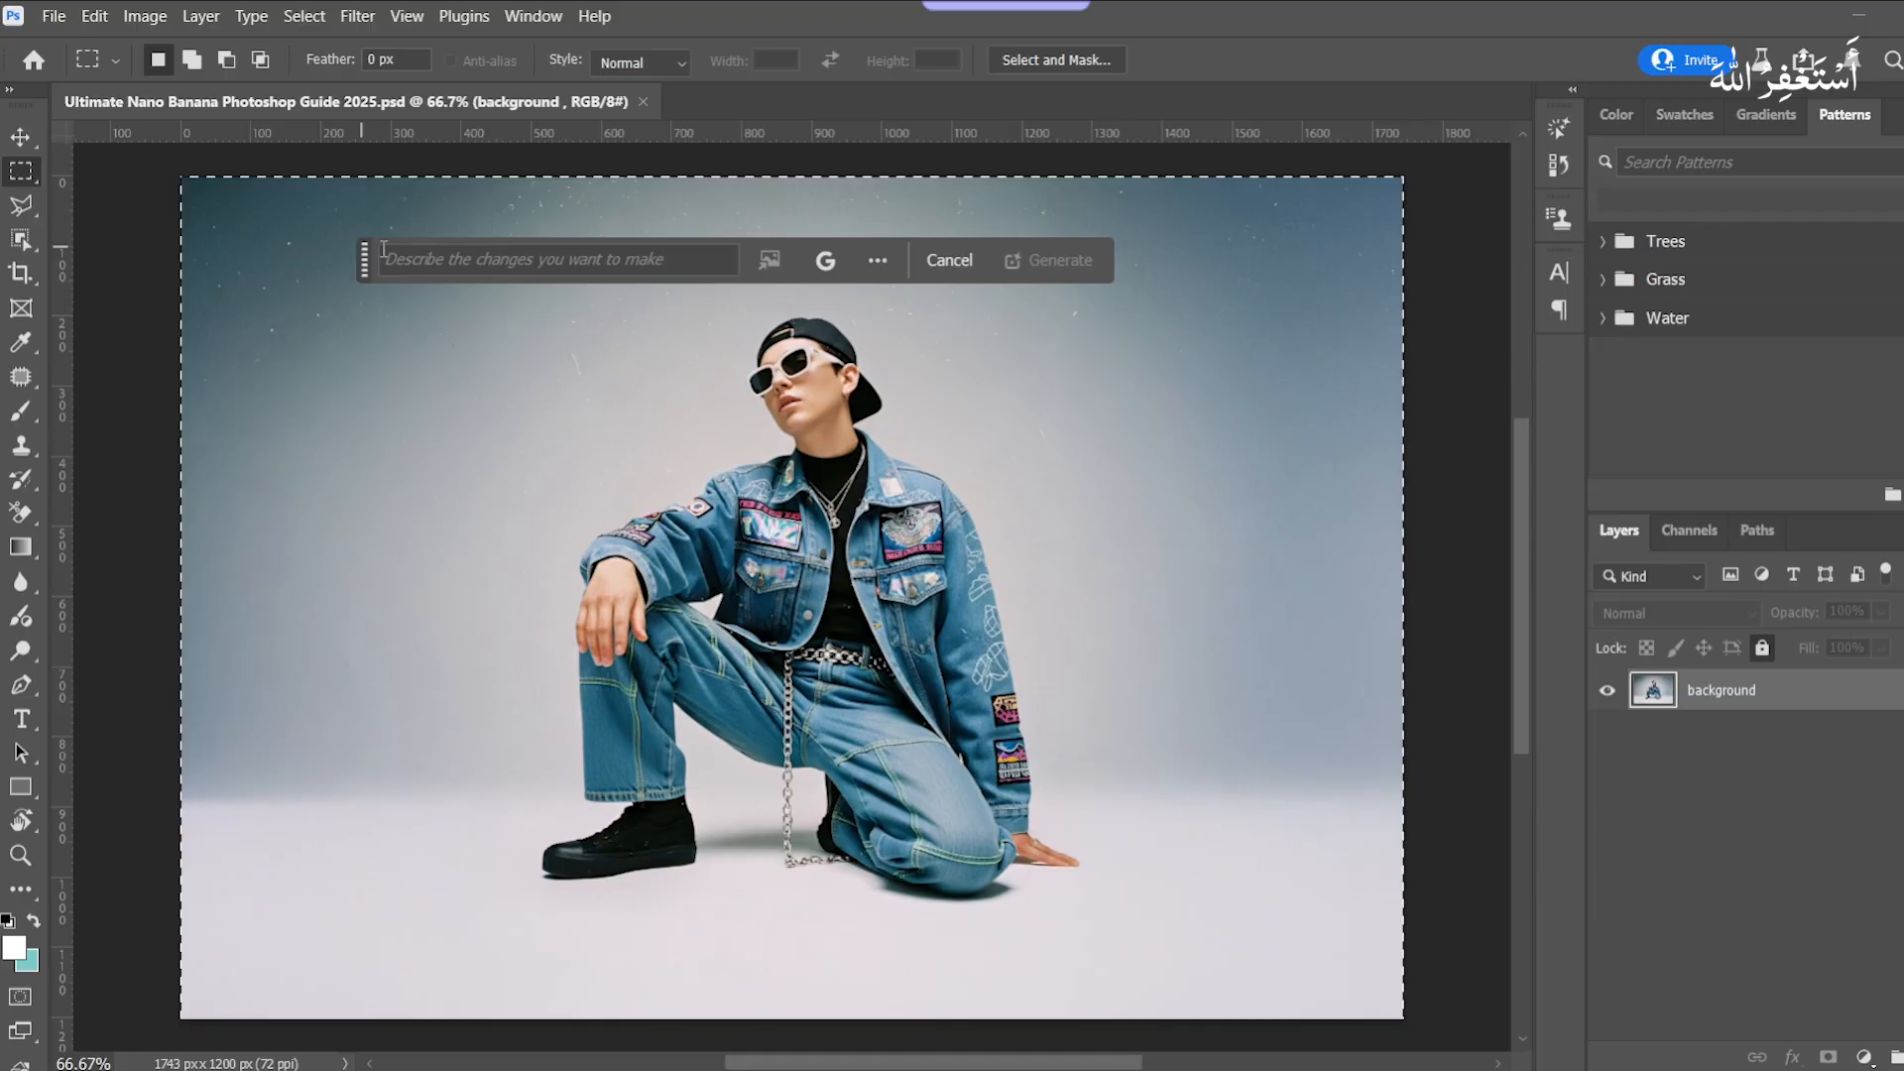
type("change its backdrop")
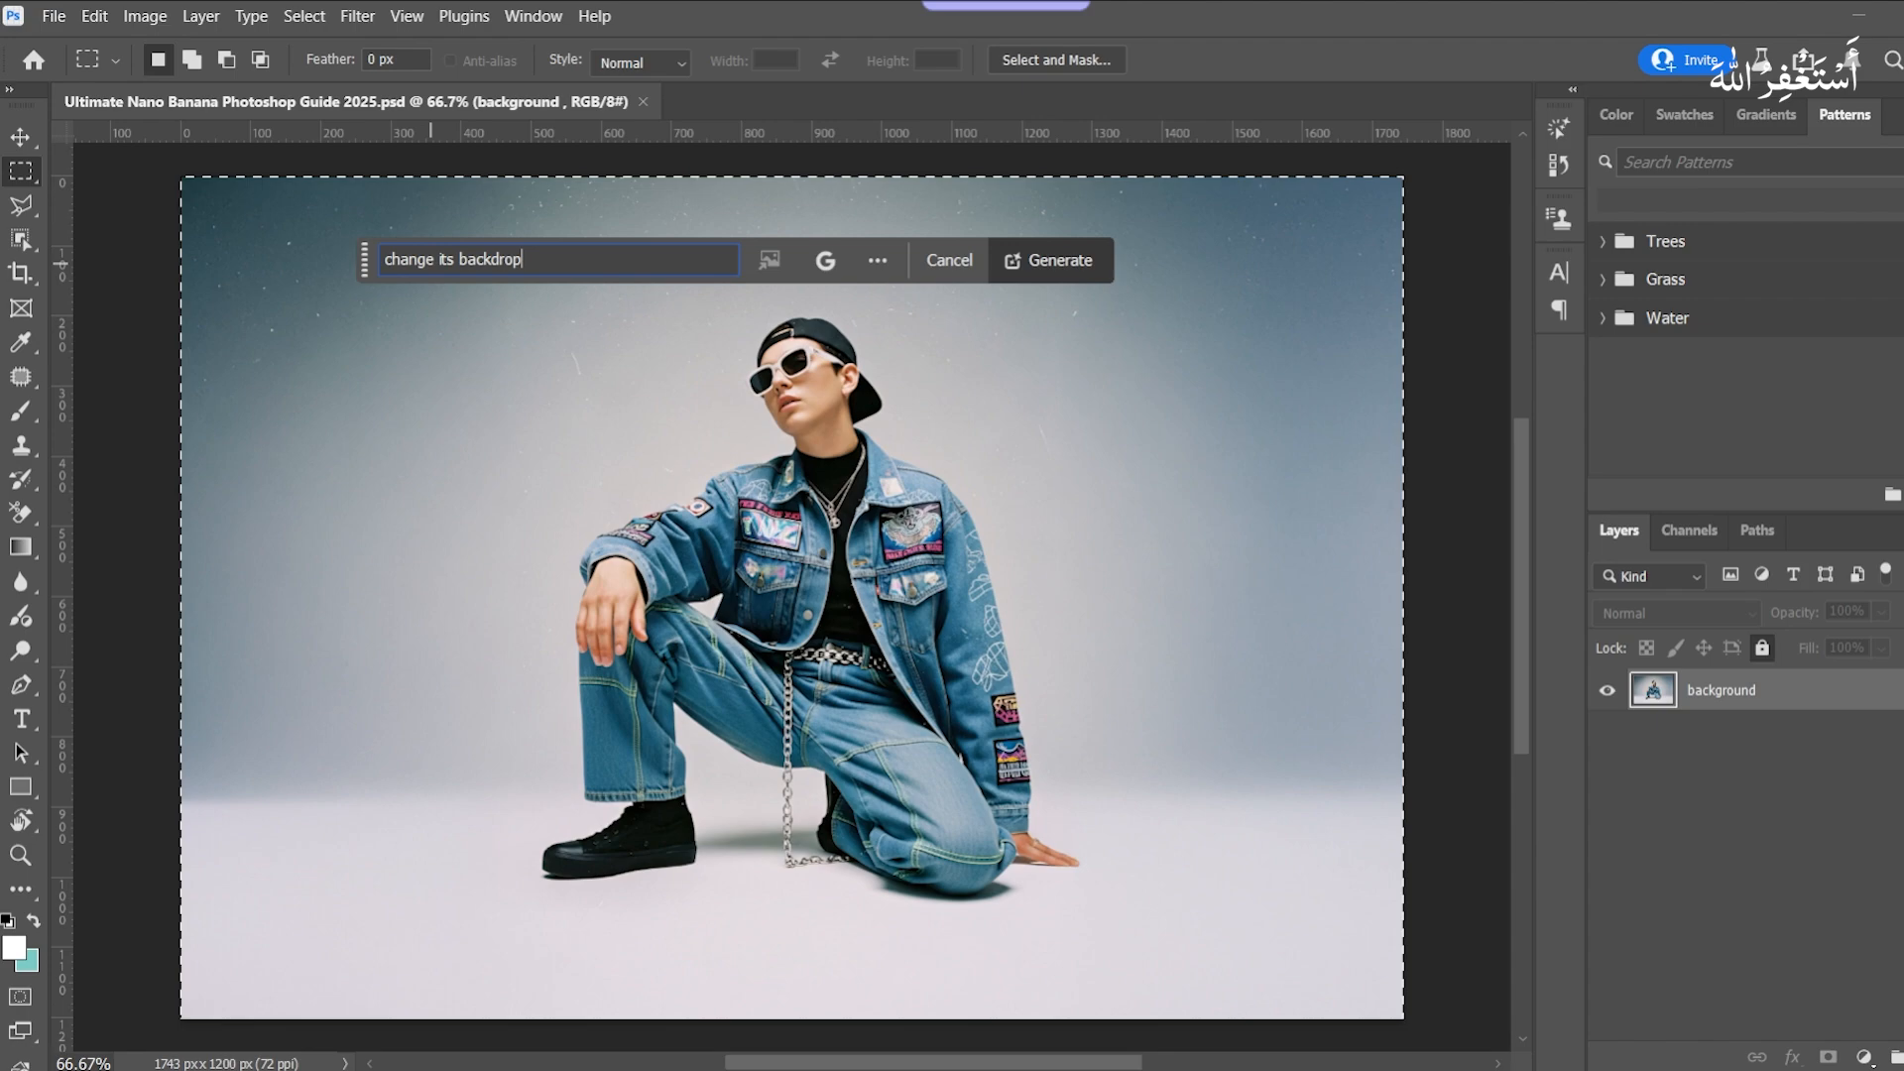
type("t")
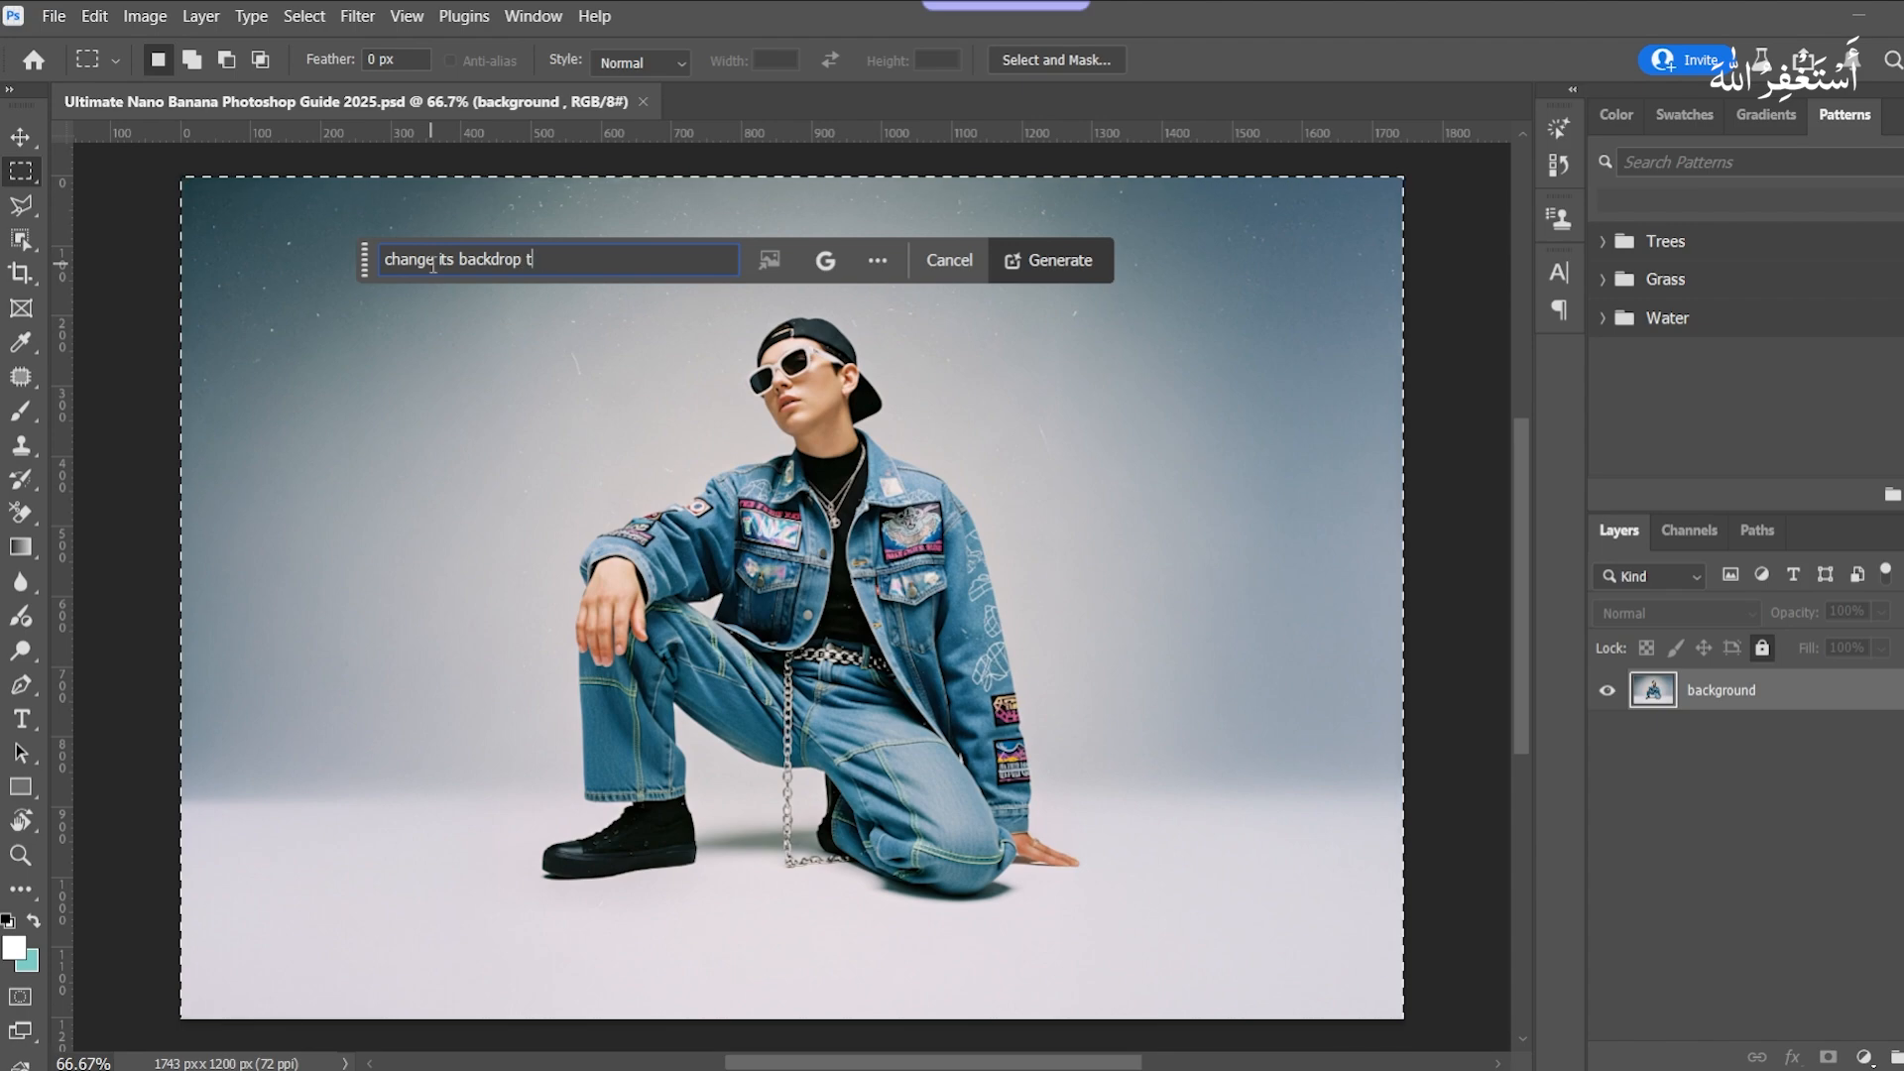
type("o moutains")
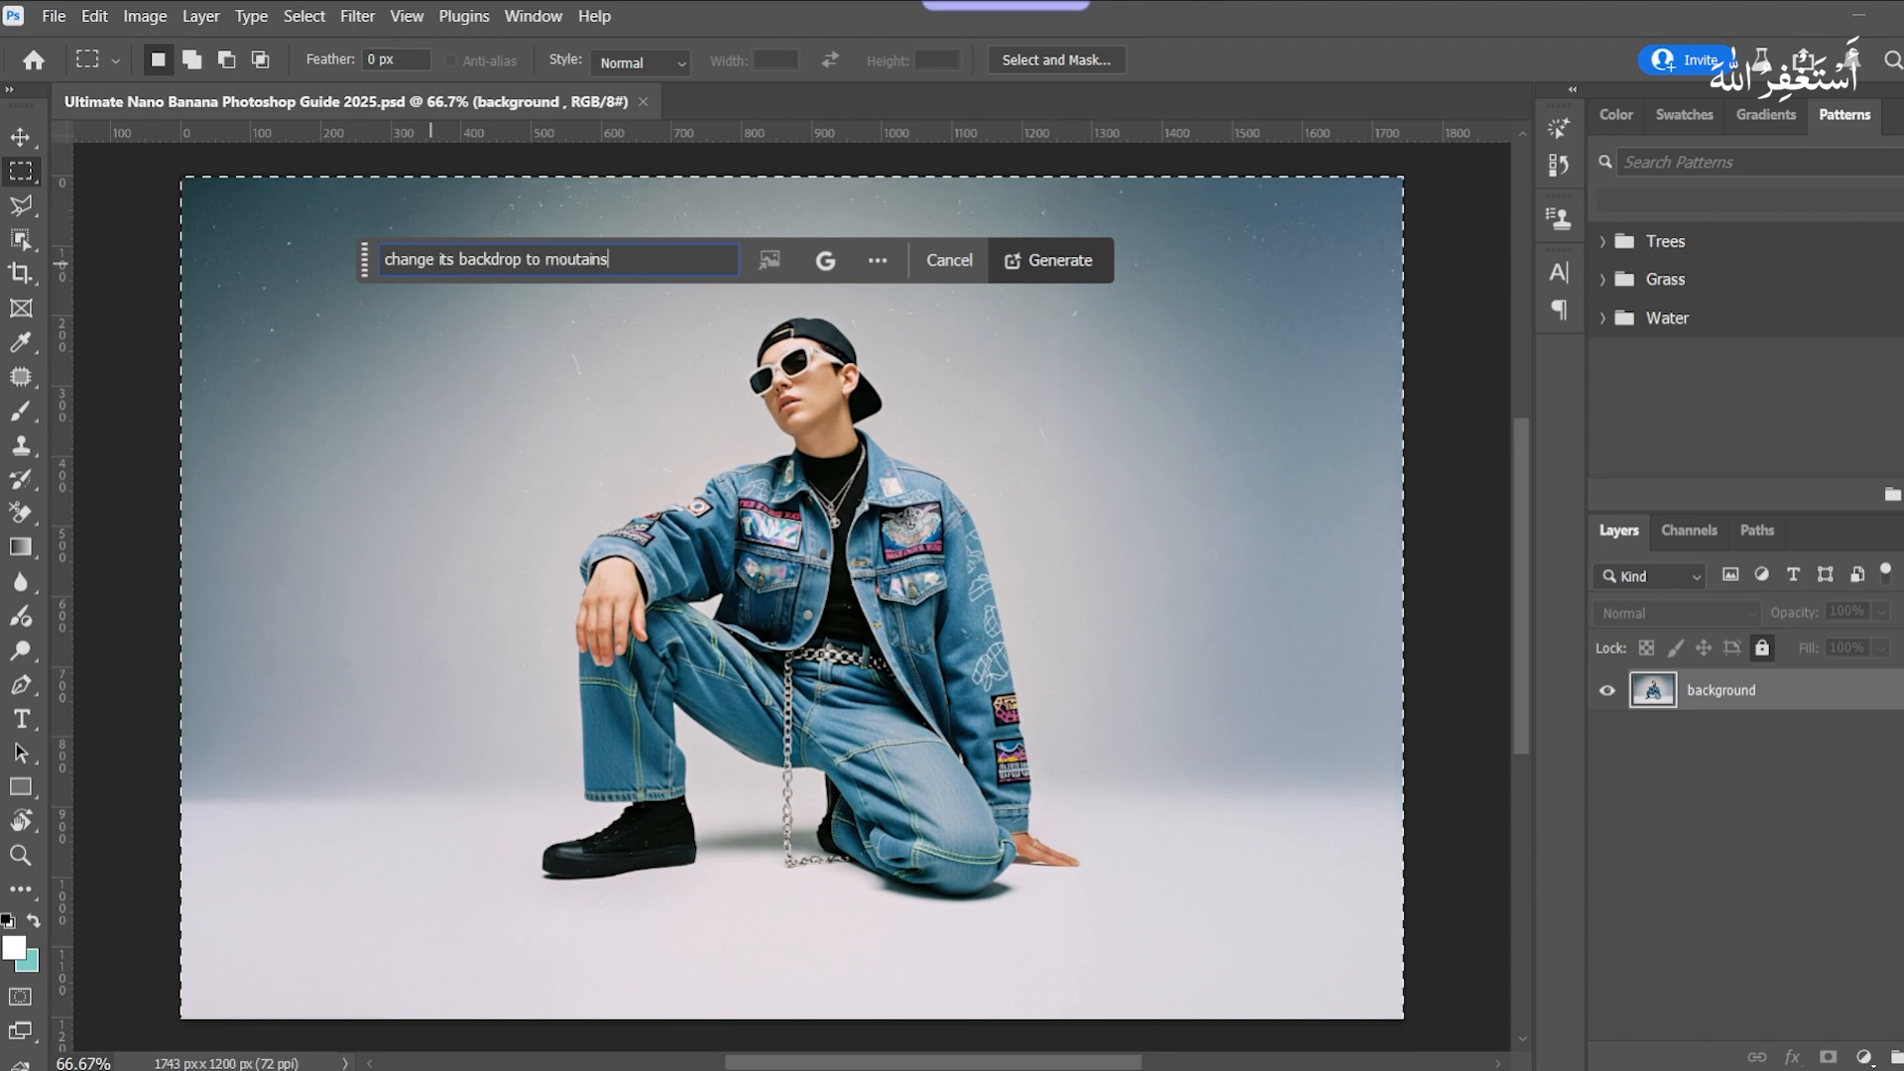
key("Backspace")
type("n")
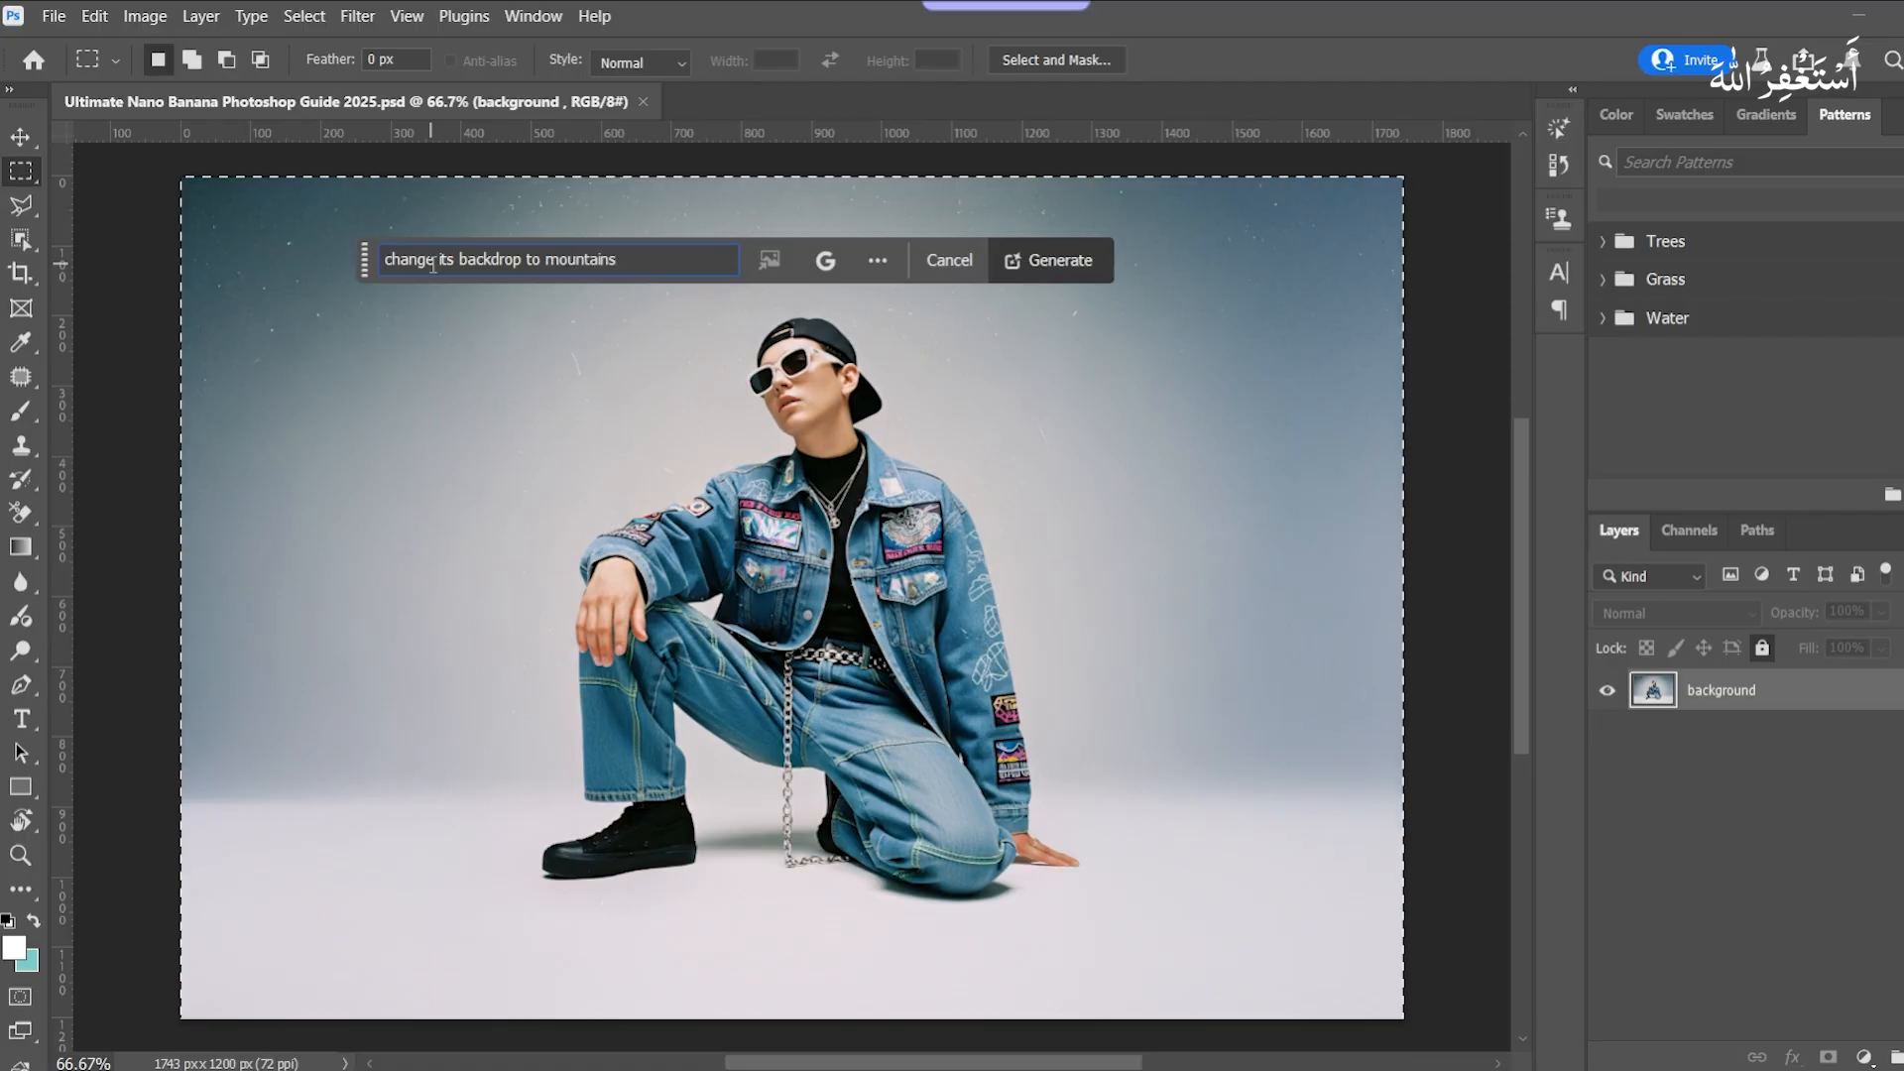
type("backdrop")
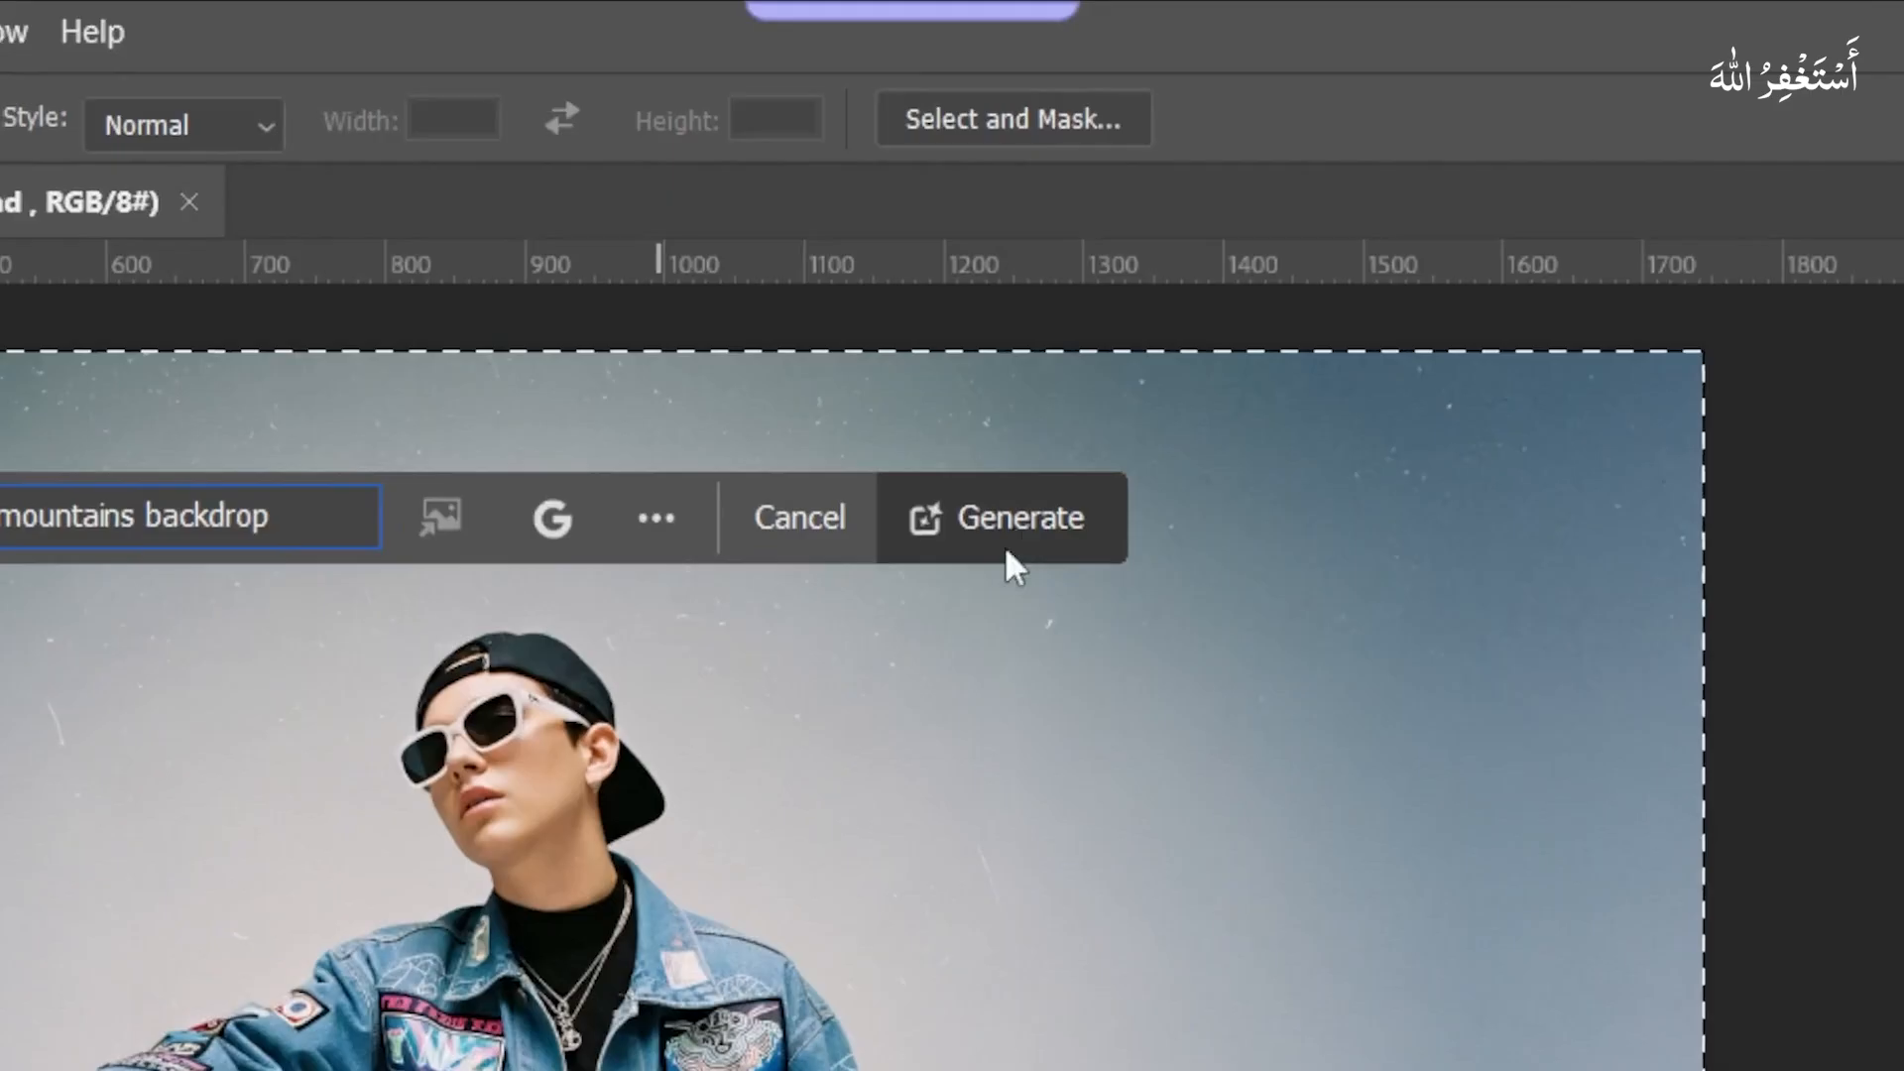
Step: Generate the rocky mountain backdrop layer, then marquee a patch of ground right of the subject
left_click(1004, 515)
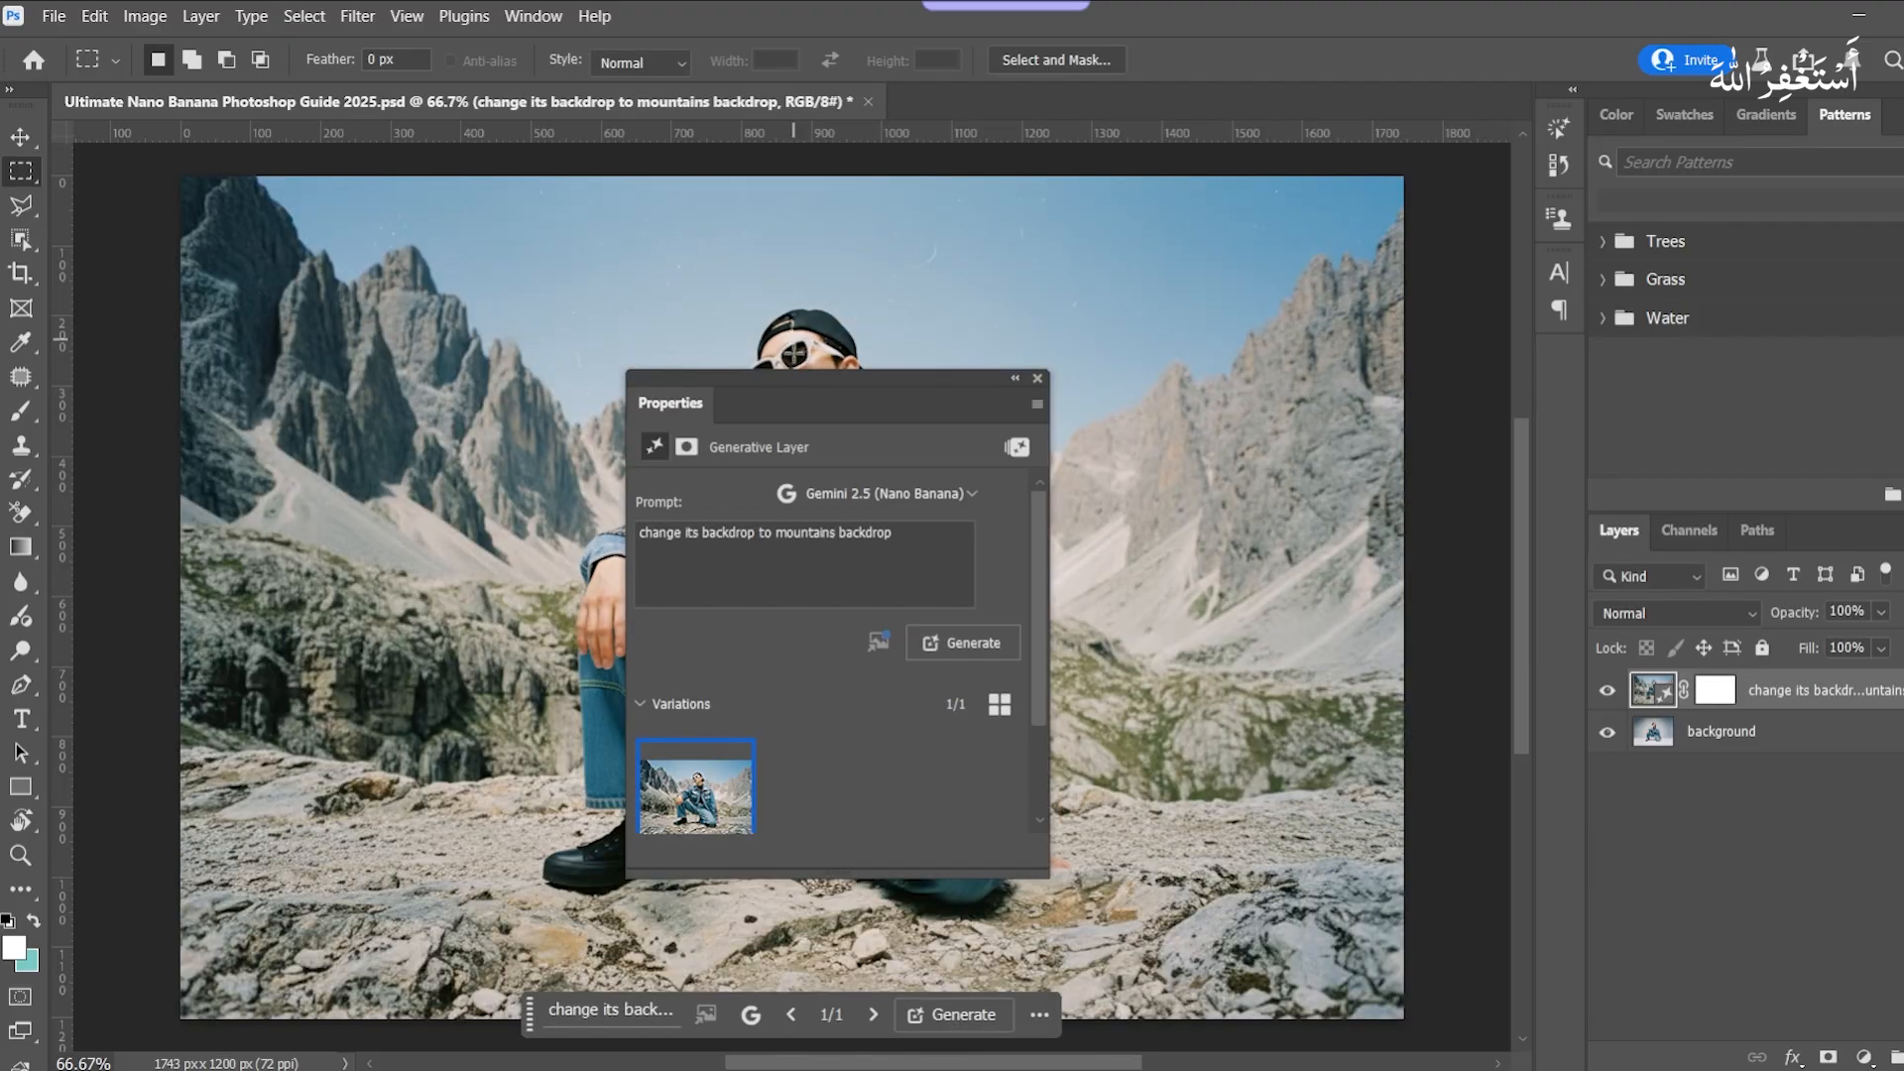
left_click_drag(837, 402, 1523, 302)
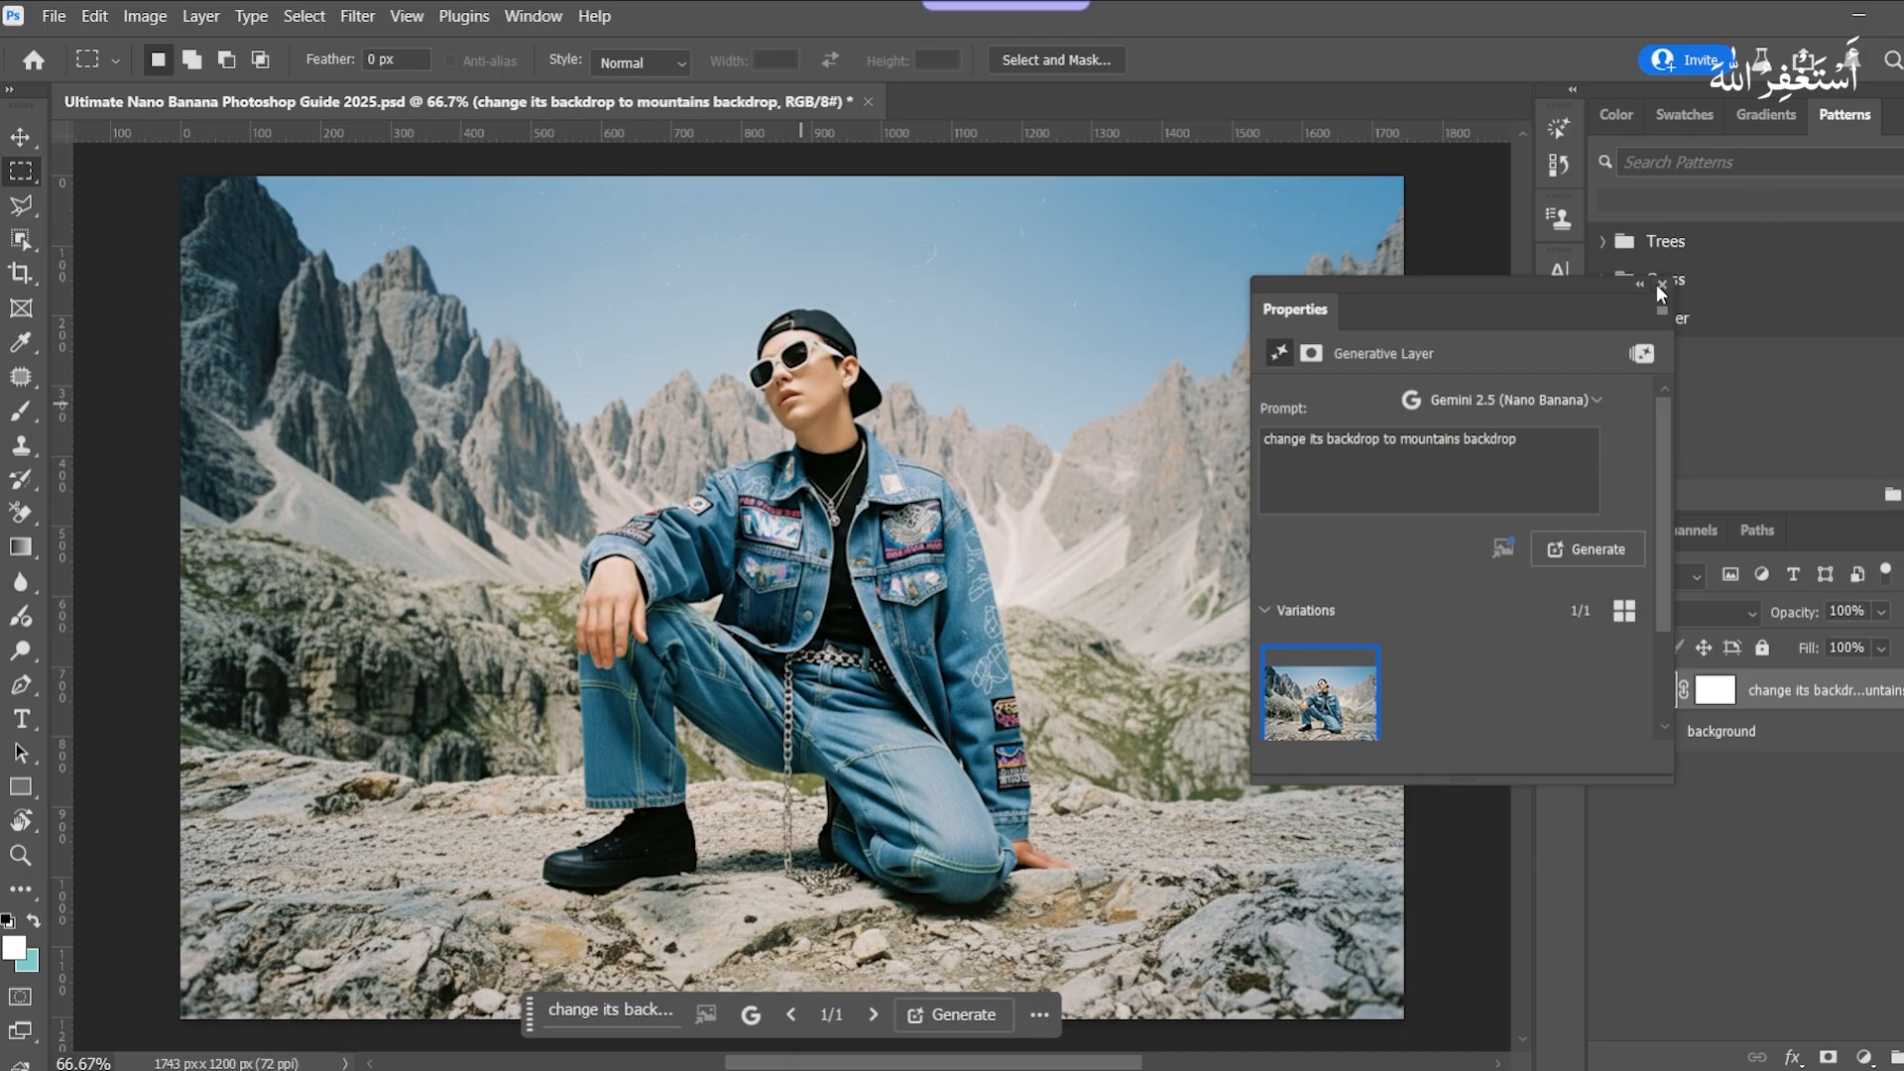
left_click(1640, 309)
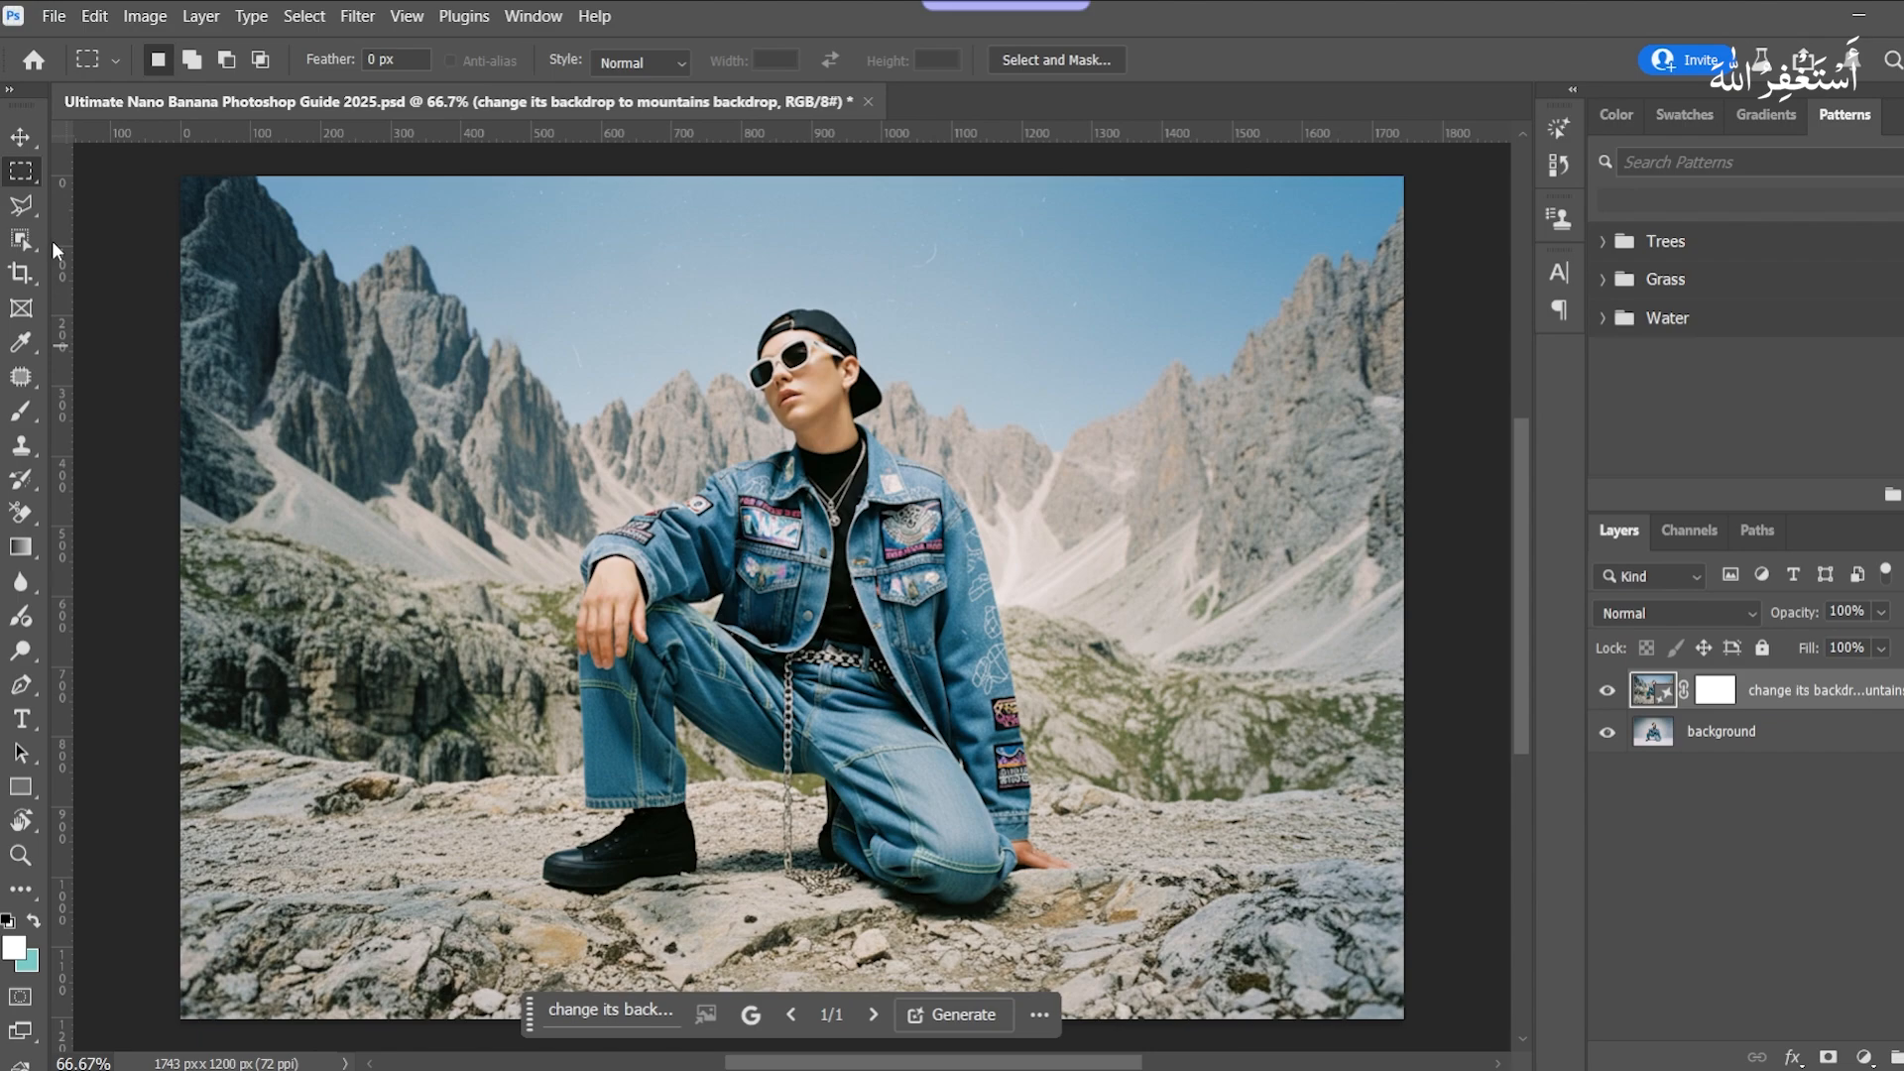
left_click_drag(1116, 698, 1195, 726)
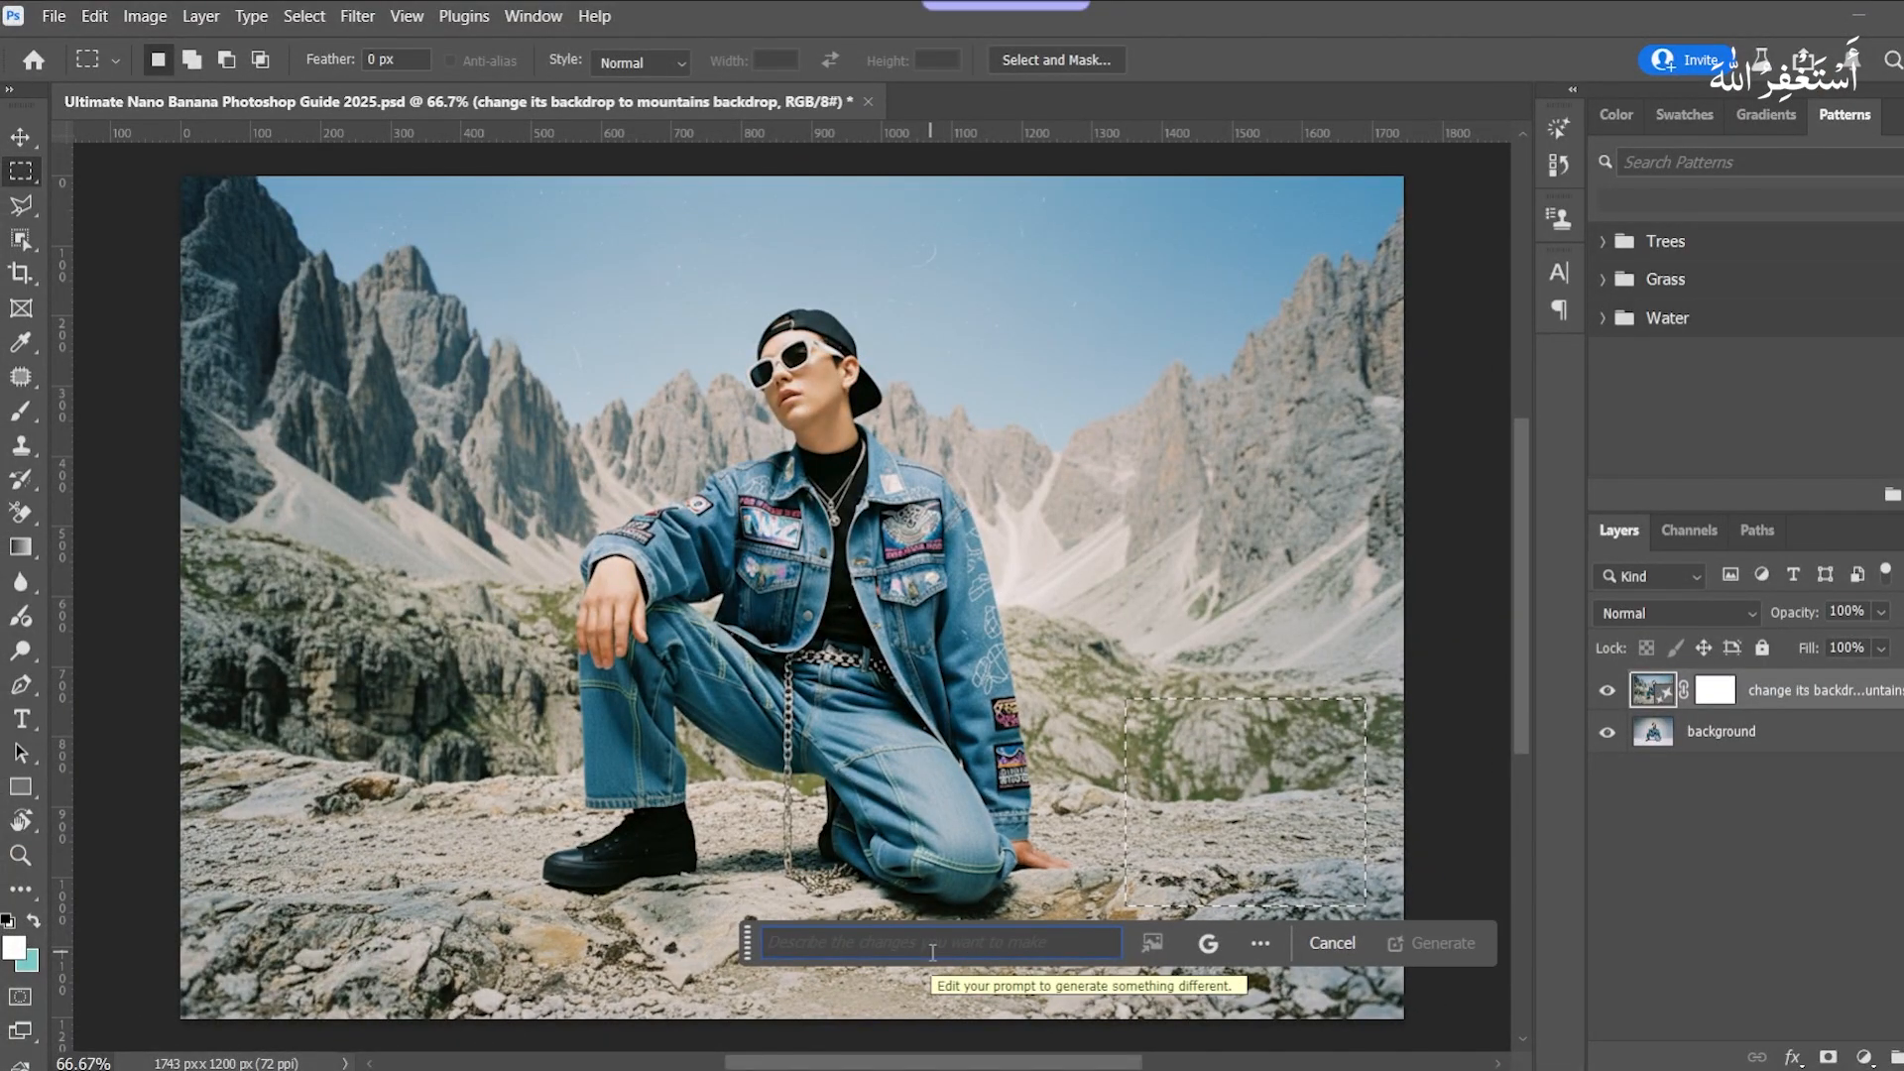
Step: Generate a 'cat' in the selected ground area as a new layer
type("cat")
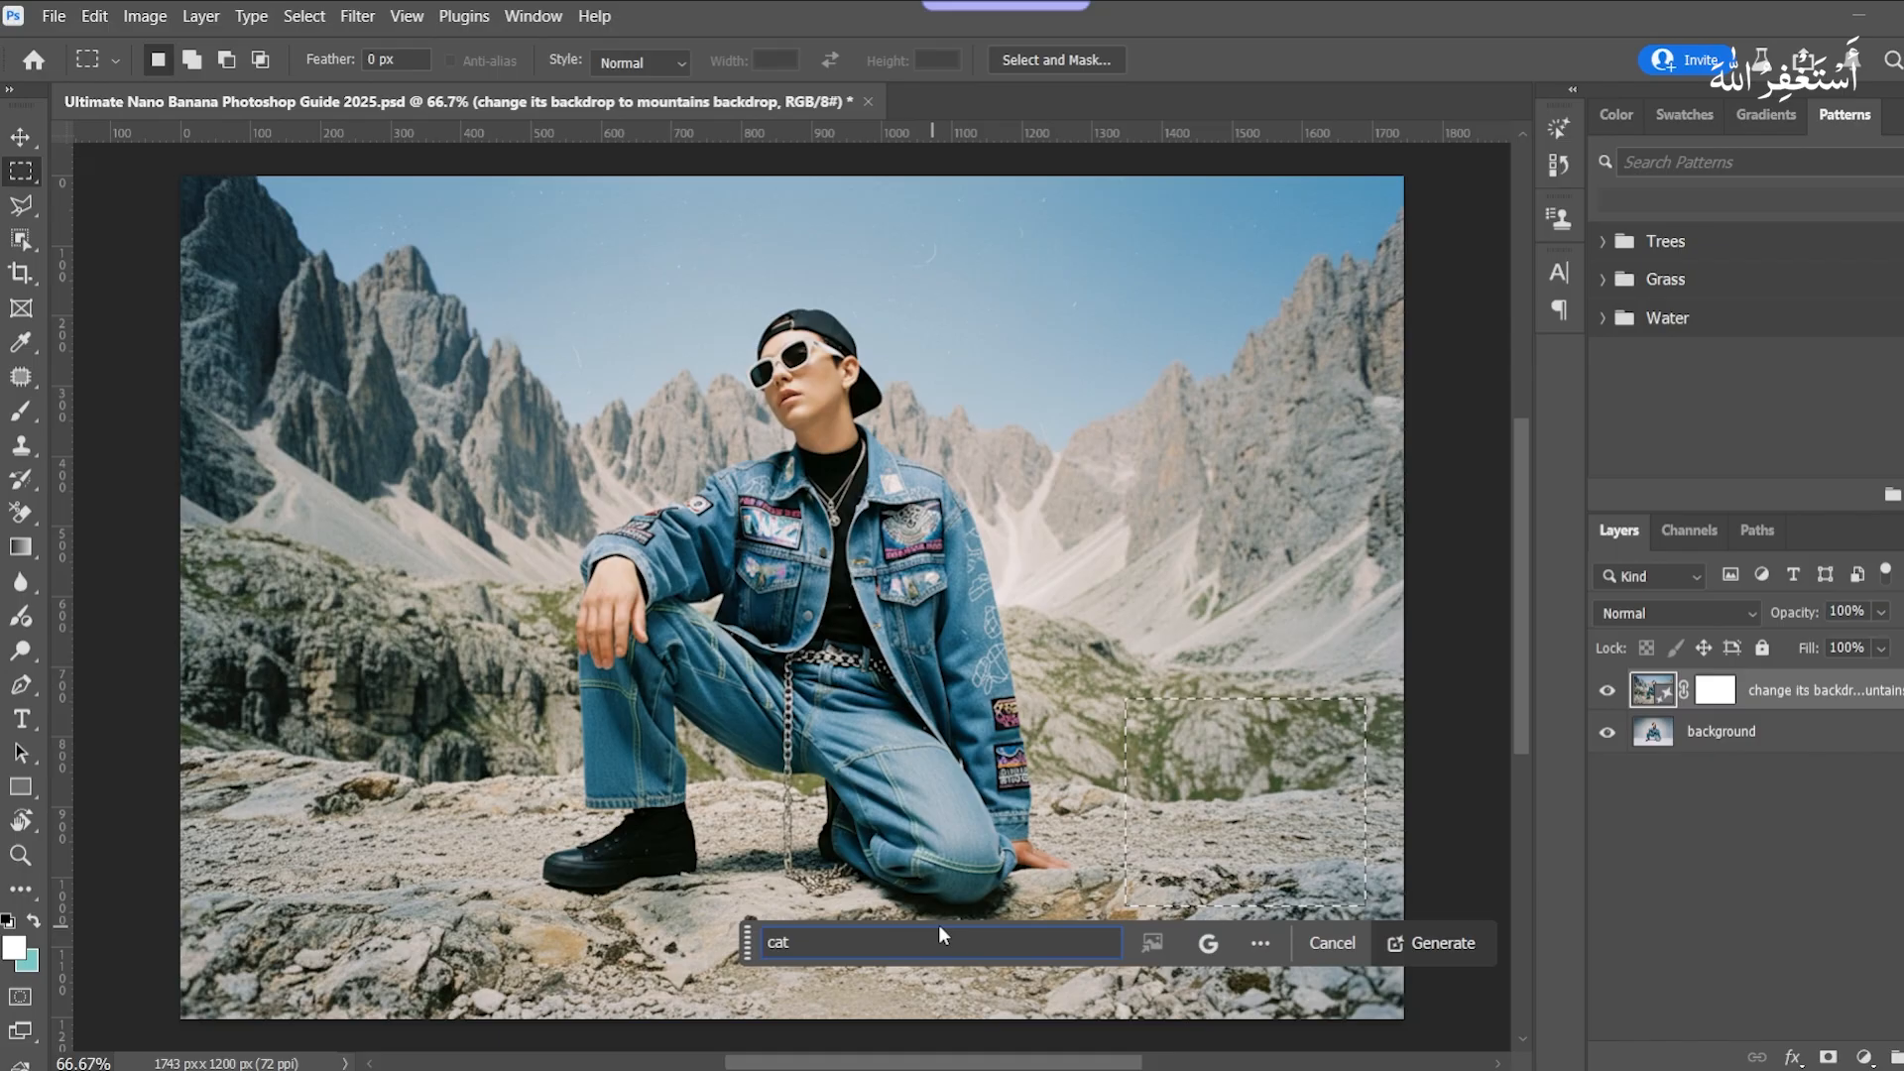
mouse_move(1440, 966)
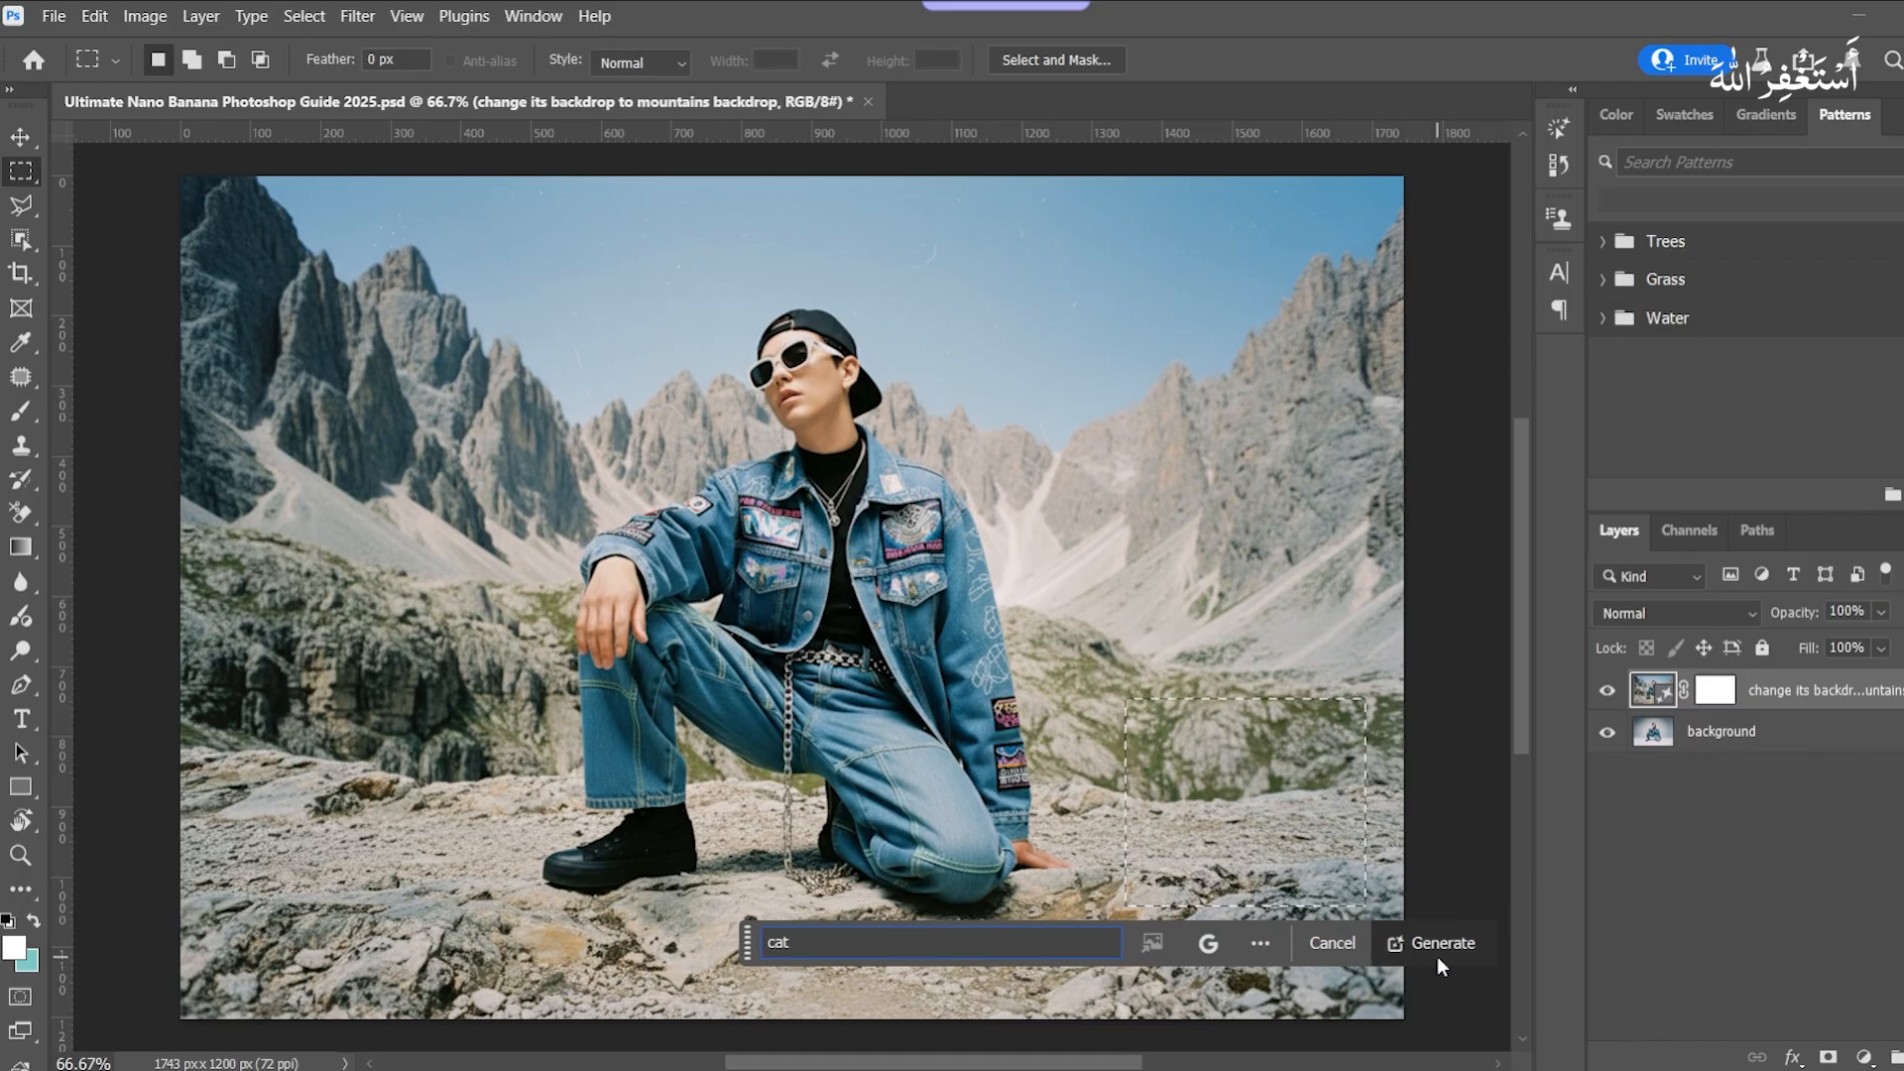
left_click(1442, 942)
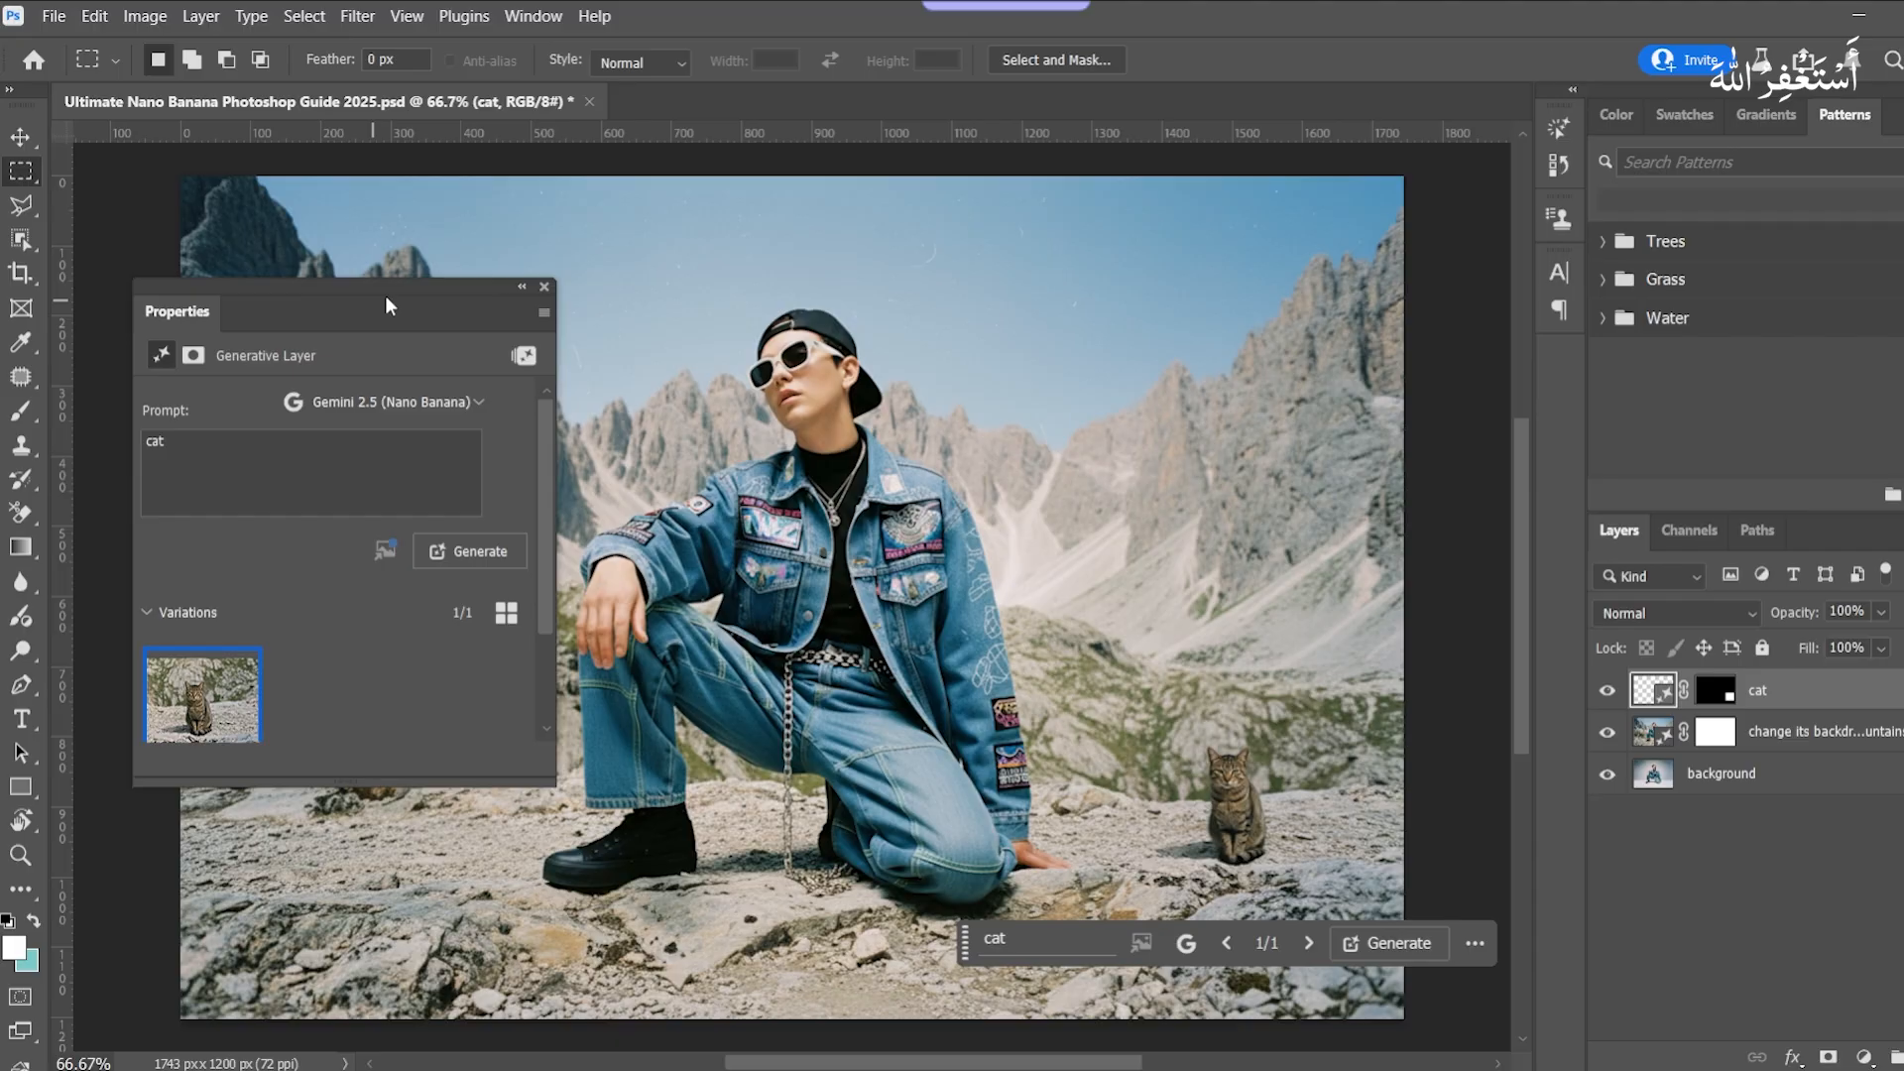
left_click(543, 287)
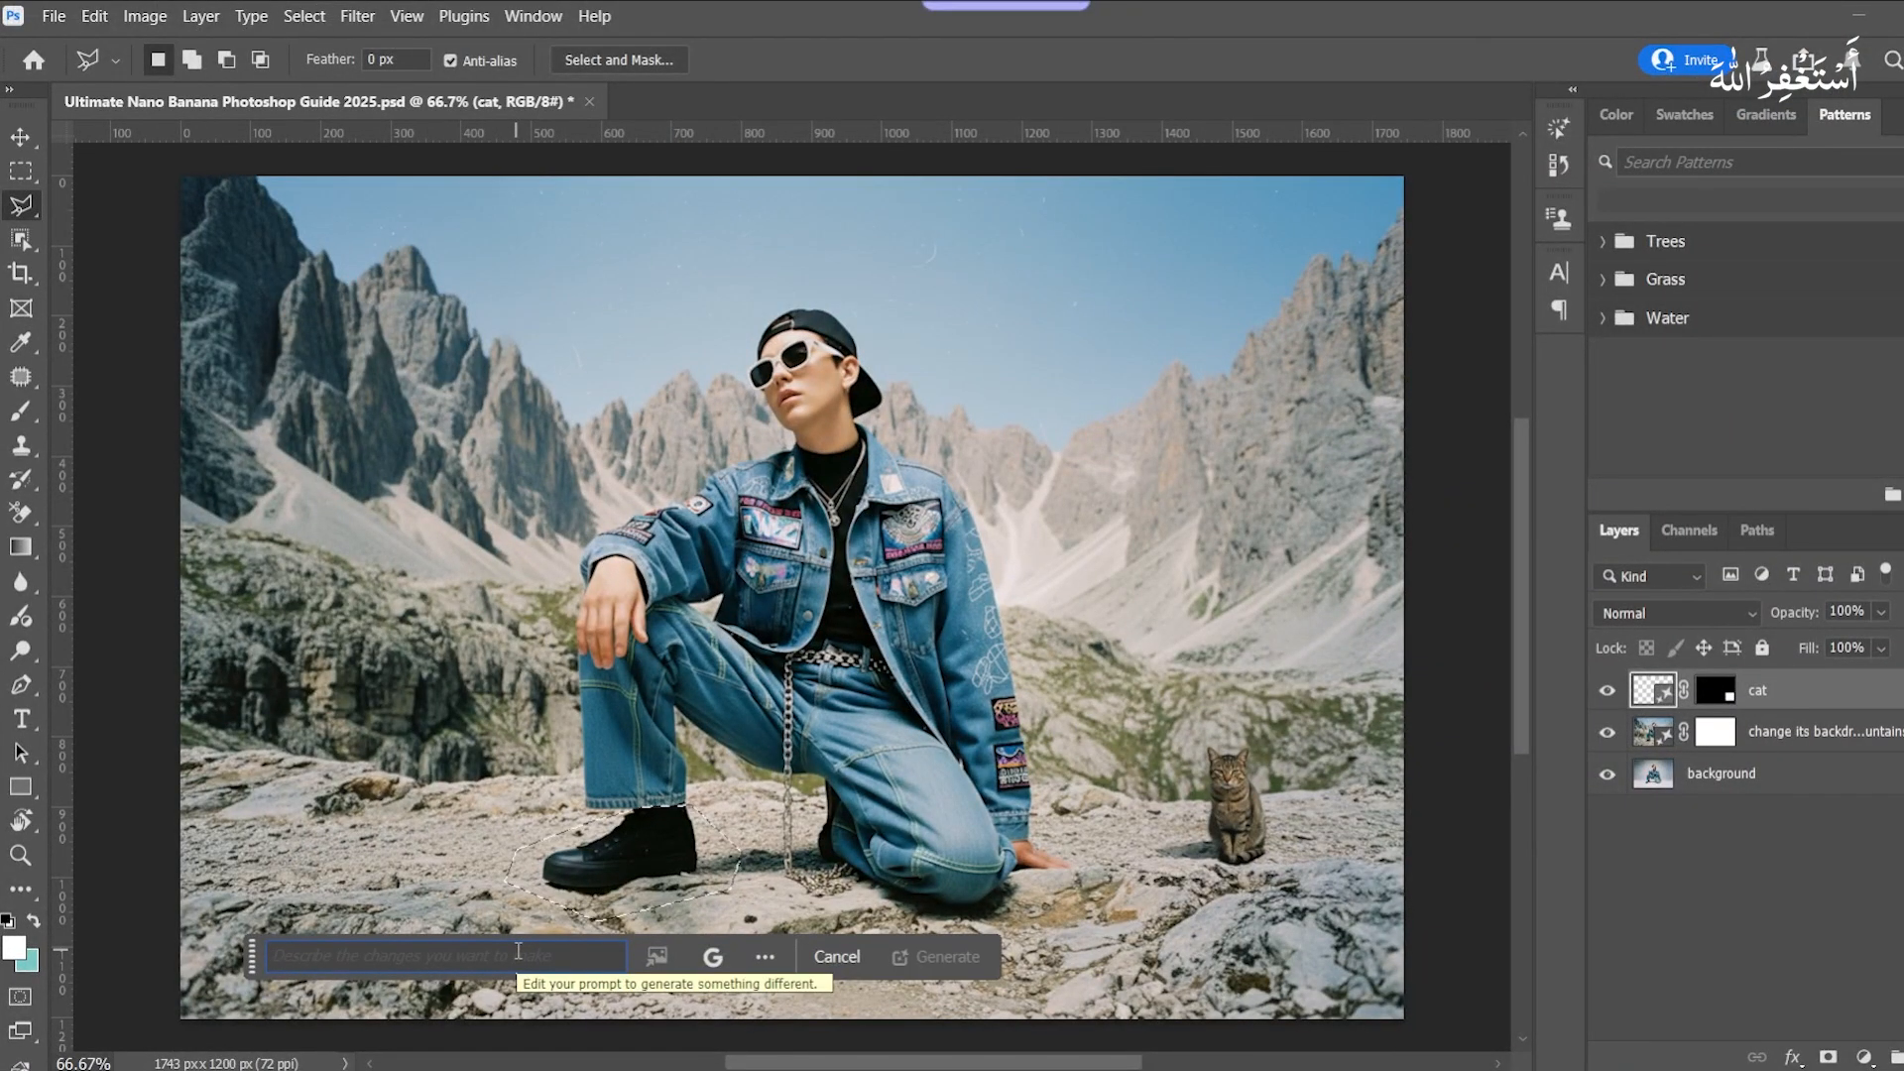
Step: Generate 'change its shoes to white sneakers' on the selected boots
type("change its shoes to white")
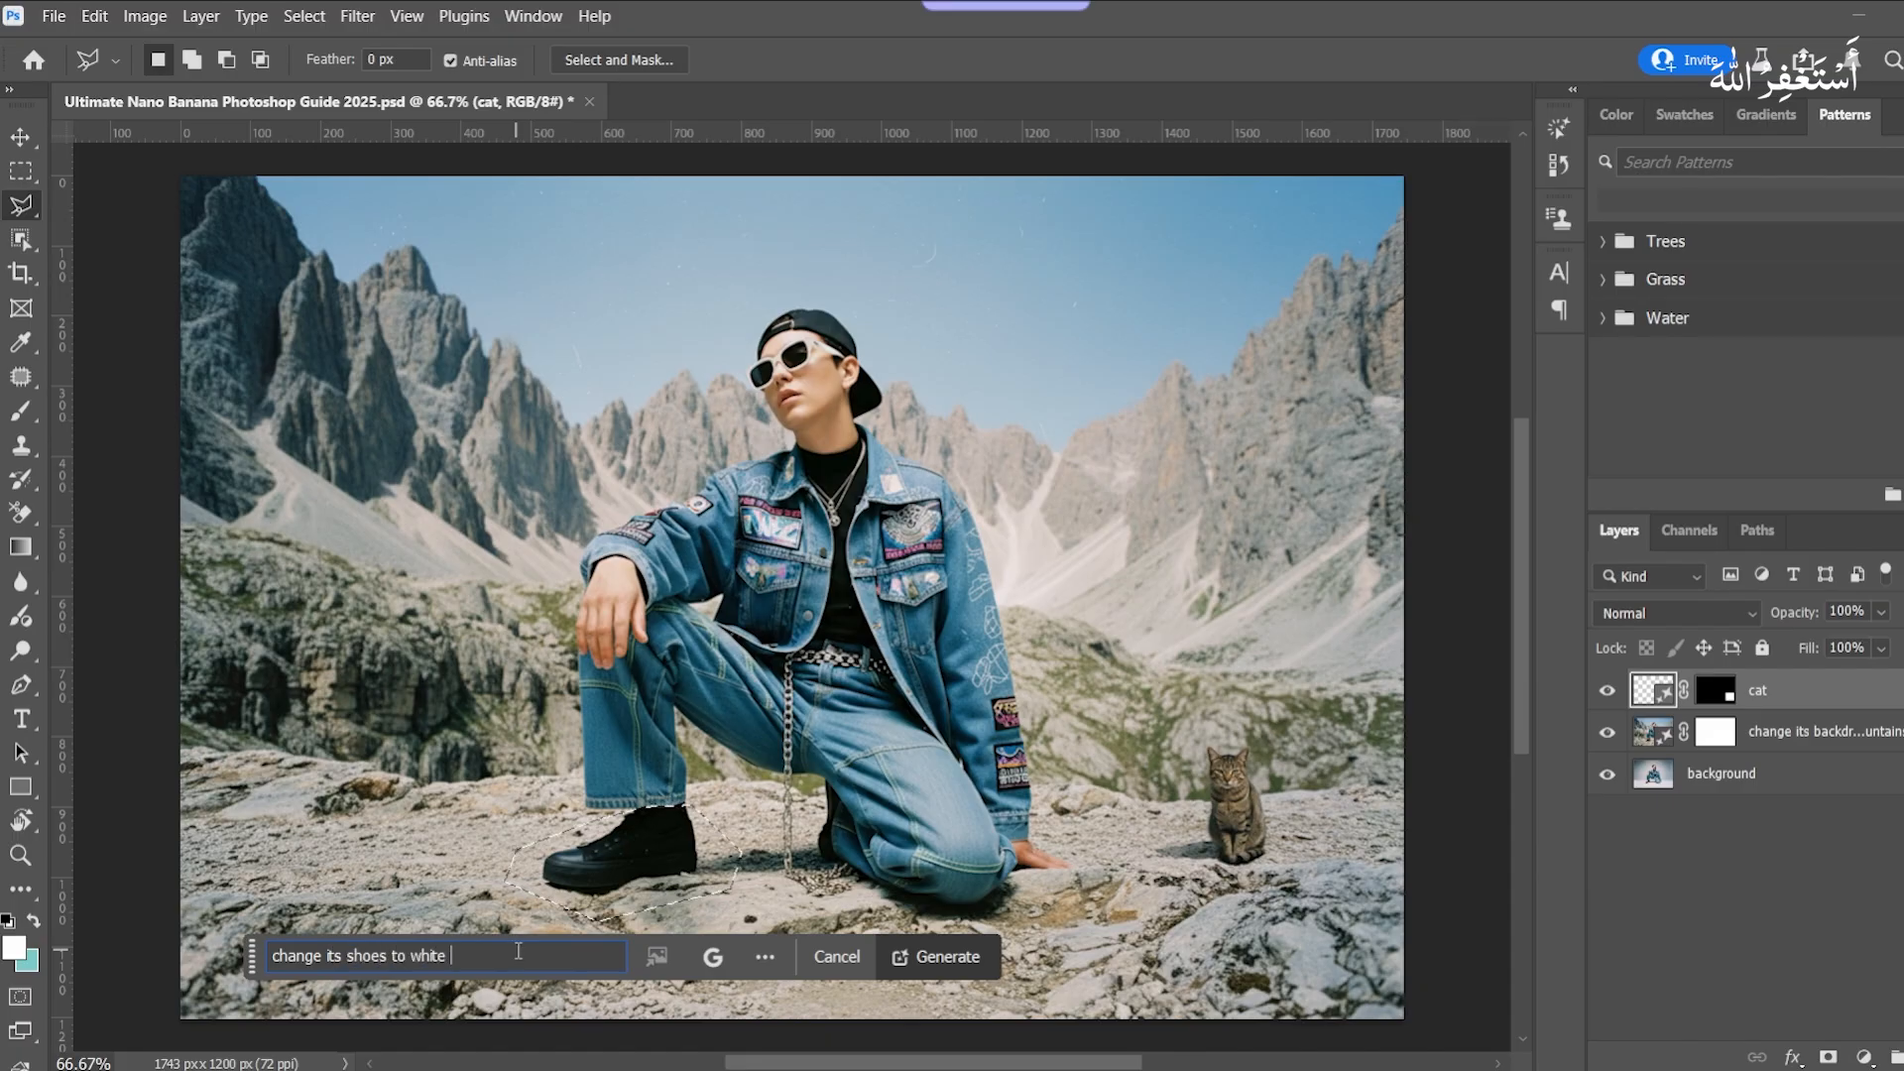
type("sneake")
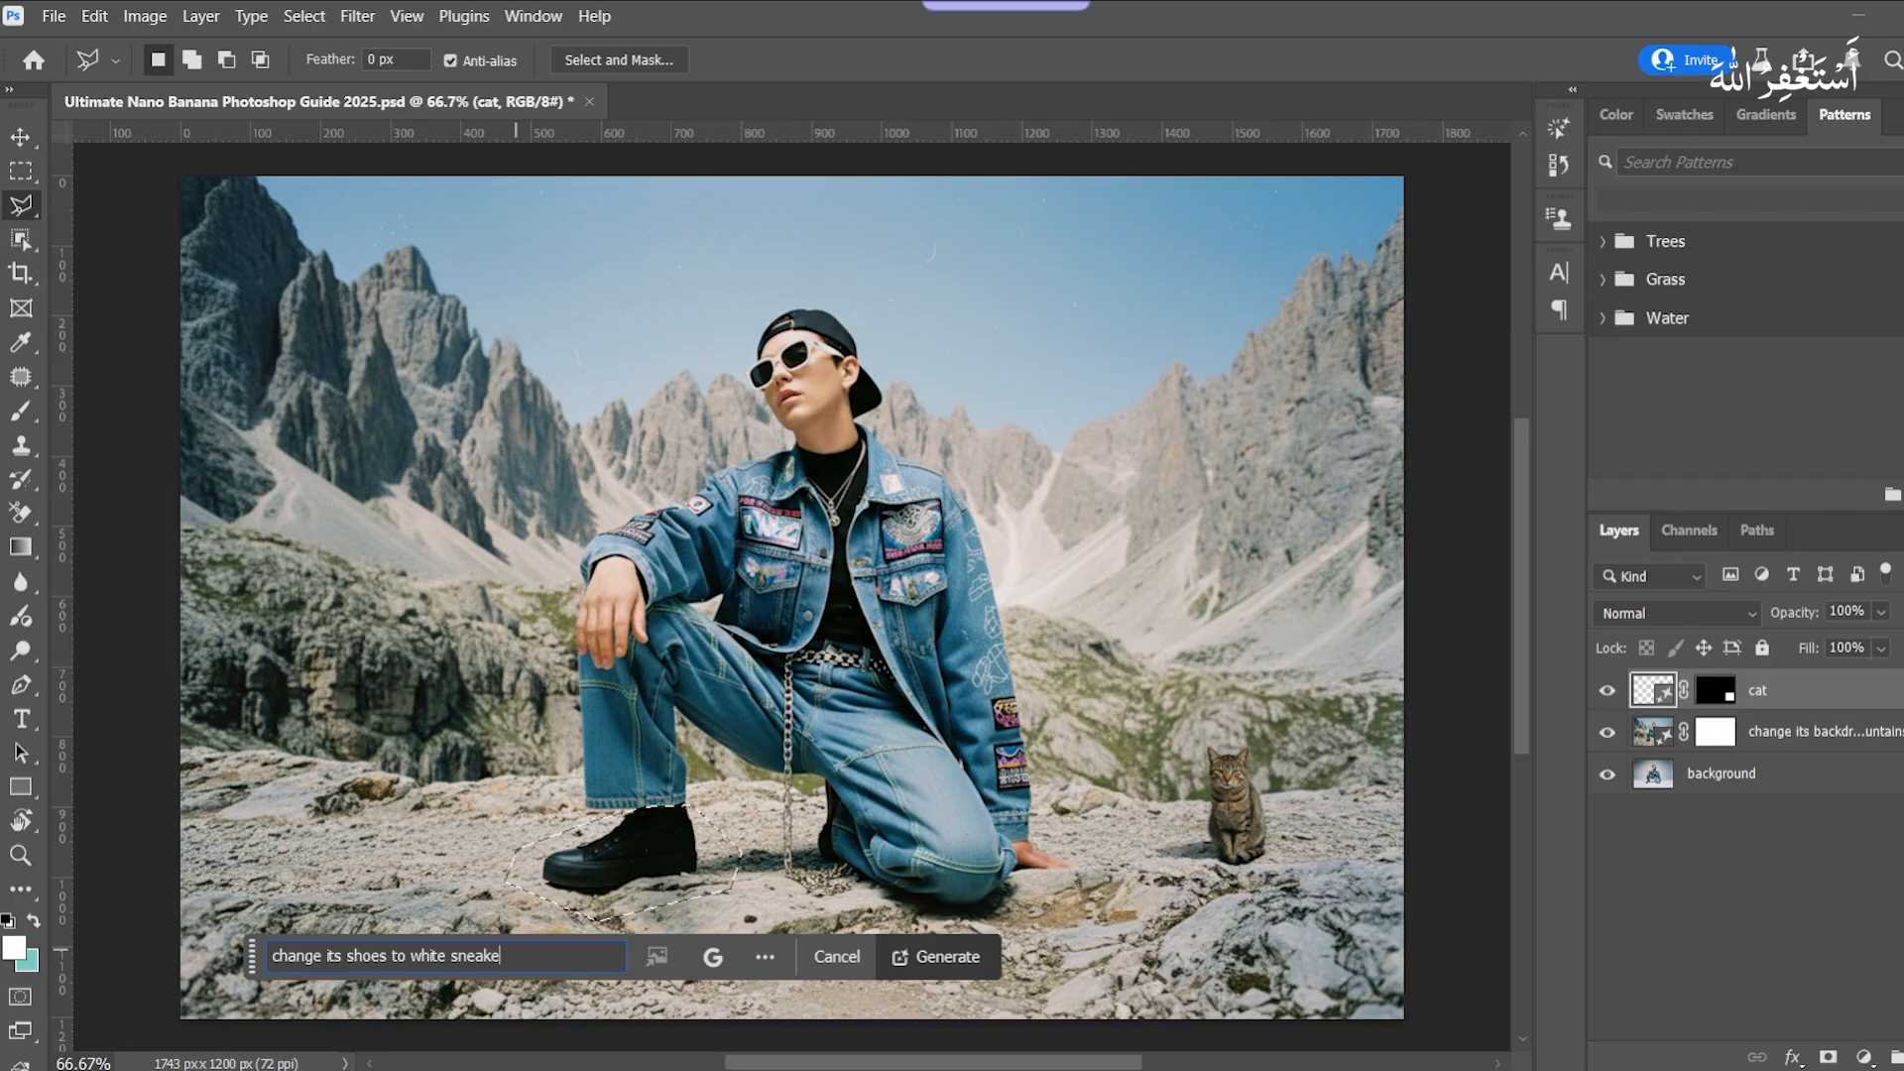
type("rs")
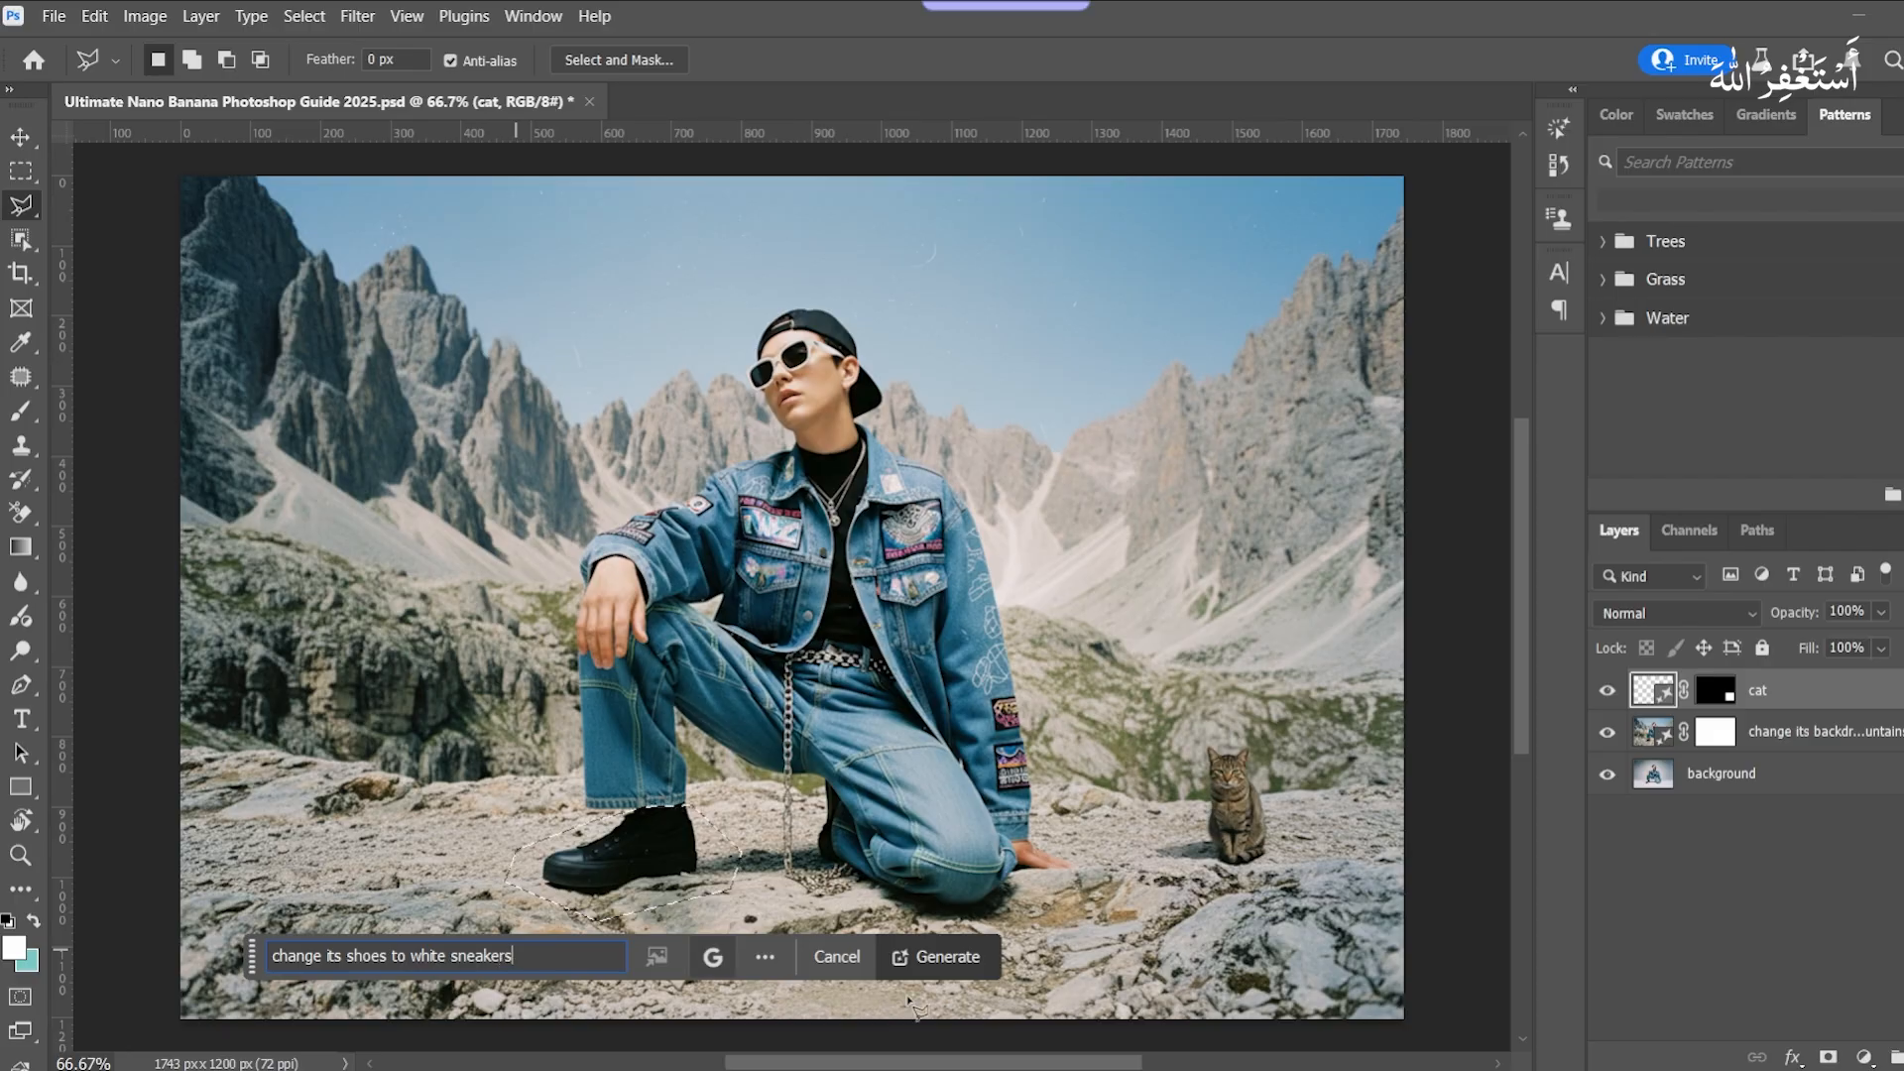
left_click(938, 956)
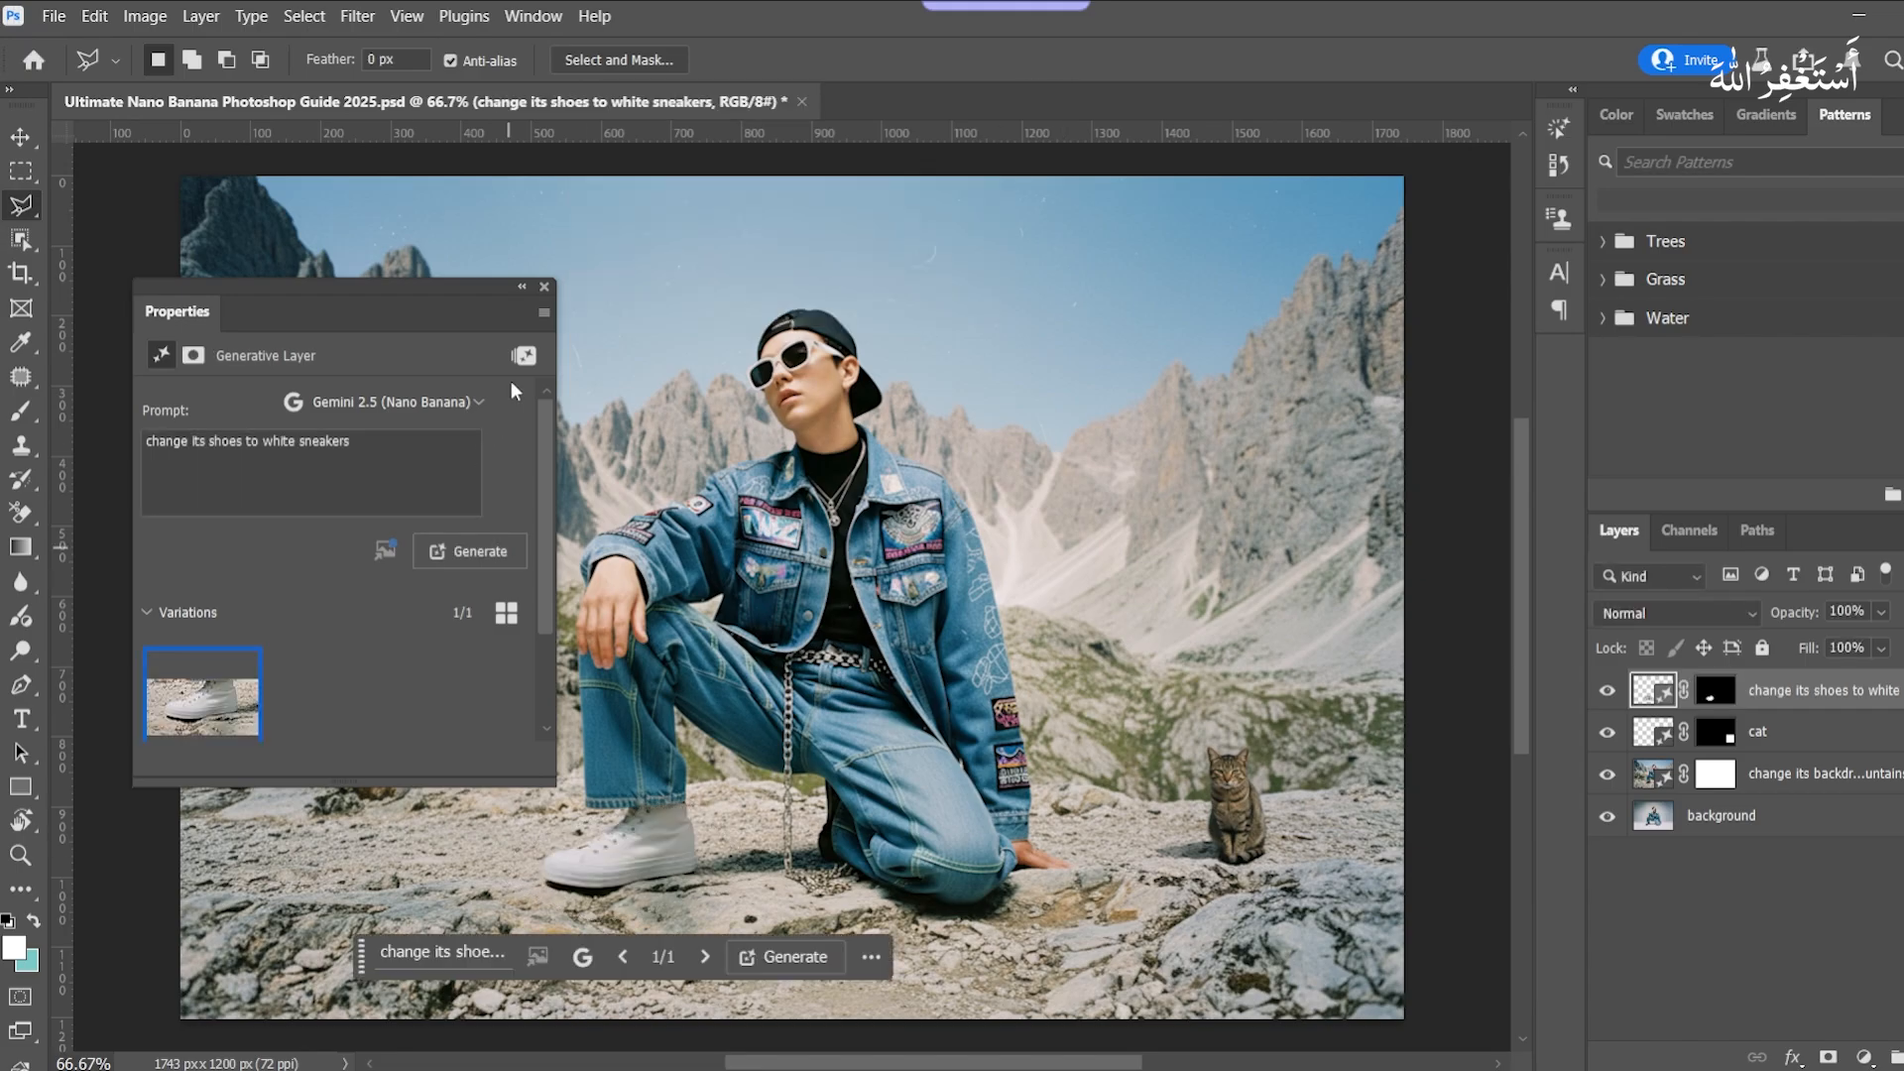
left_click(544, 288)
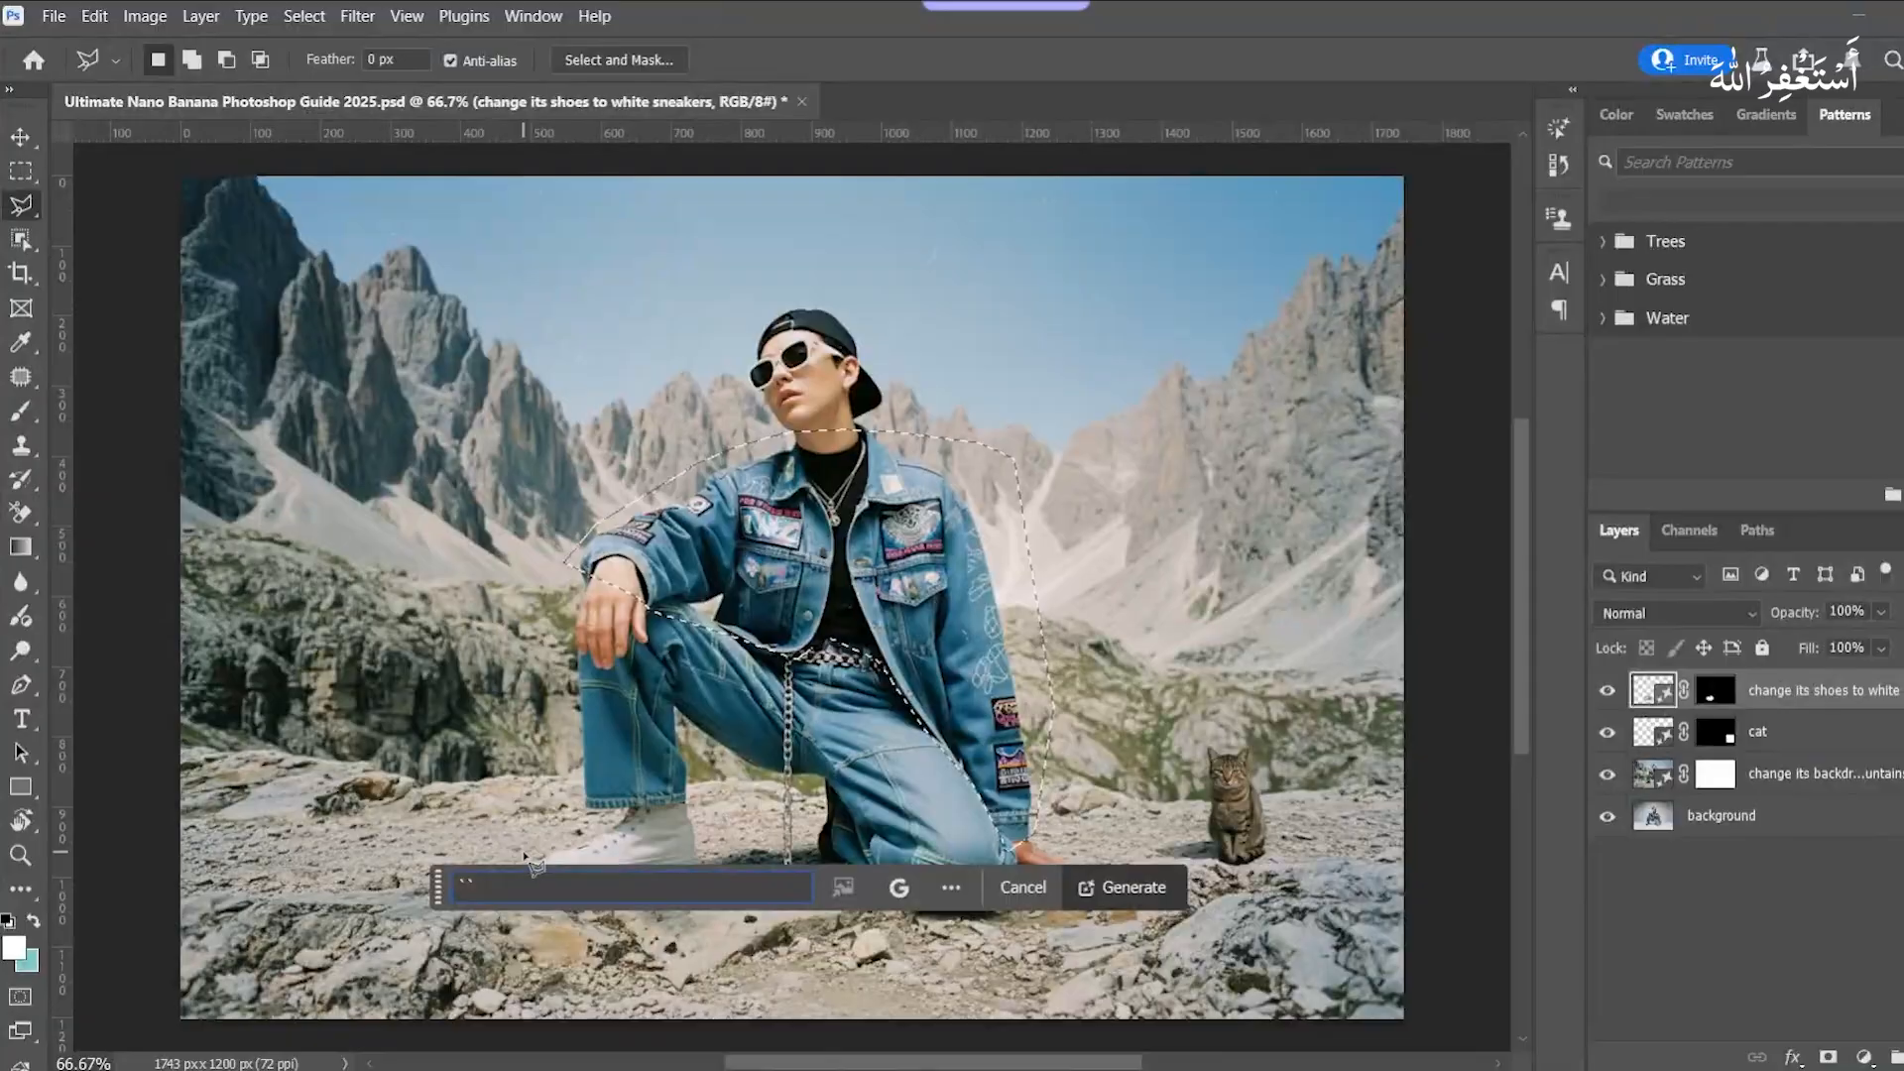
Step: Generate 'change its jacket to black leather jacket' on the selected denim jacket
type("cahnge")
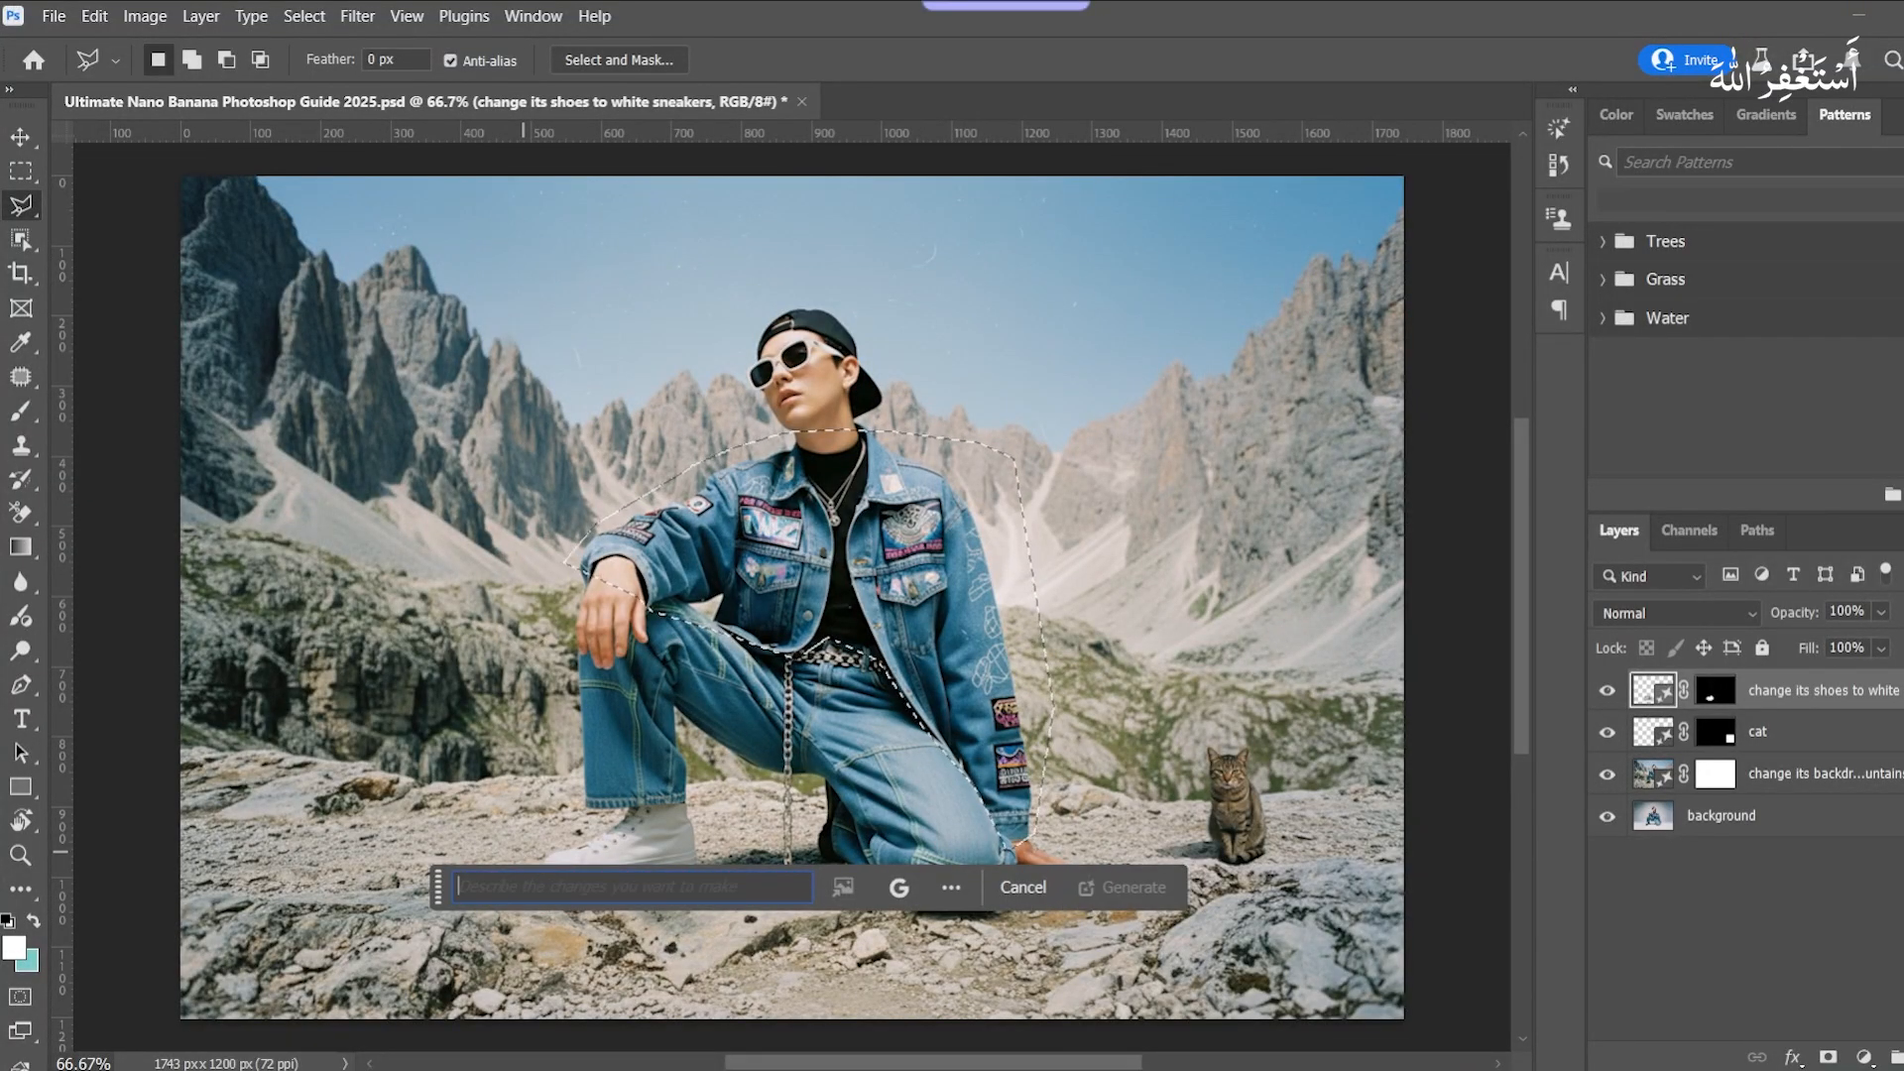
type("change its jacket to")
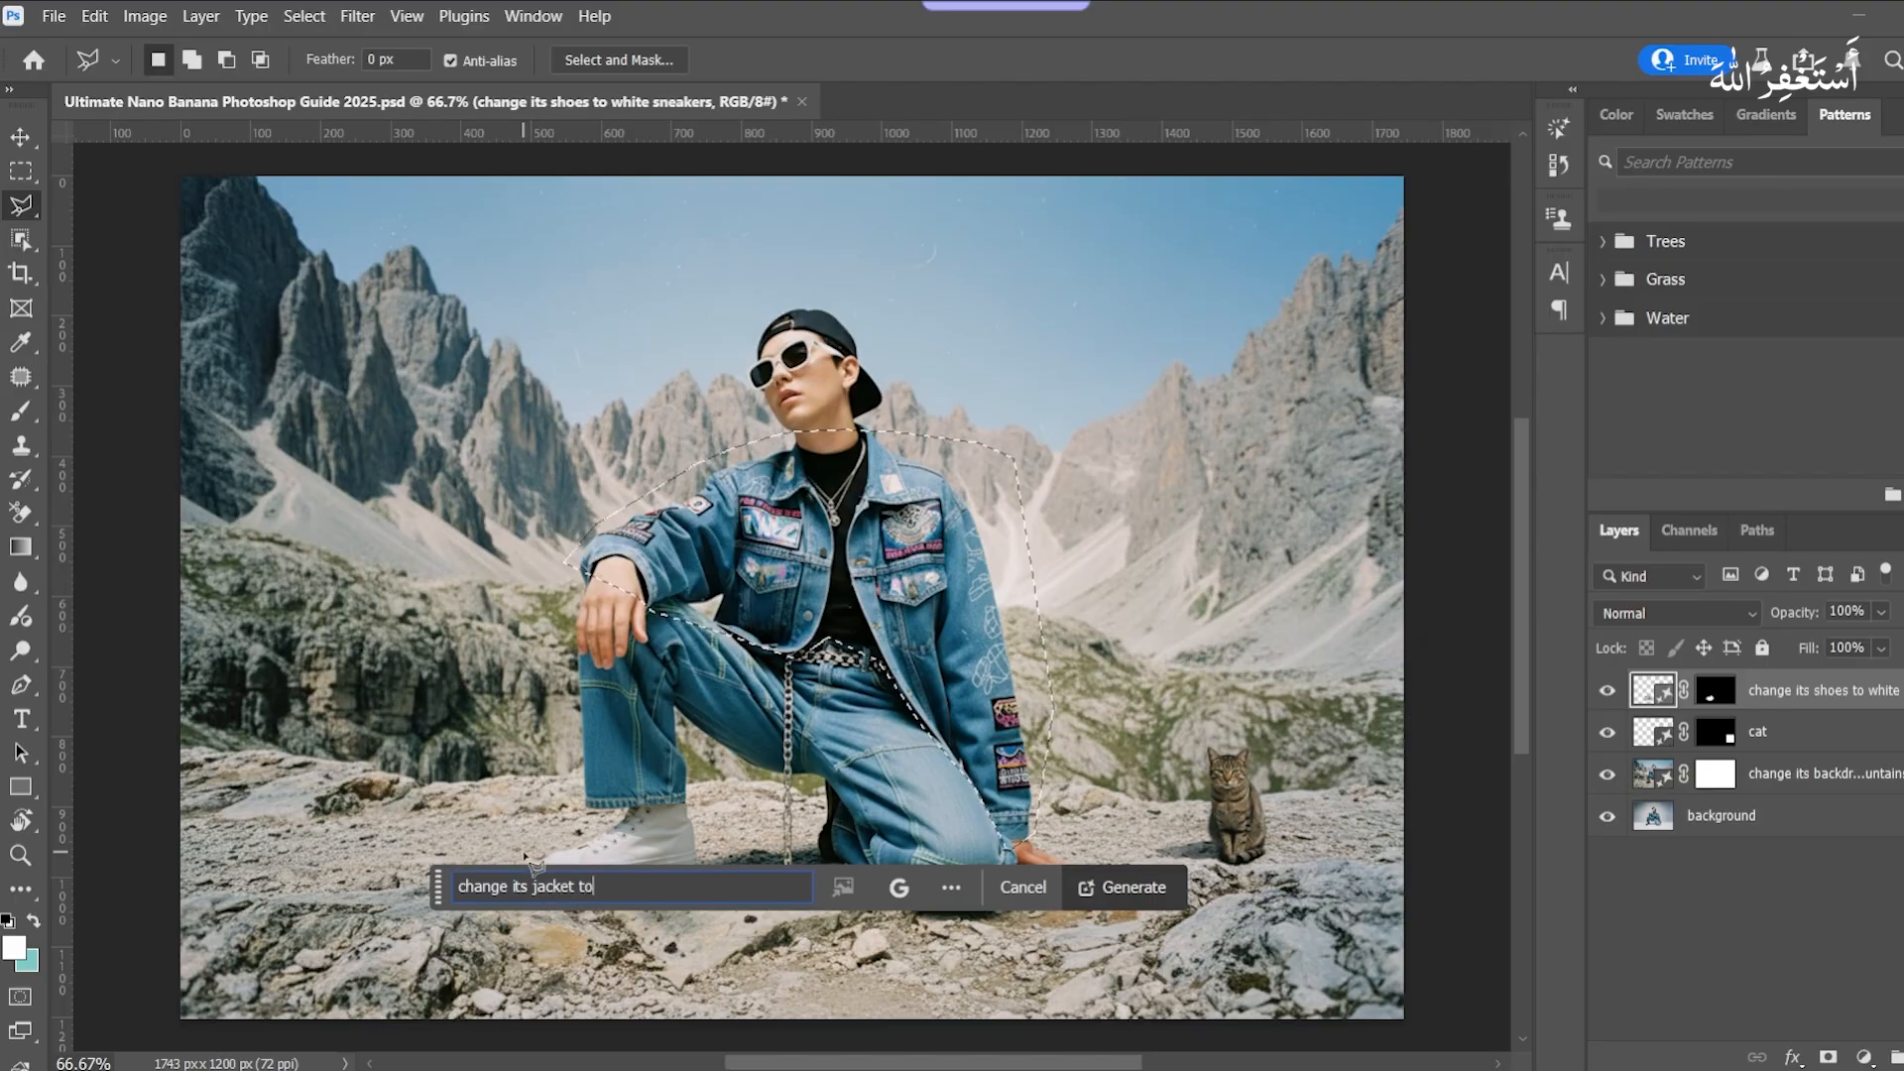
type("black")
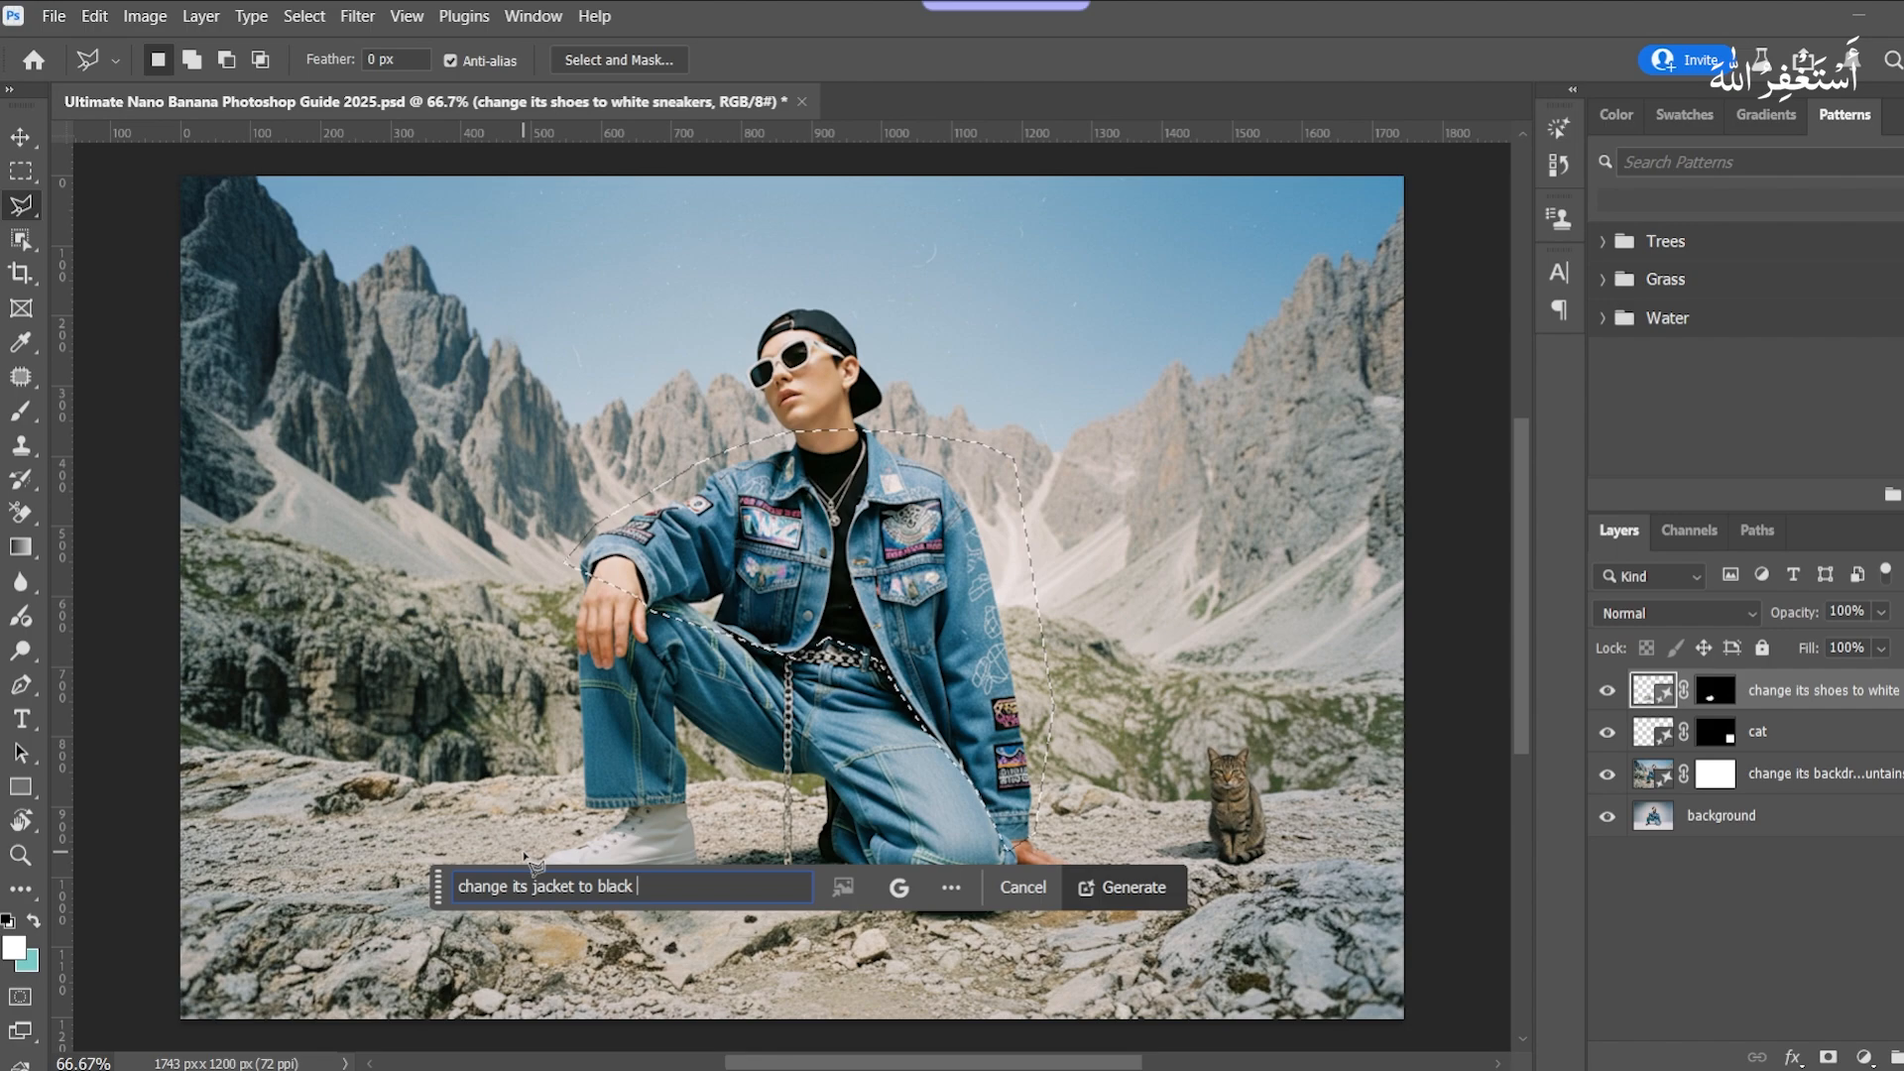
type("leather")
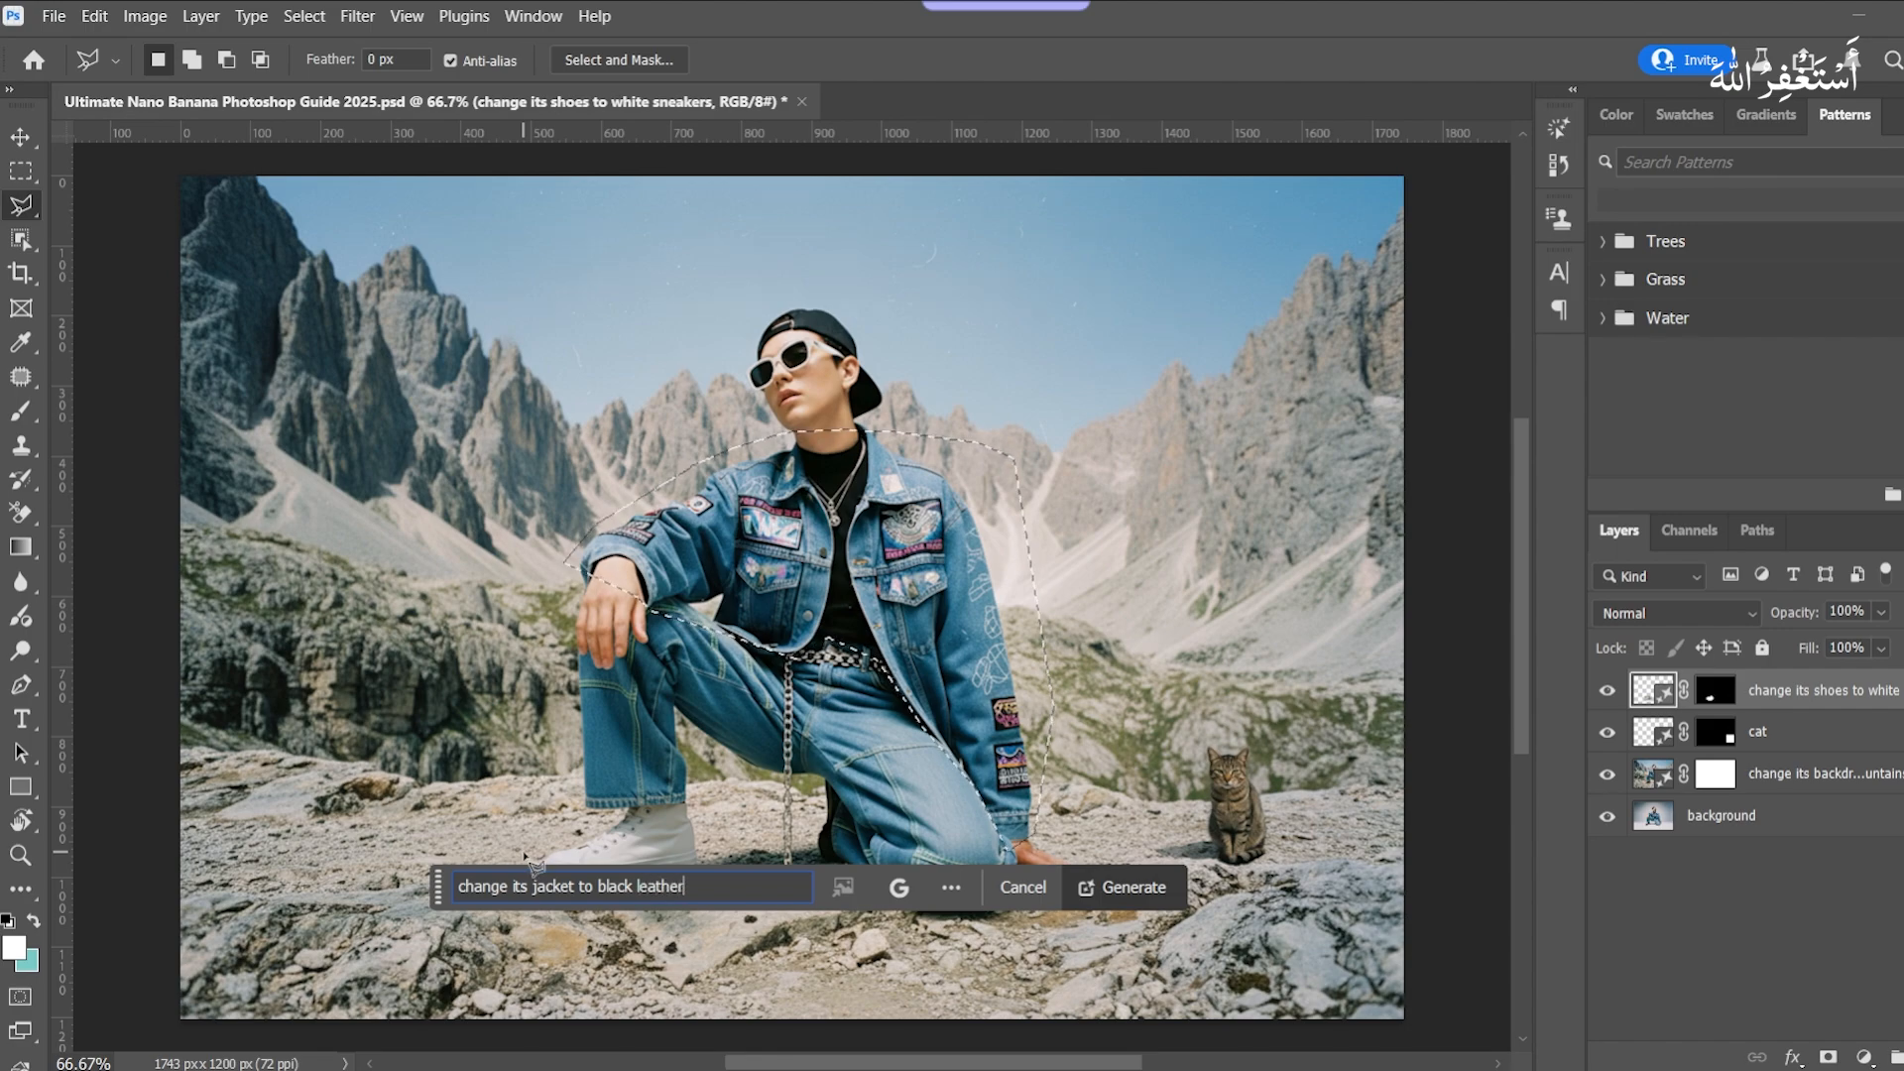
type("jacket")
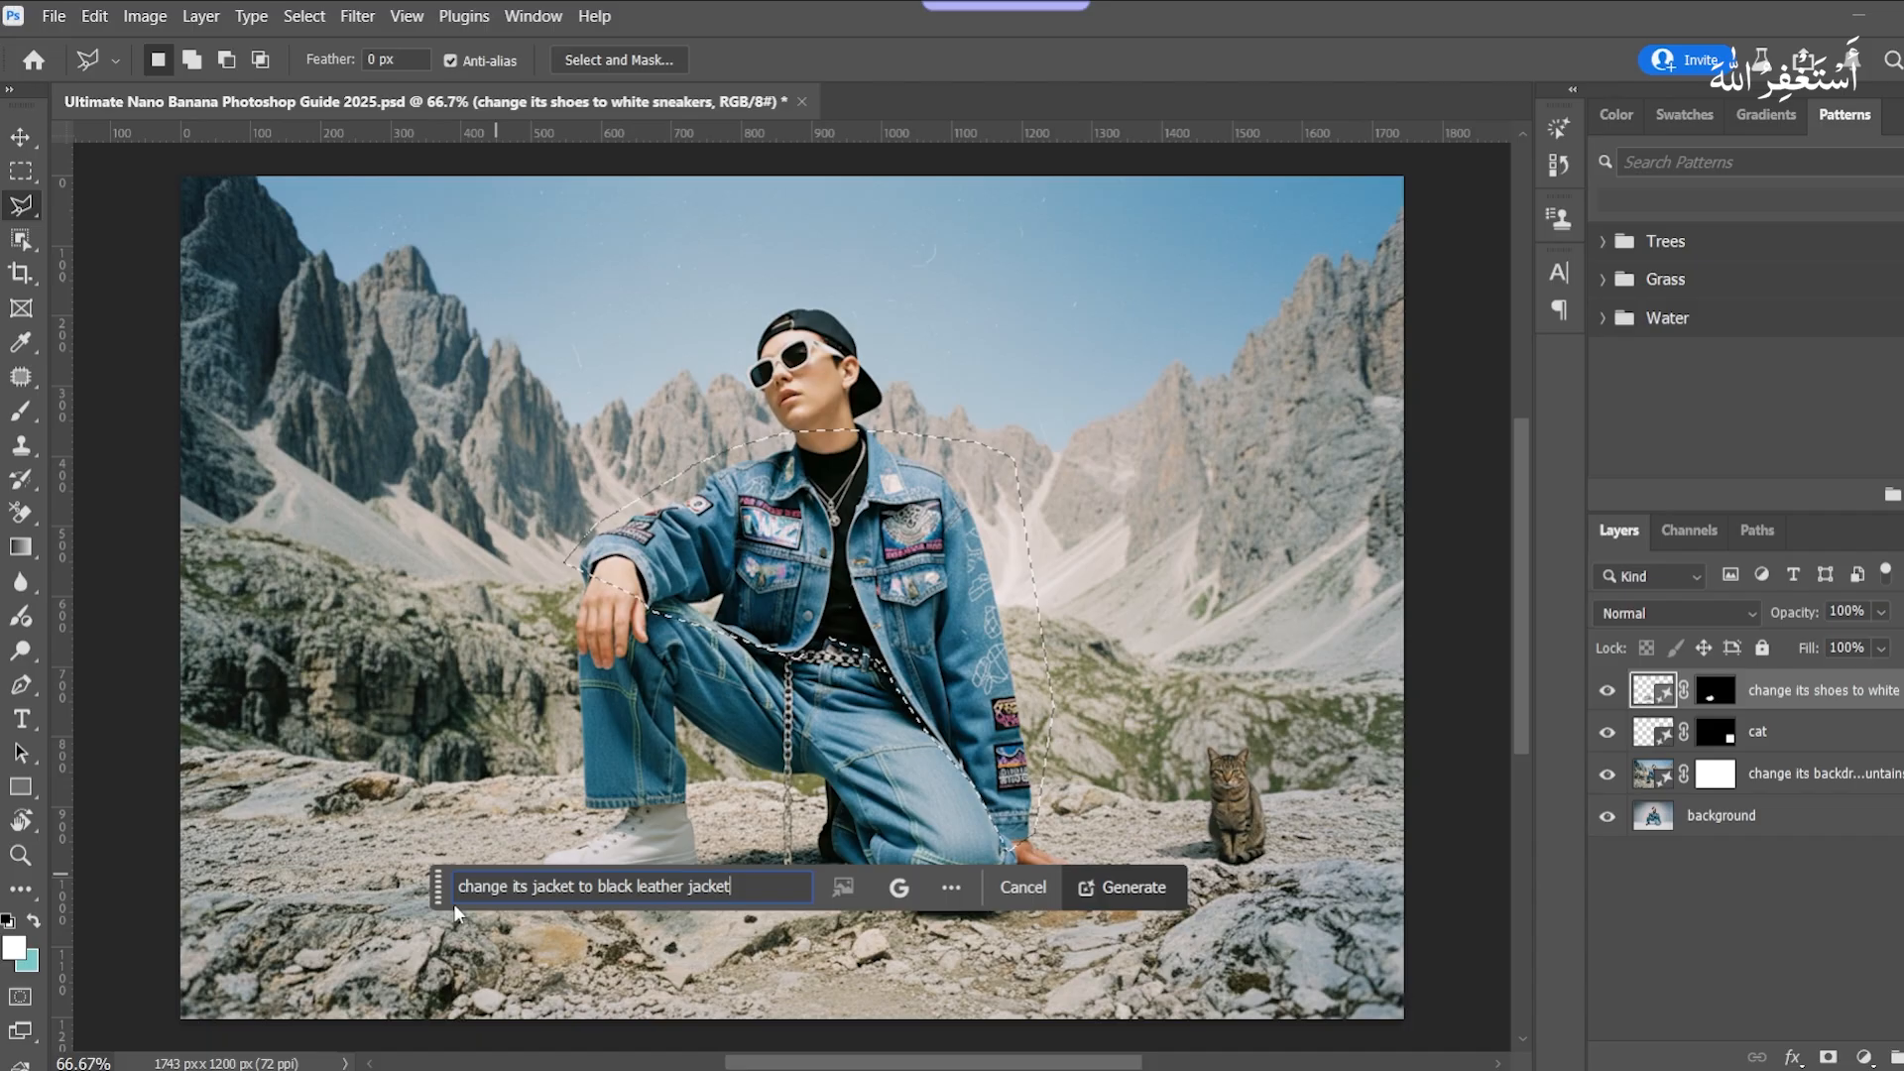
left_click(1123, 887)
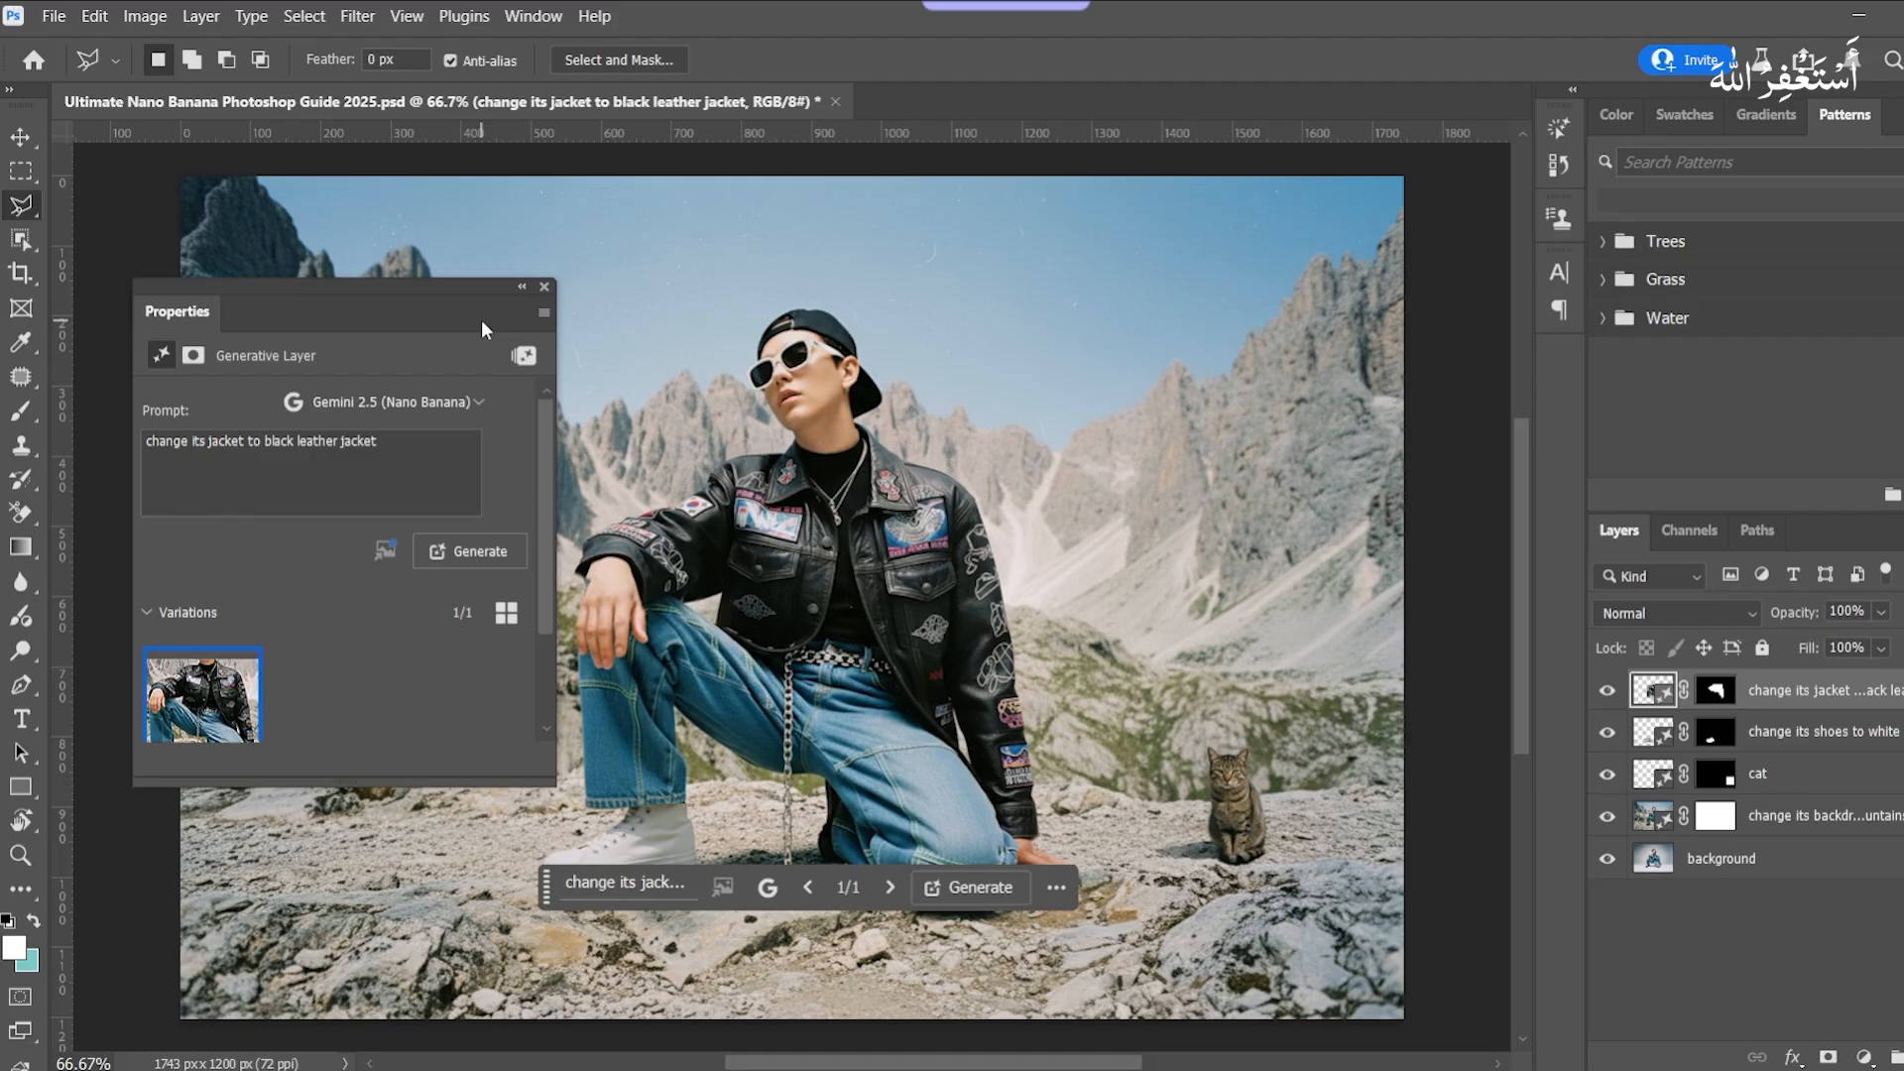
mouse_move(552, 299)
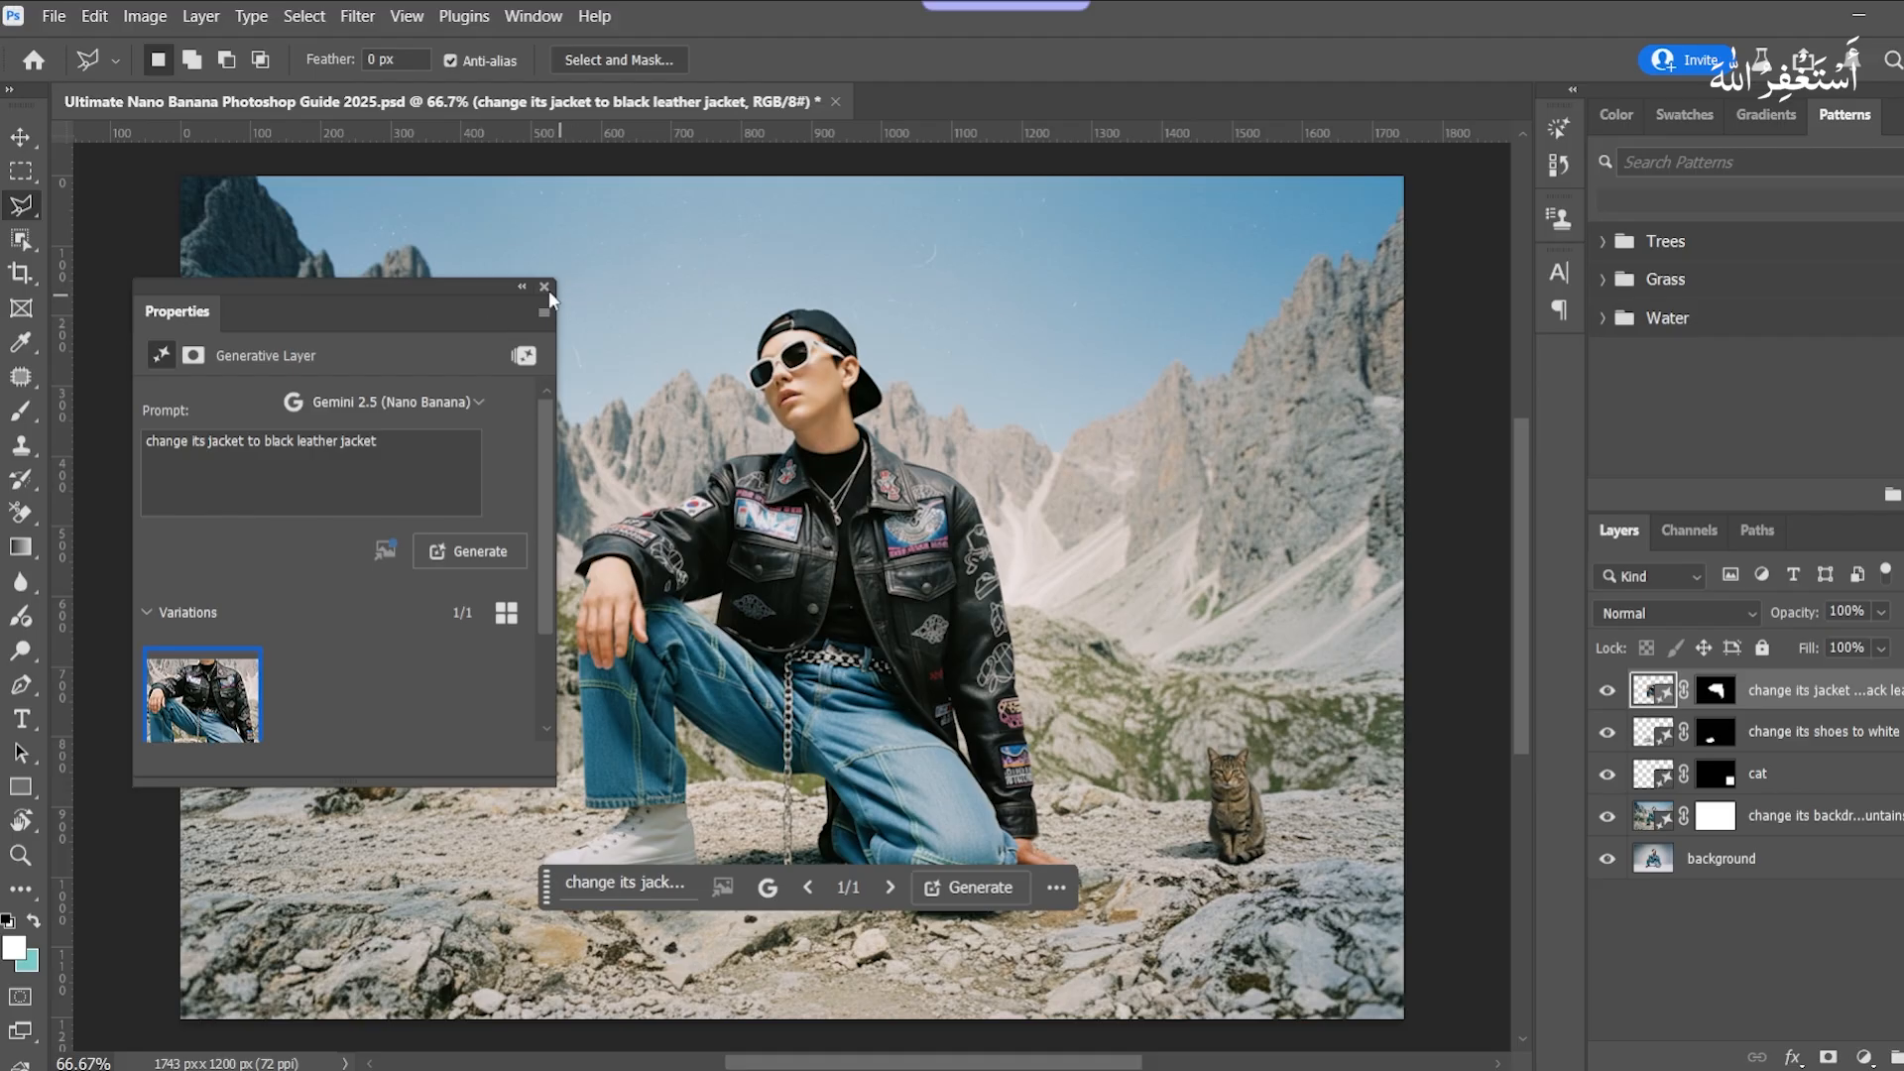
left_click(544, 288)
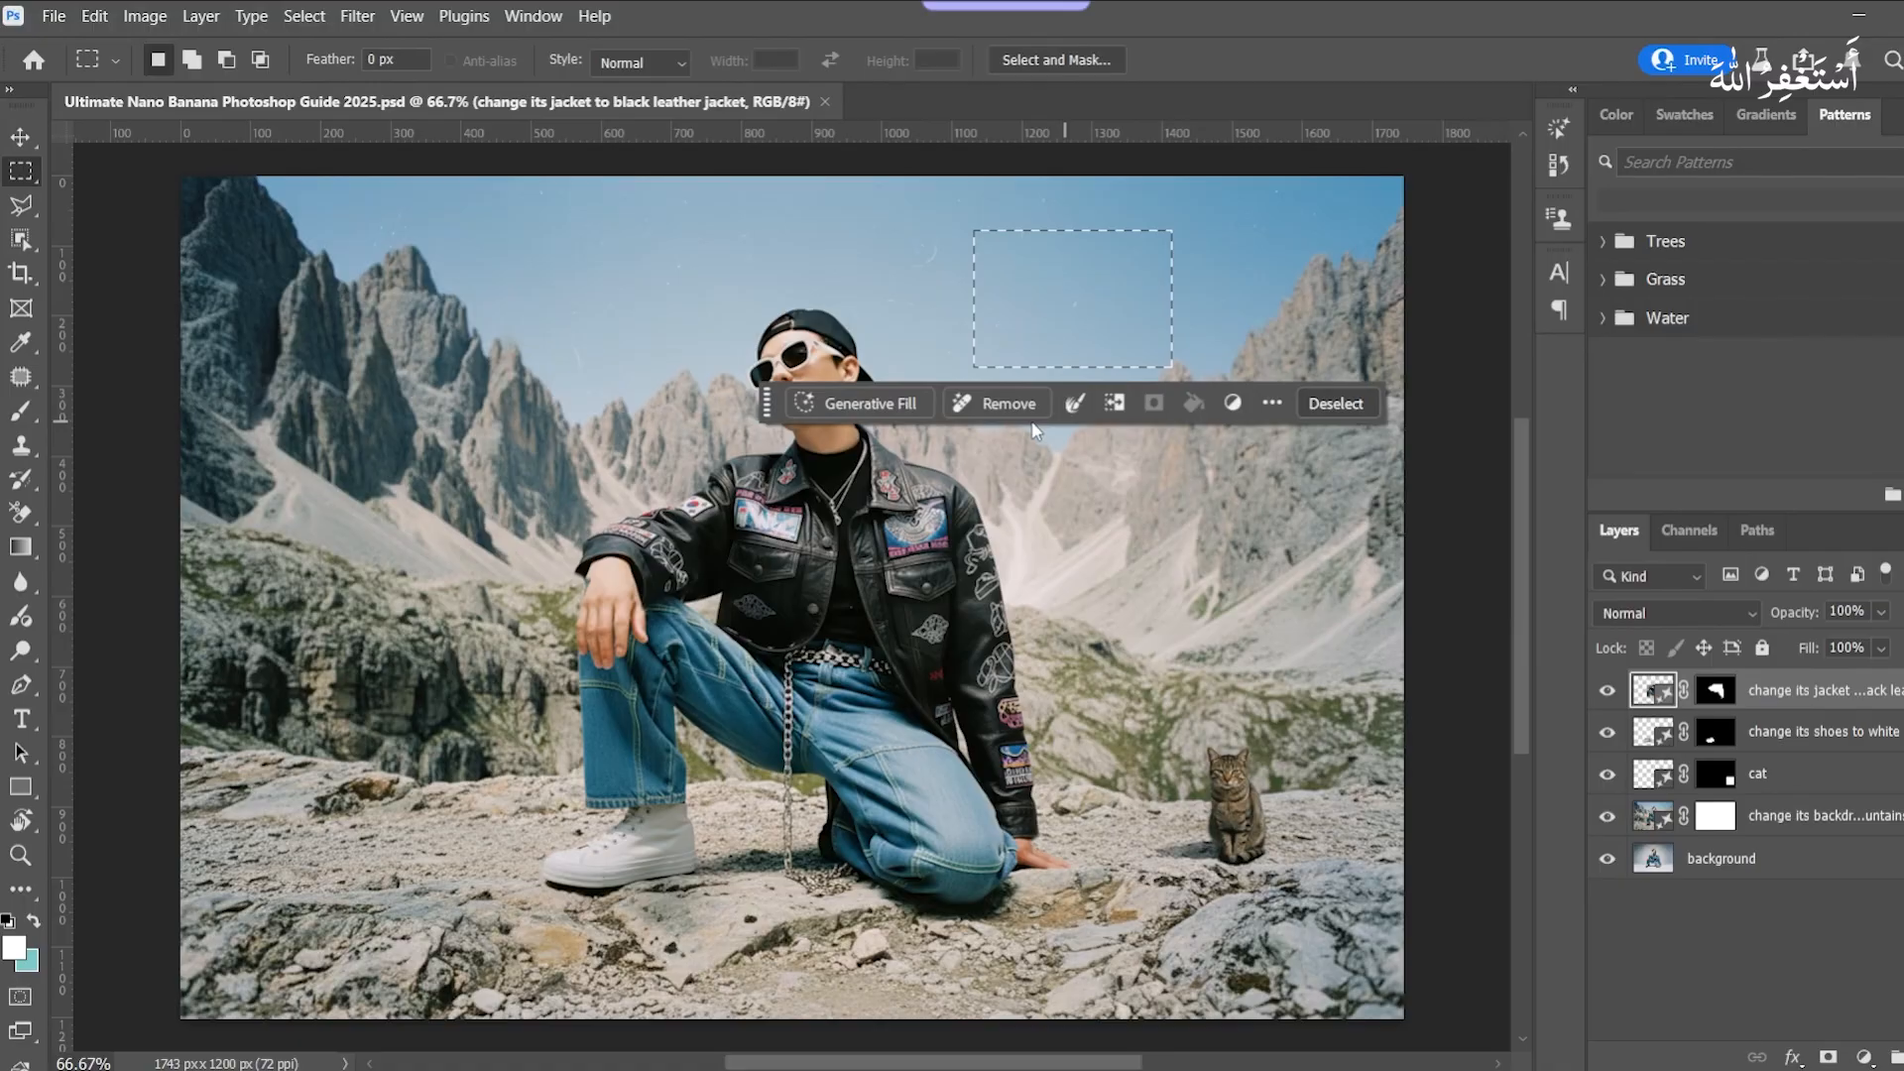
Step: Generative-fill the sky selection with 'show helicopter here' to add a red helicopter
left_click(859, 403)
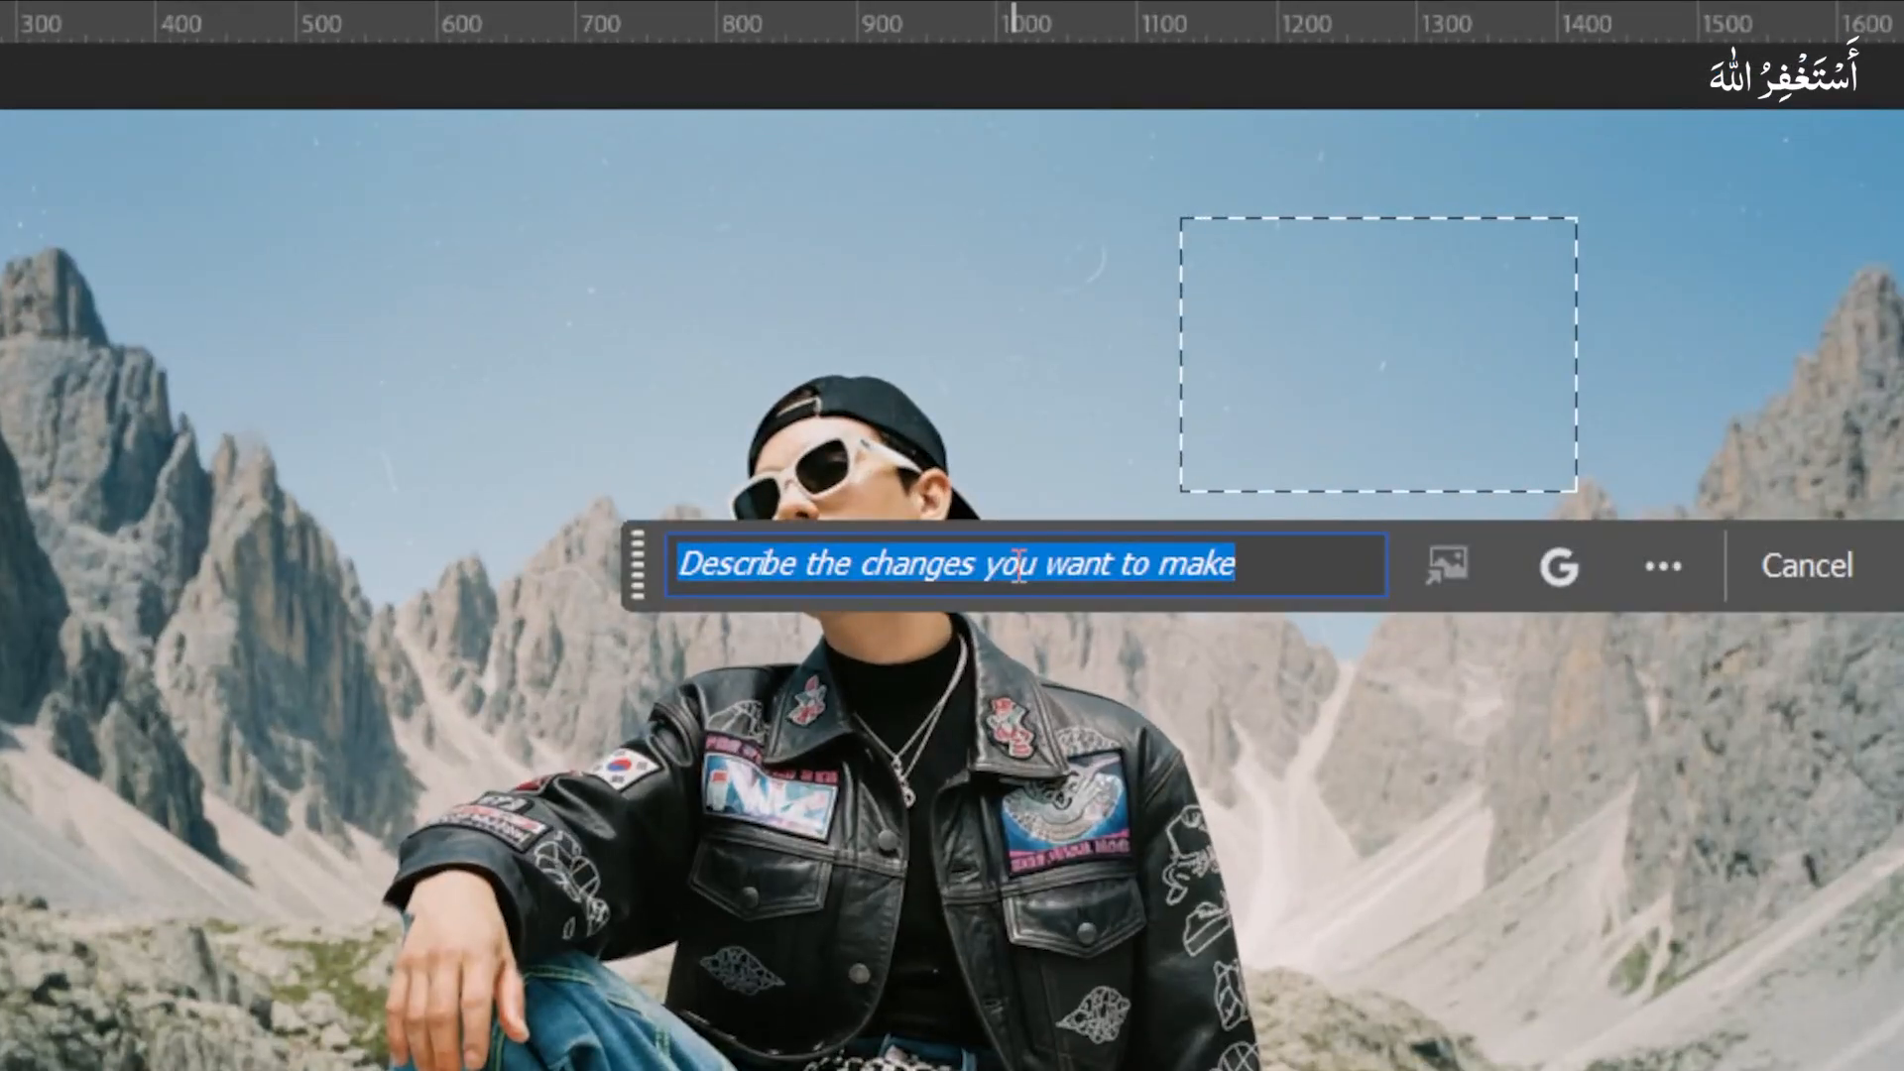
type("`show")
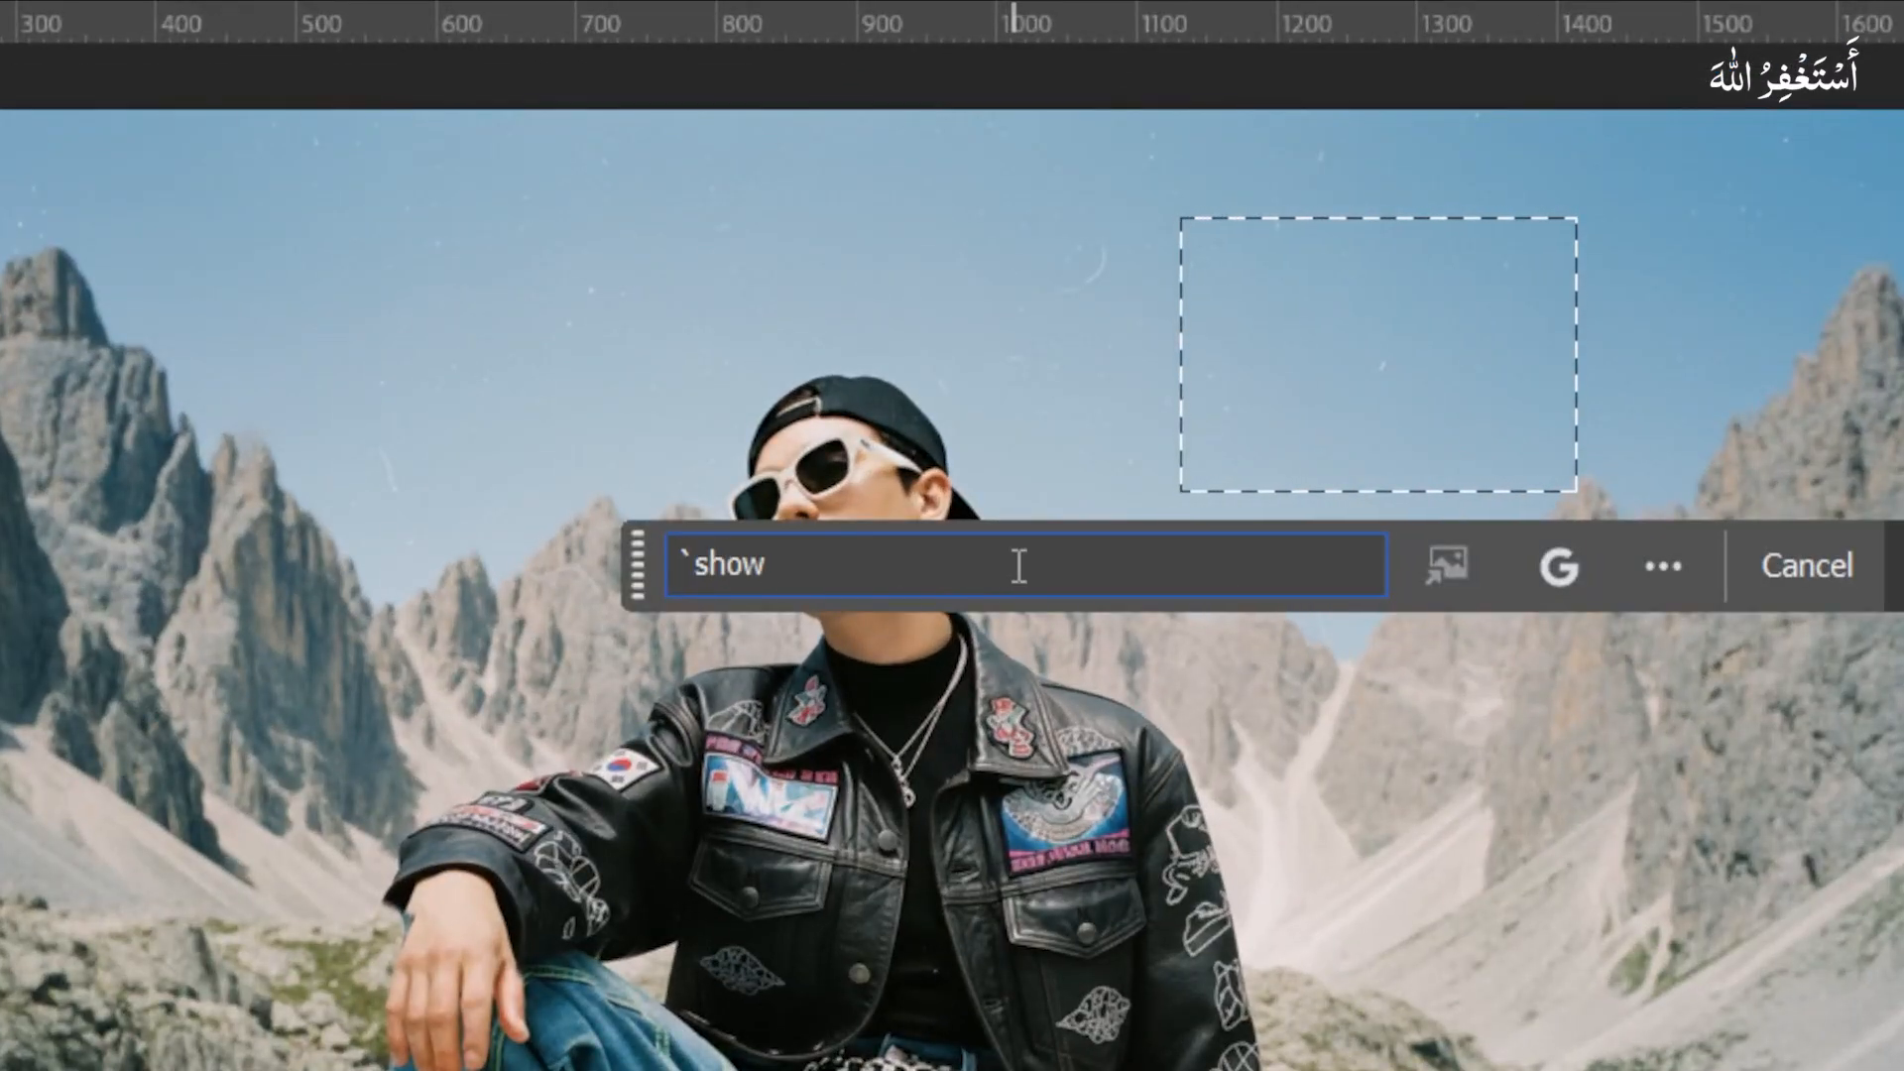
type("helicopt")
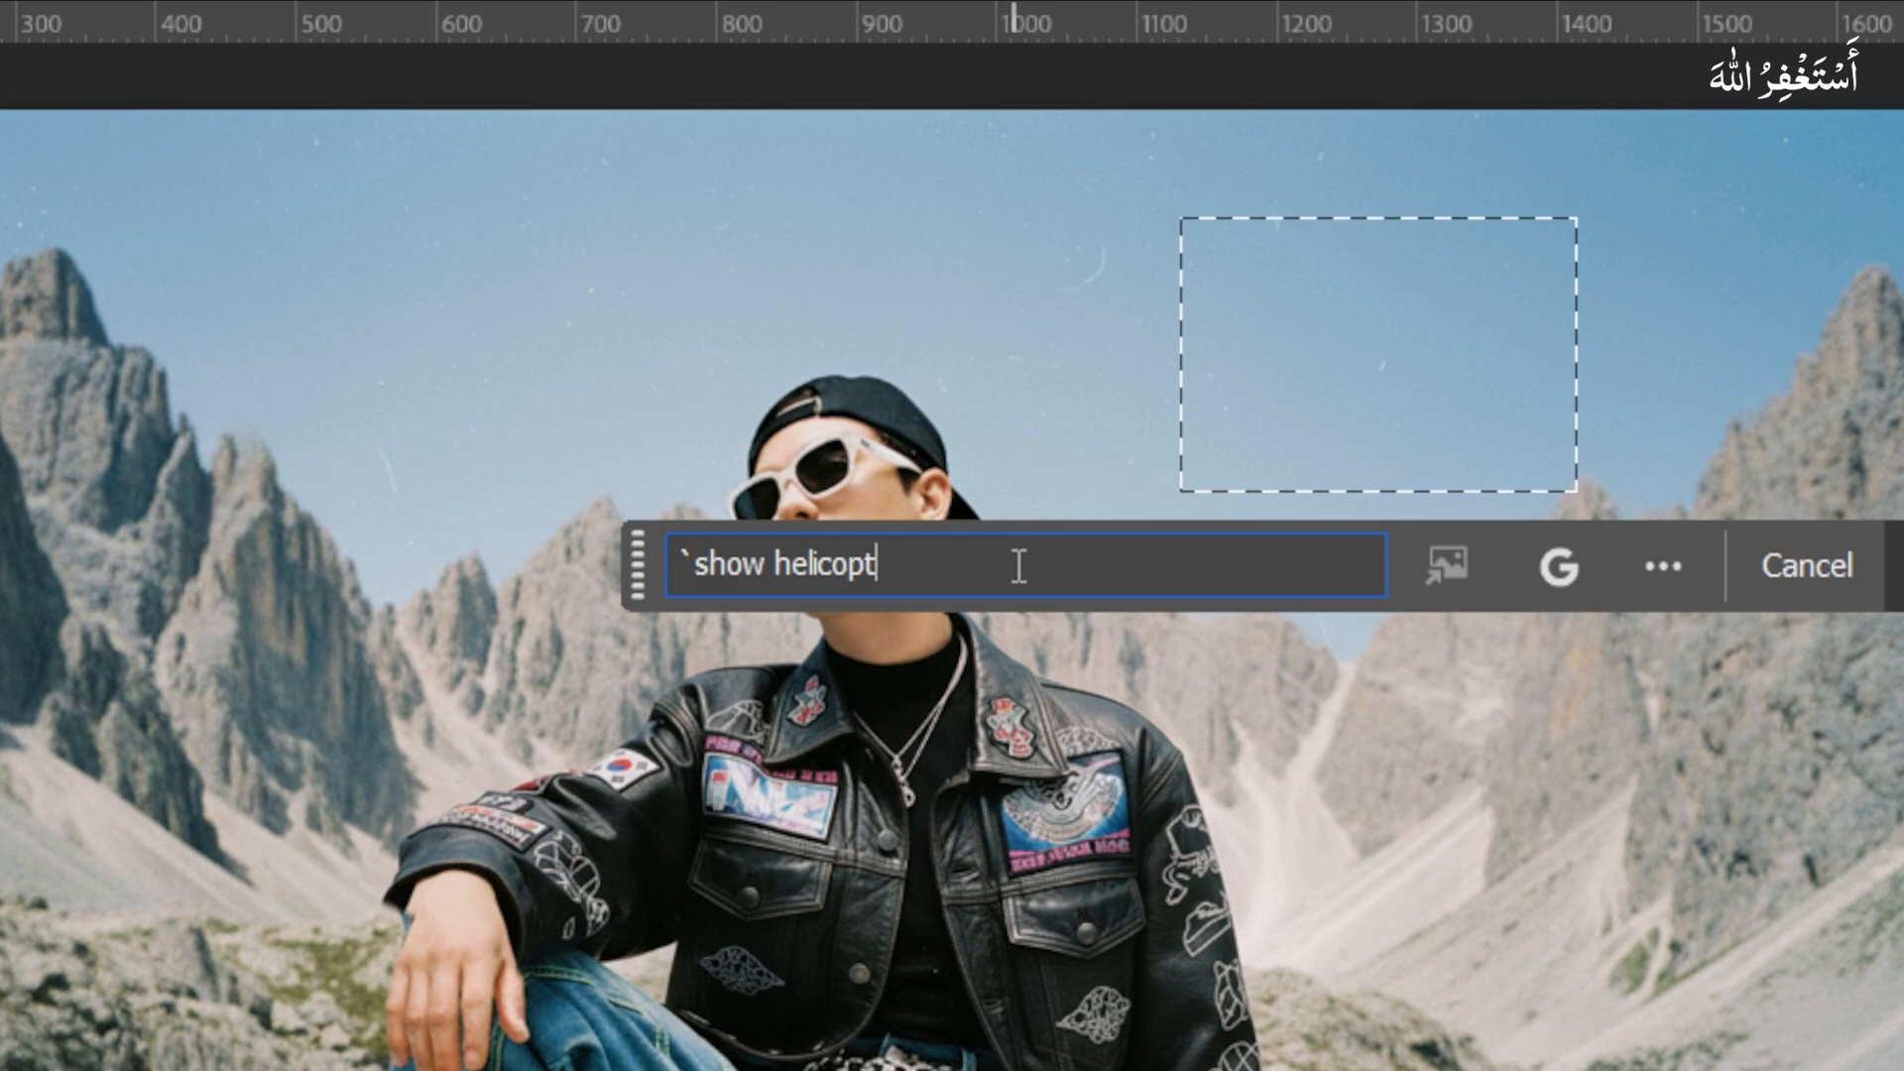
type("er here")
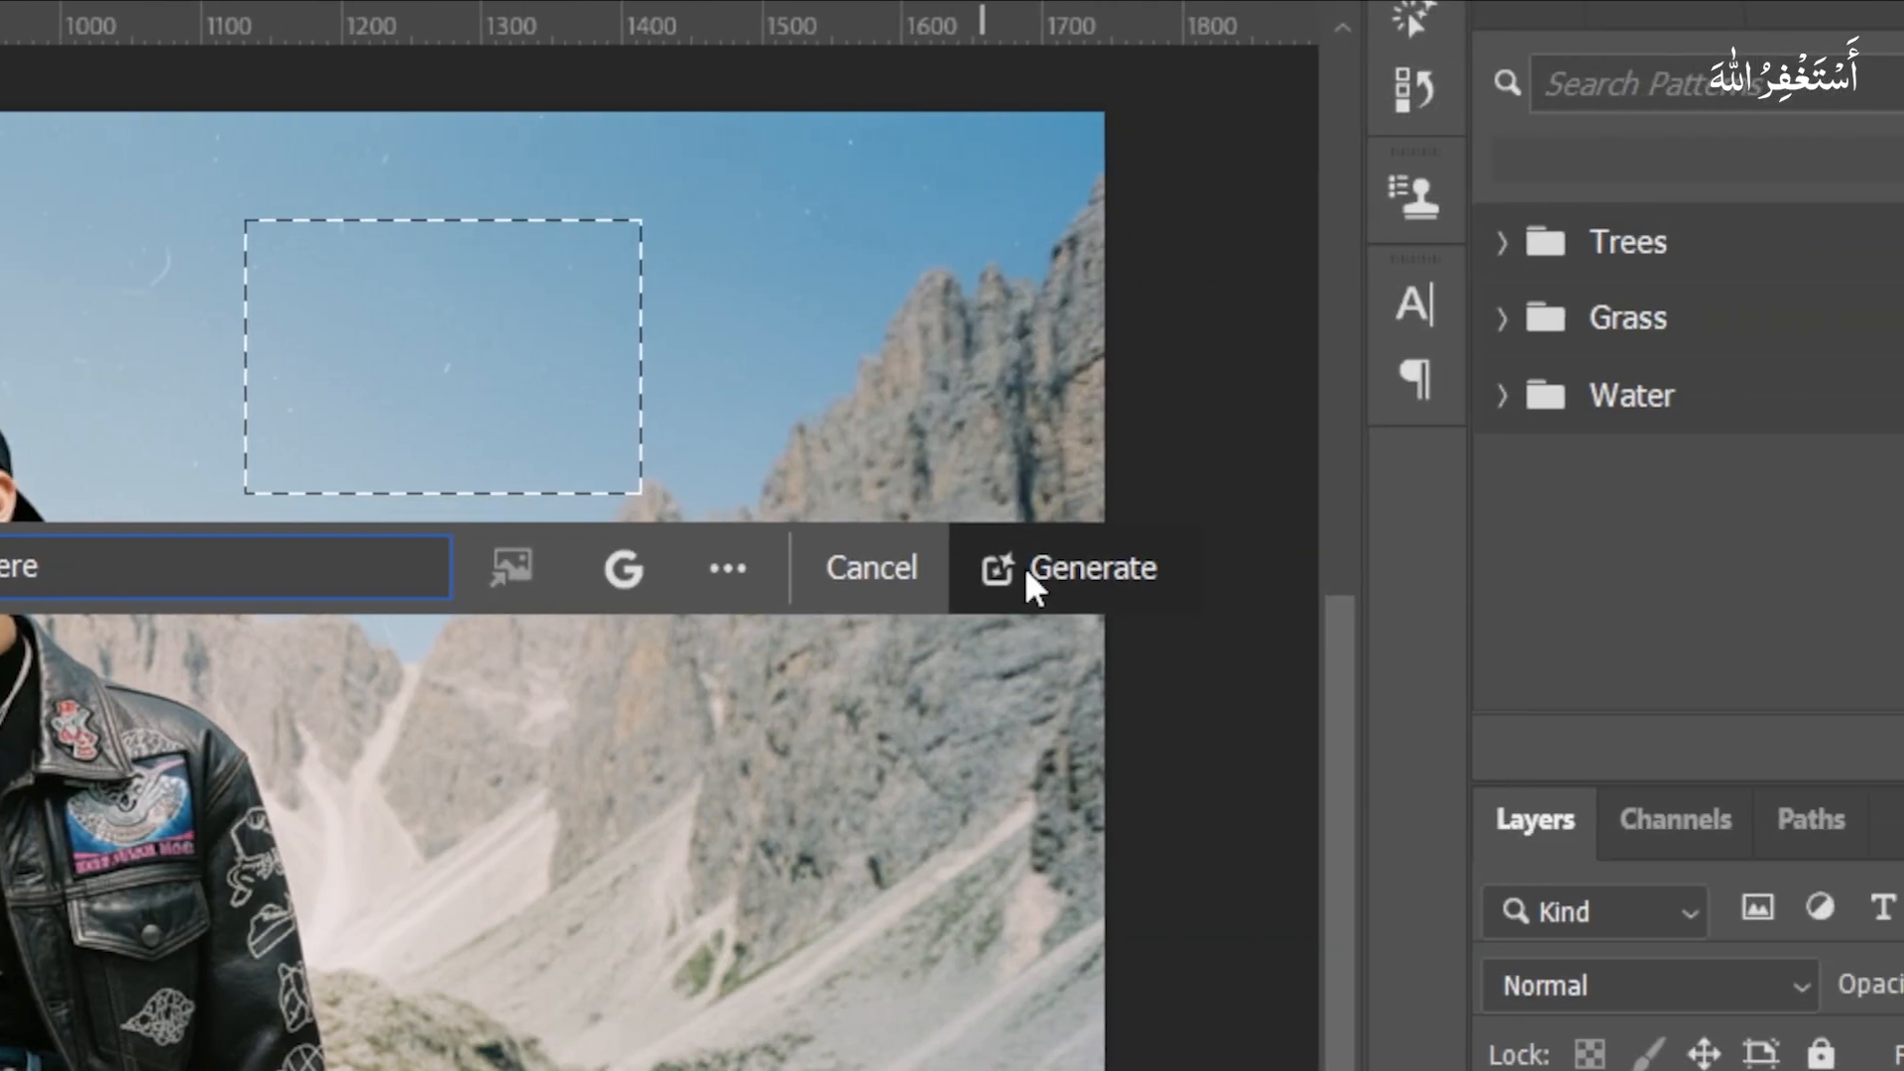
left_click(1091, 567)
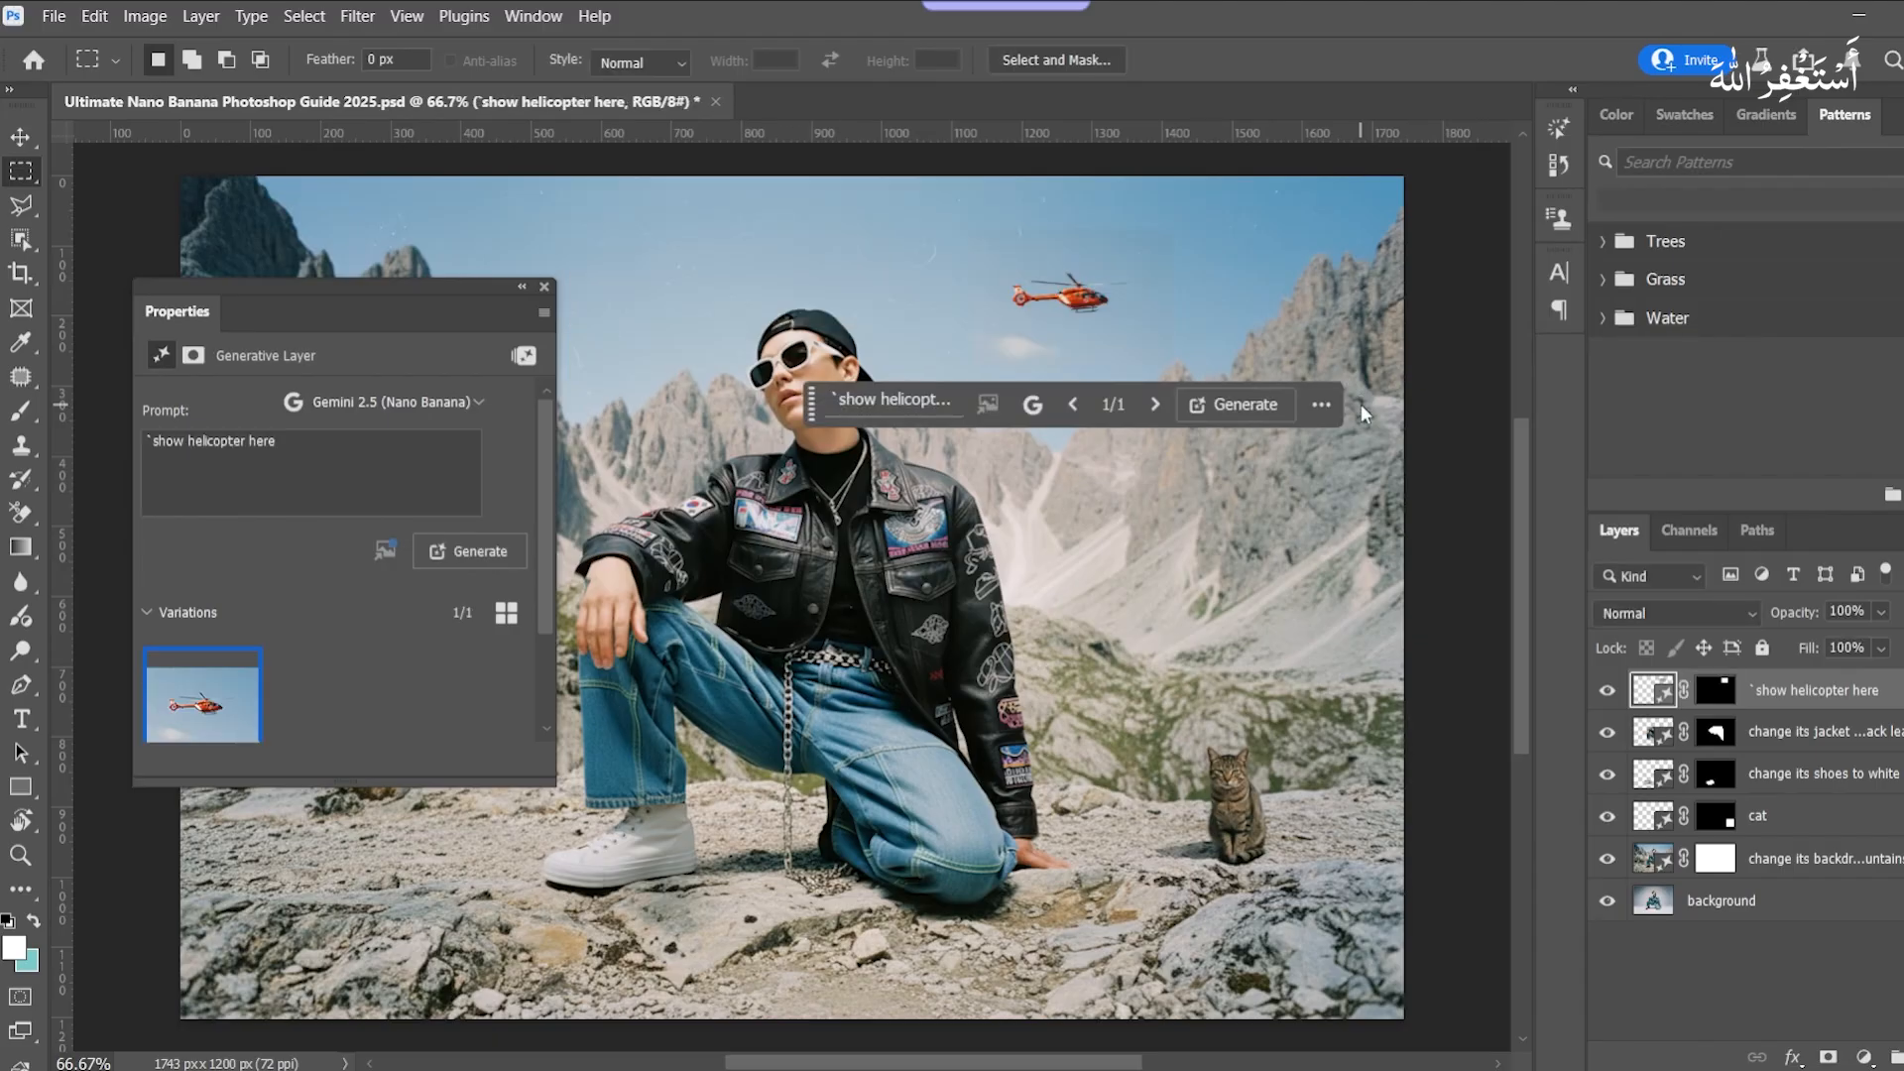
mouse_move(825, 412)
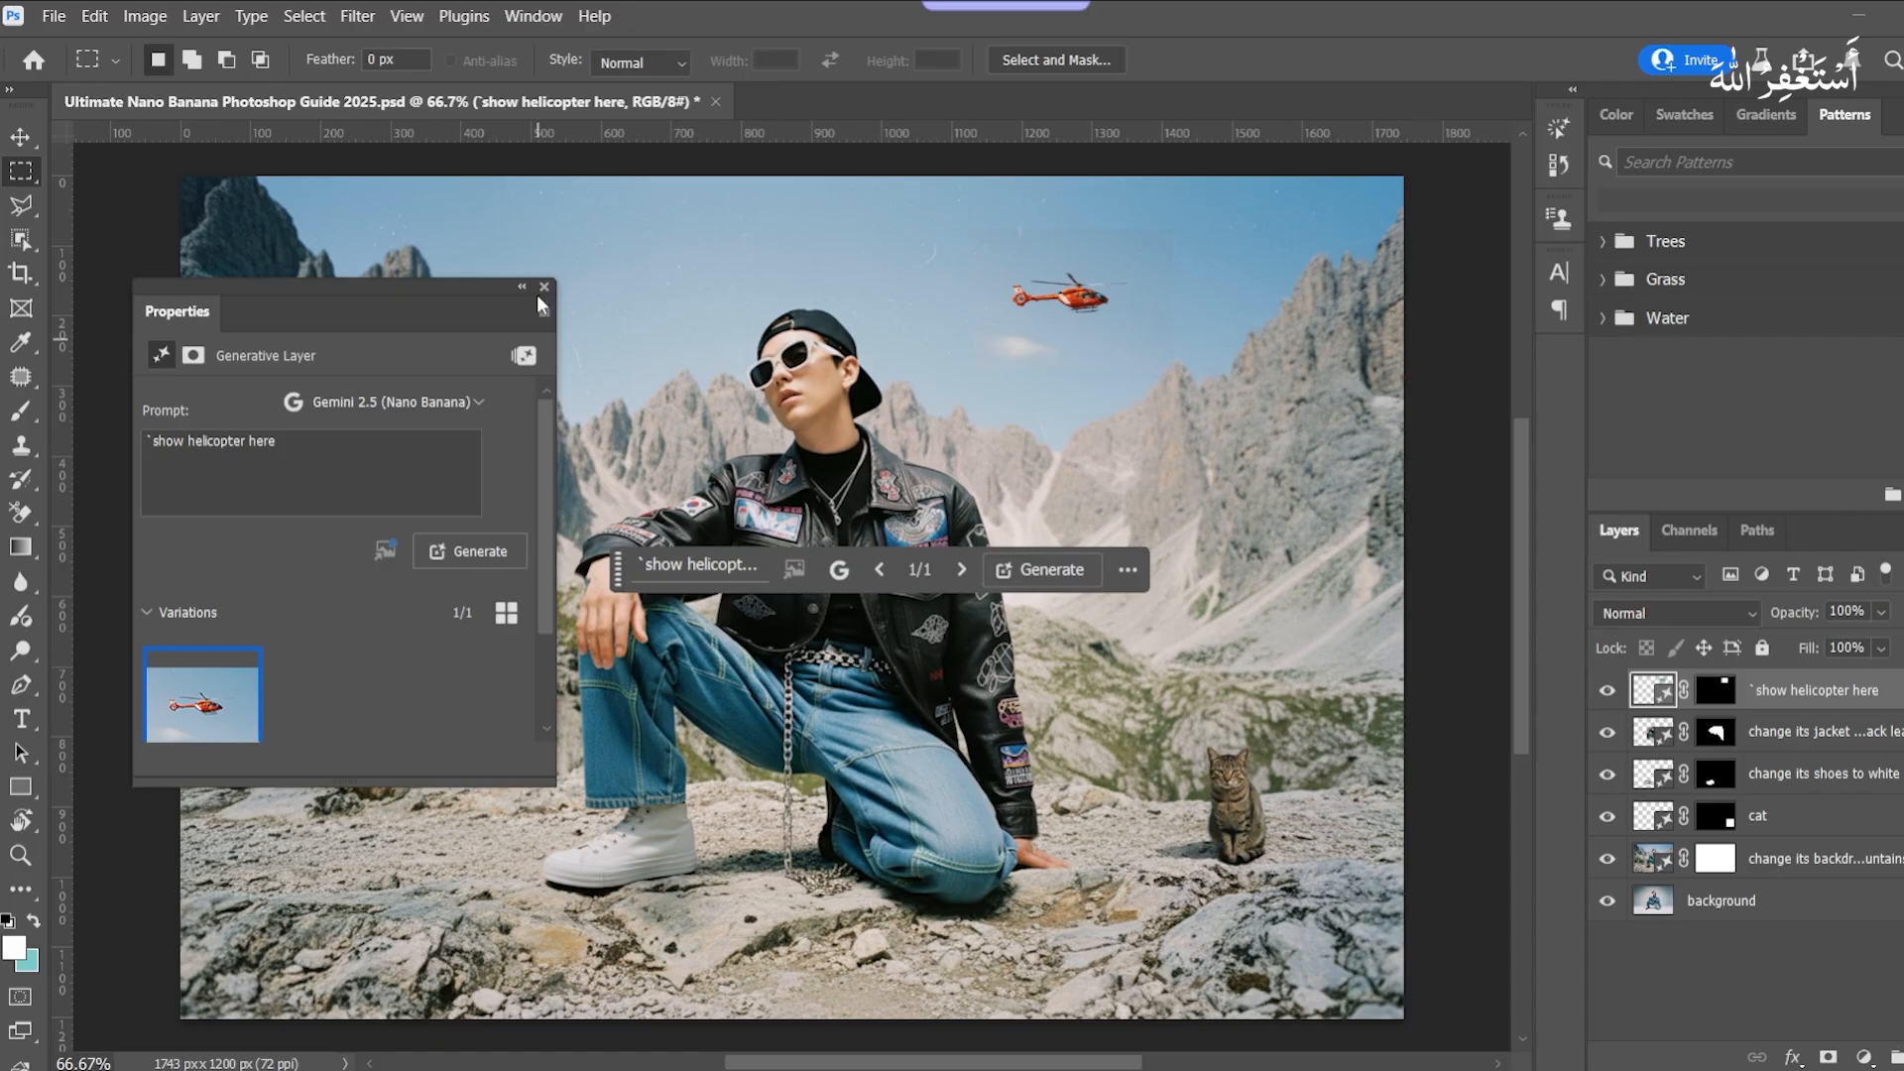
left_click(544, 288)
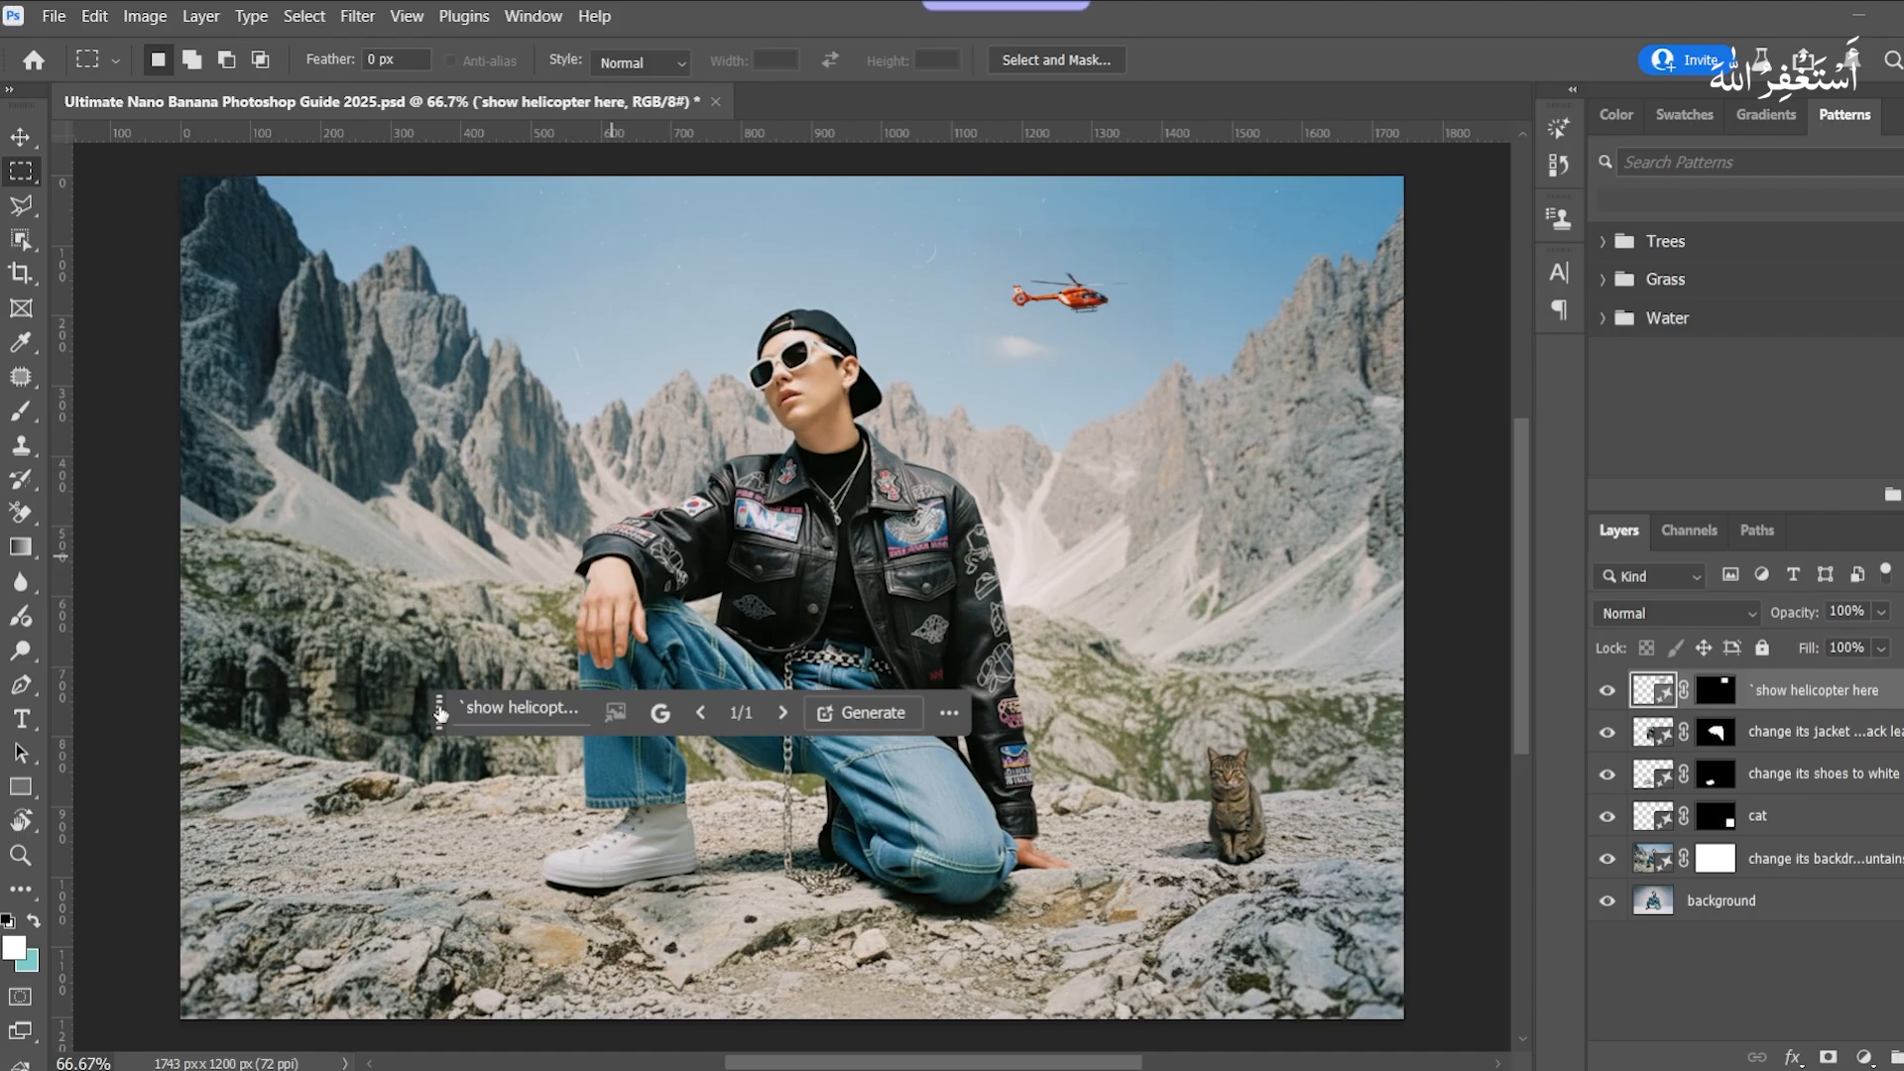
Step: Select the helicopter layer's mask thumbnail for brush touch-up
left_click(20, 136)
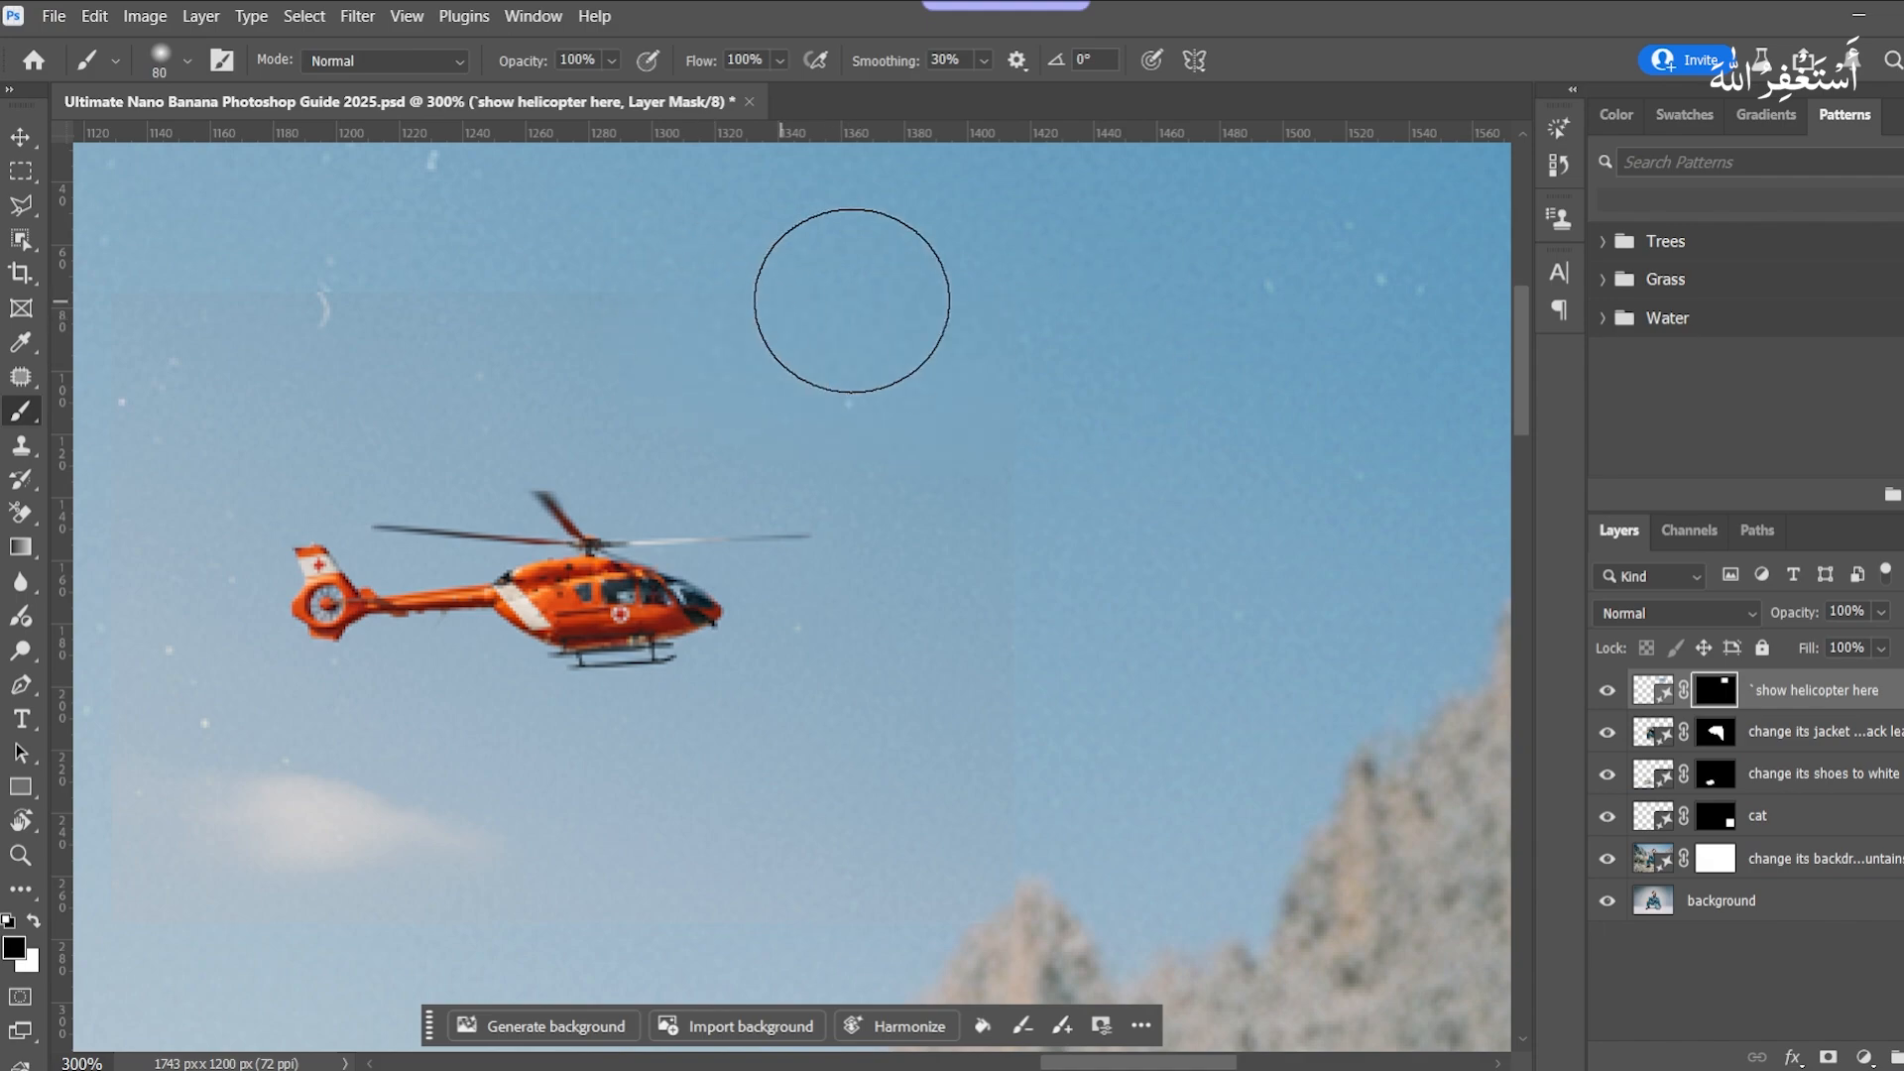
mouse_move(1069, 575)
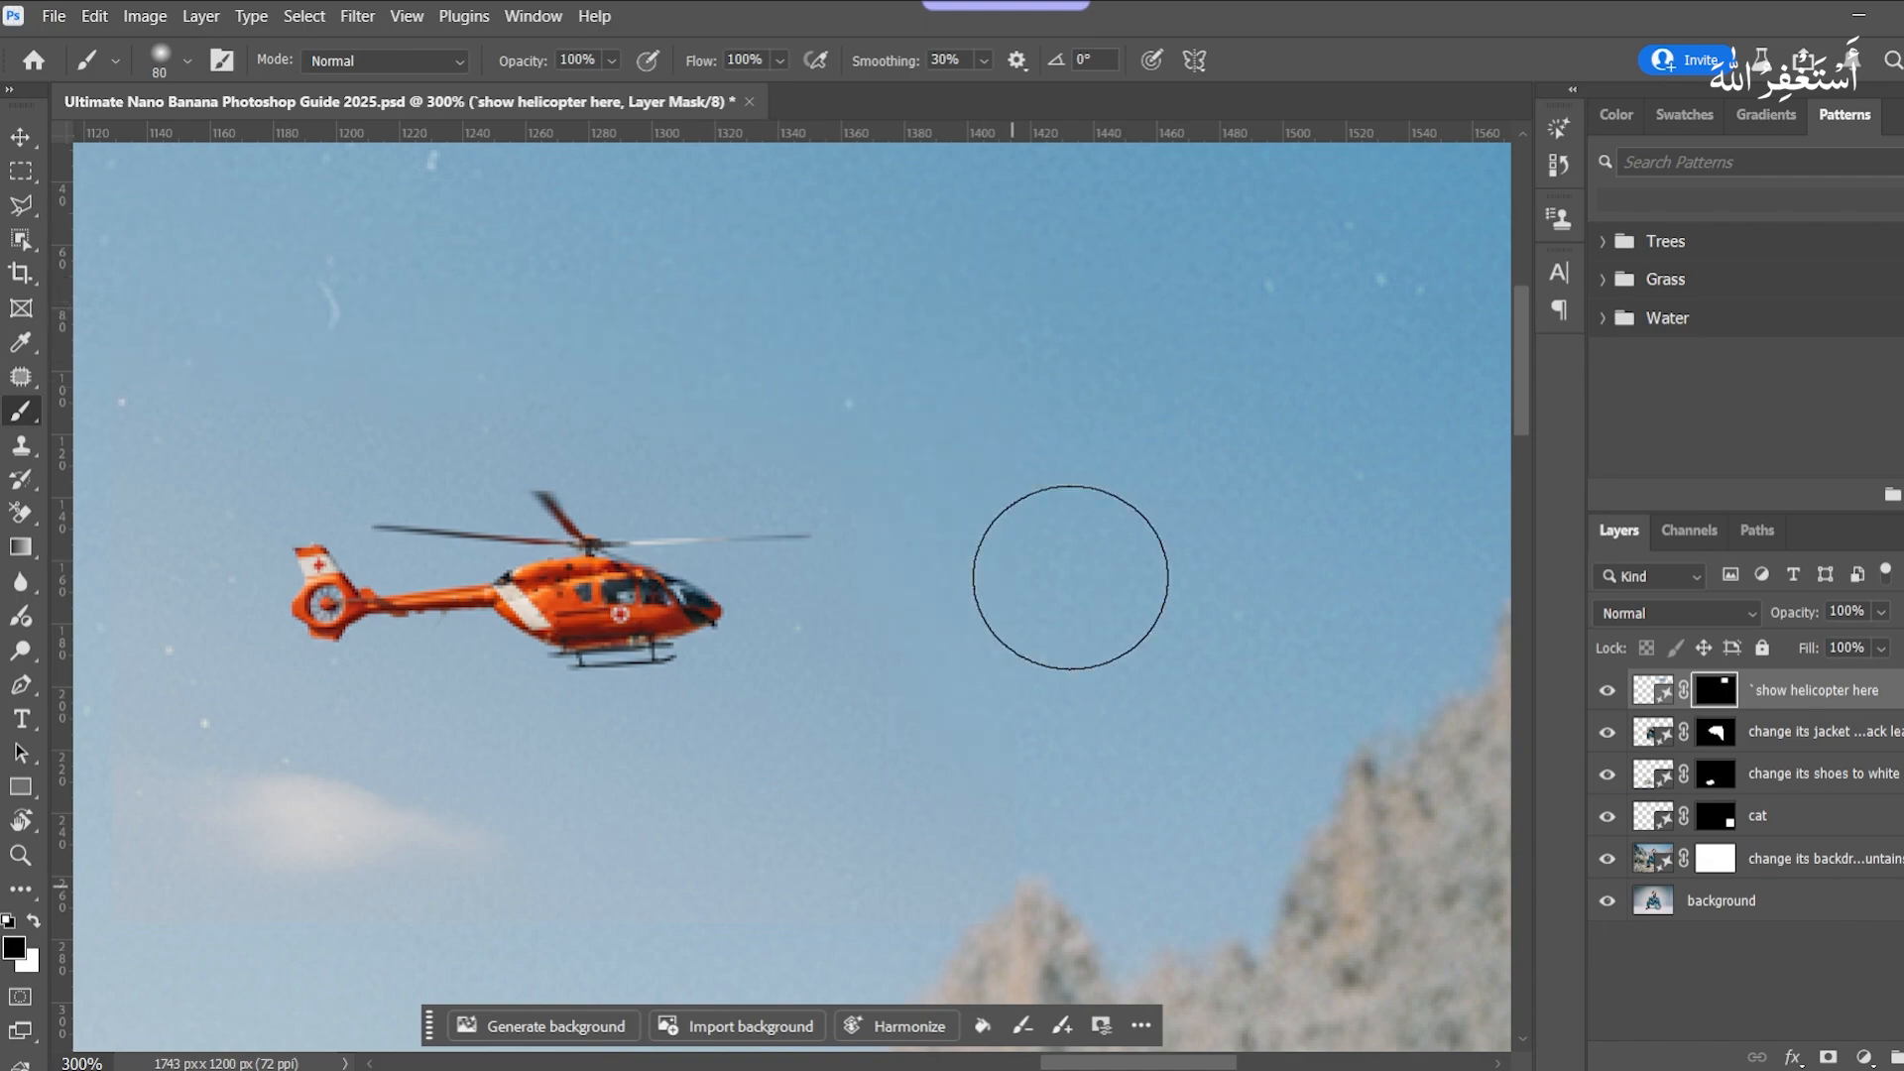